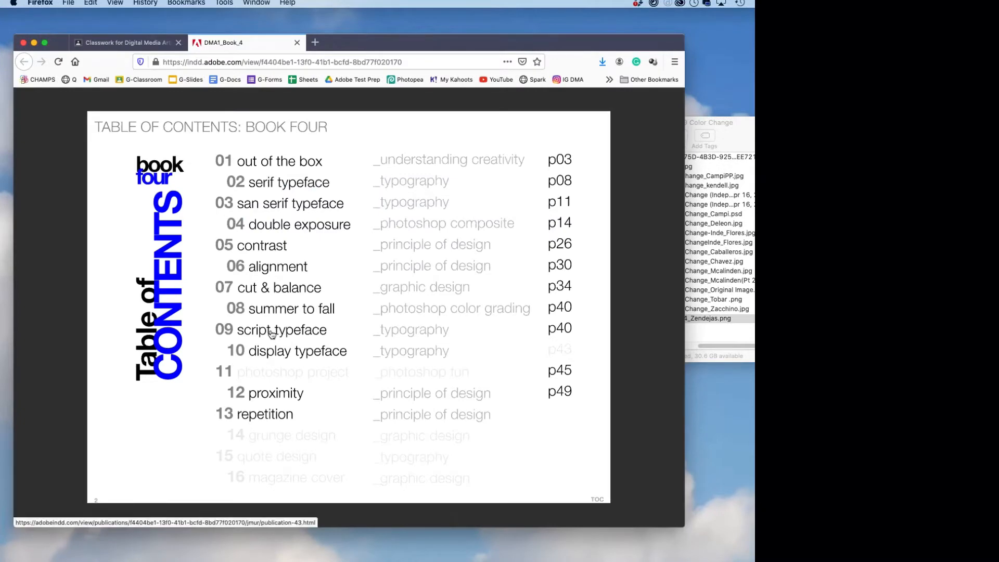
- Open the script typeface chapter from the contents and advance to its steps page
{"action": "left_click", "coordinate": [282, 329]}
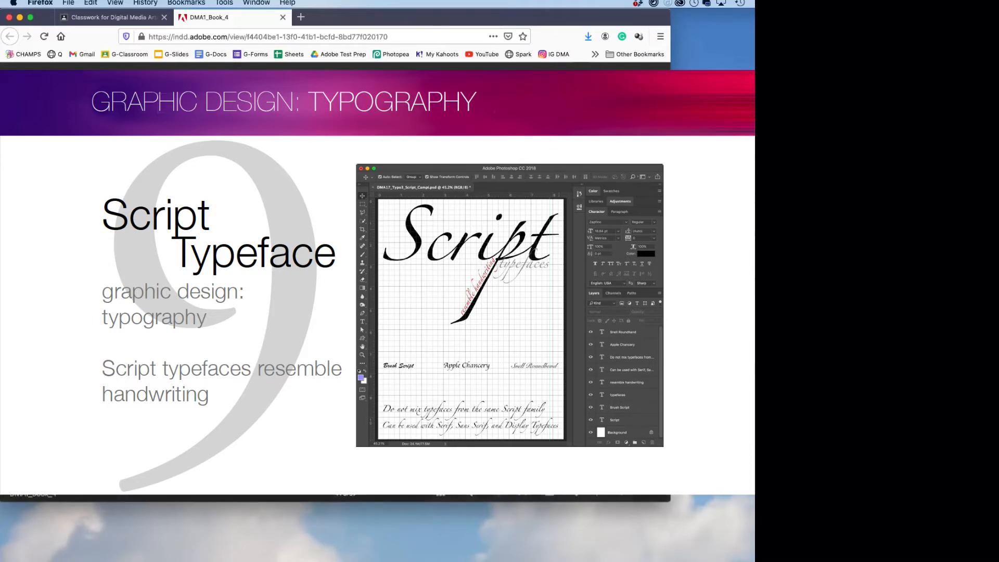
{"action": "left_click", "coordinate": [651, 270]}
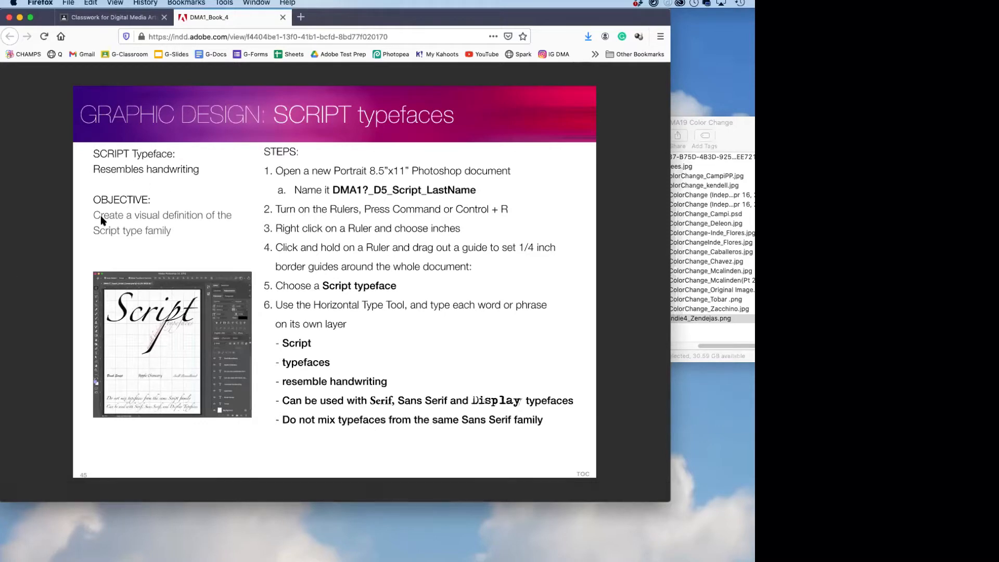
{"action": "mouse_move", "coordinate": [205, 226]}
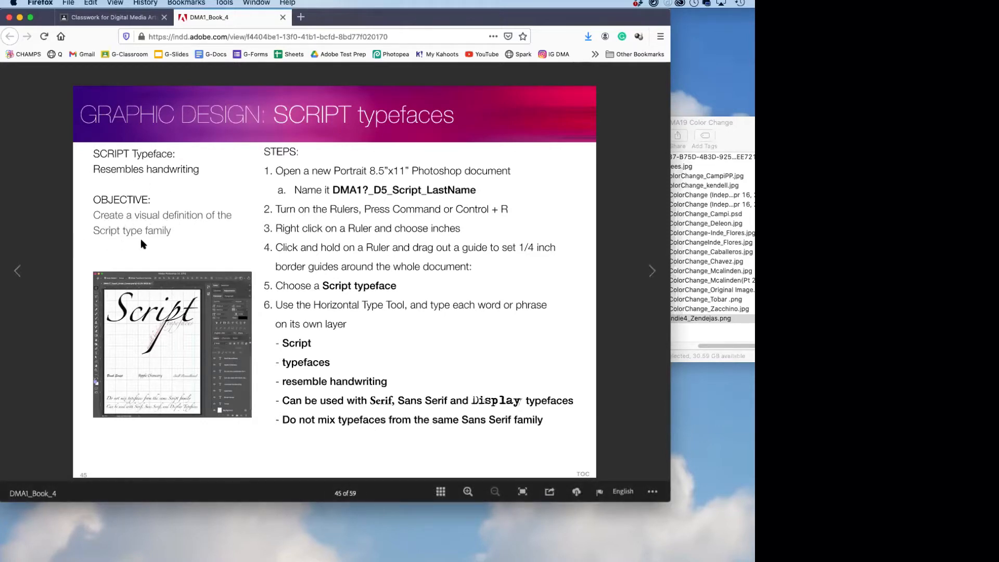
{"action": "mouse_move", "coordinate": [235, 223]}
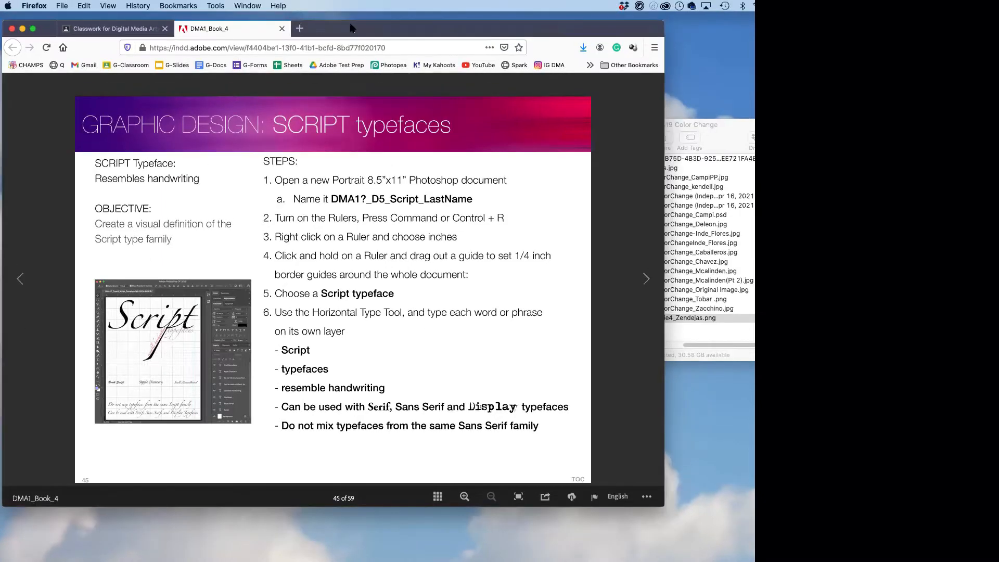
{"action": "mouse_move", "coordinate": [144, 368]}
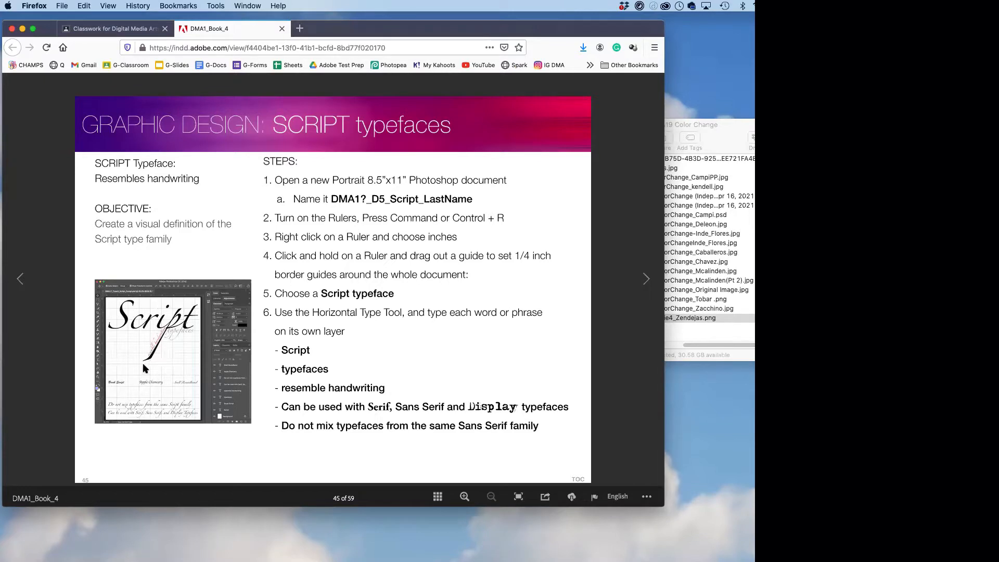
{"action": "mouse_move", "coordinate": [161, 411]}
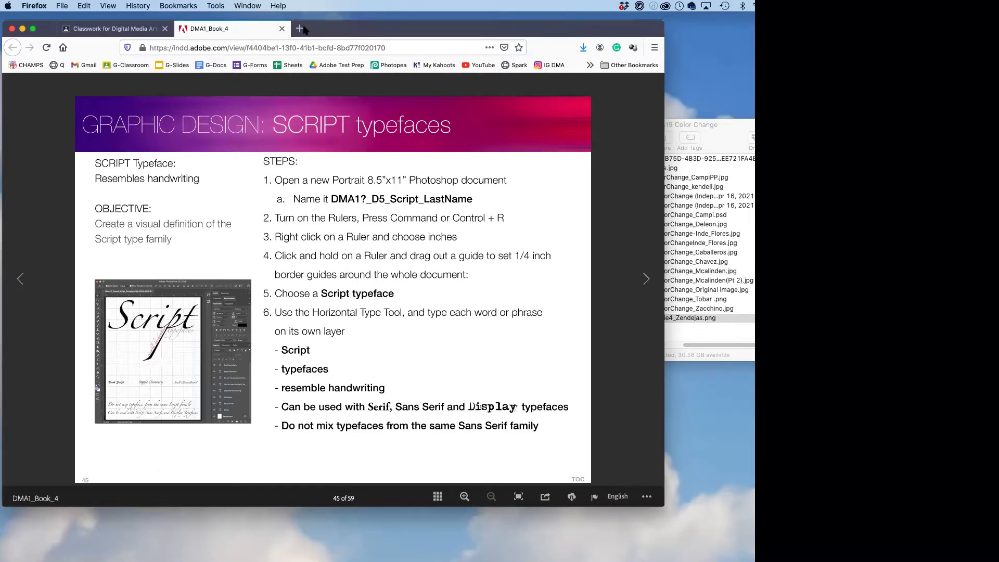
- Open a new Firefox tab and load Photopea from the bookmarks bar
{"action": "left_click", "coordinate": [301, 29]}
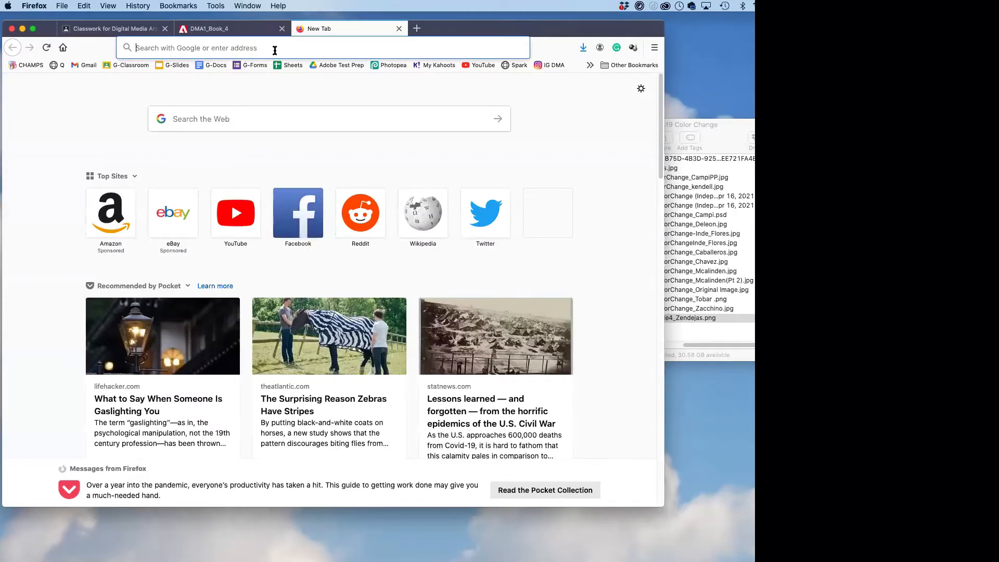
{"action": "mouse_move", "coordinate": [389, 65]}
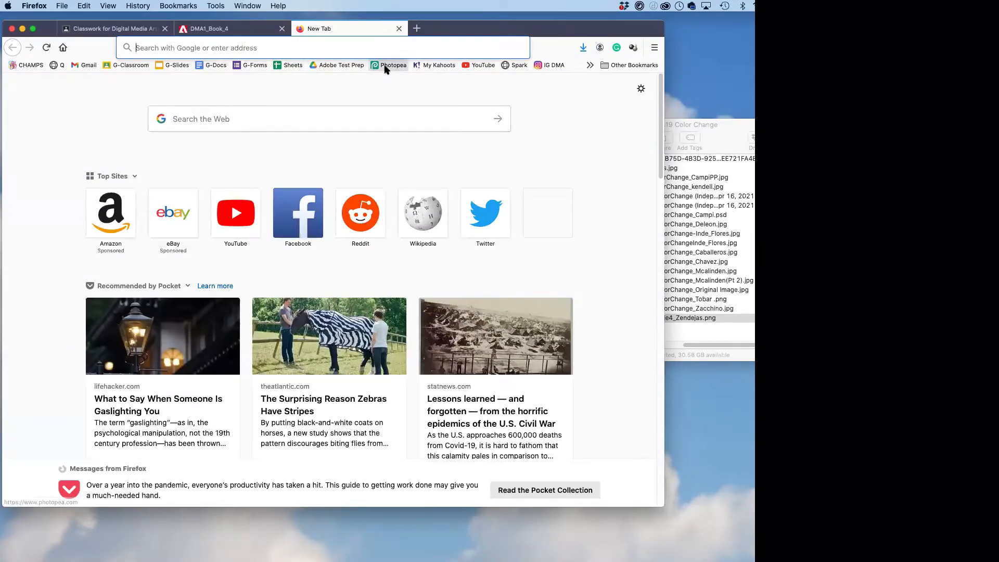
{"action": "left_click", "coordinate": [389, 65]}
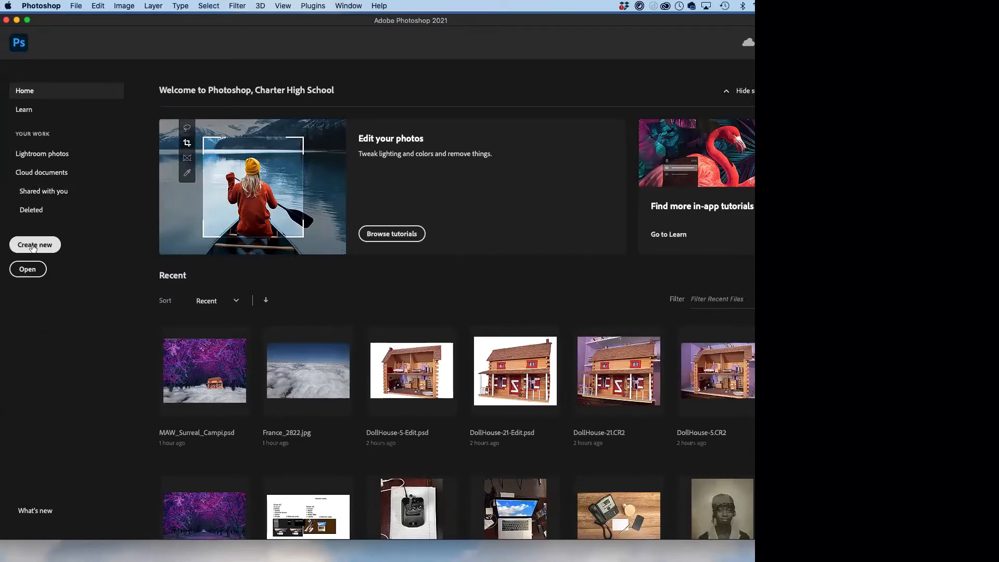
- Start a new Print-preset Letter document and type its name, DMA1_D5_Script_Cam
{"action": "left_click", "coordinate": [35, 245]}
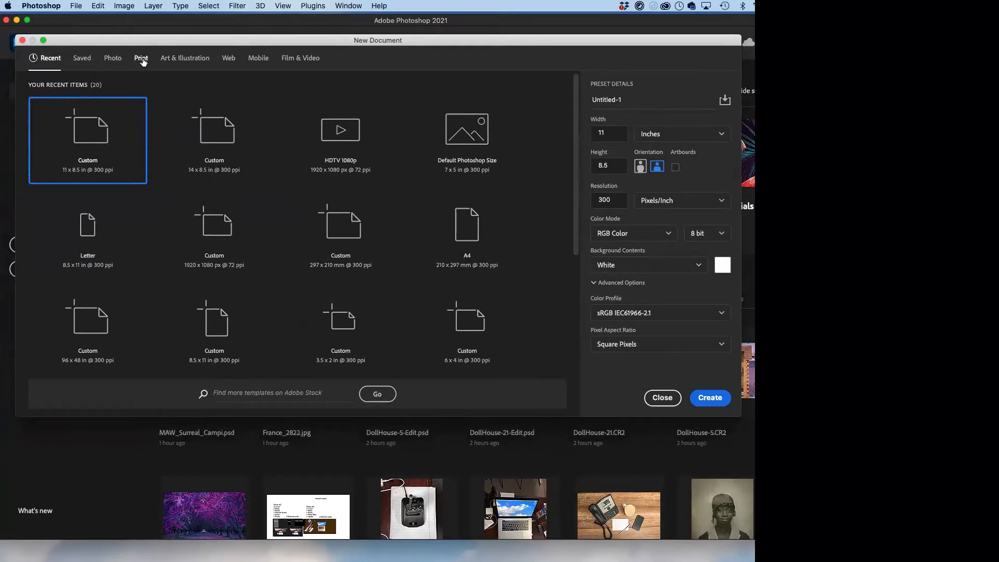
{"action": "left_click", "coordinate": [141, 57]}
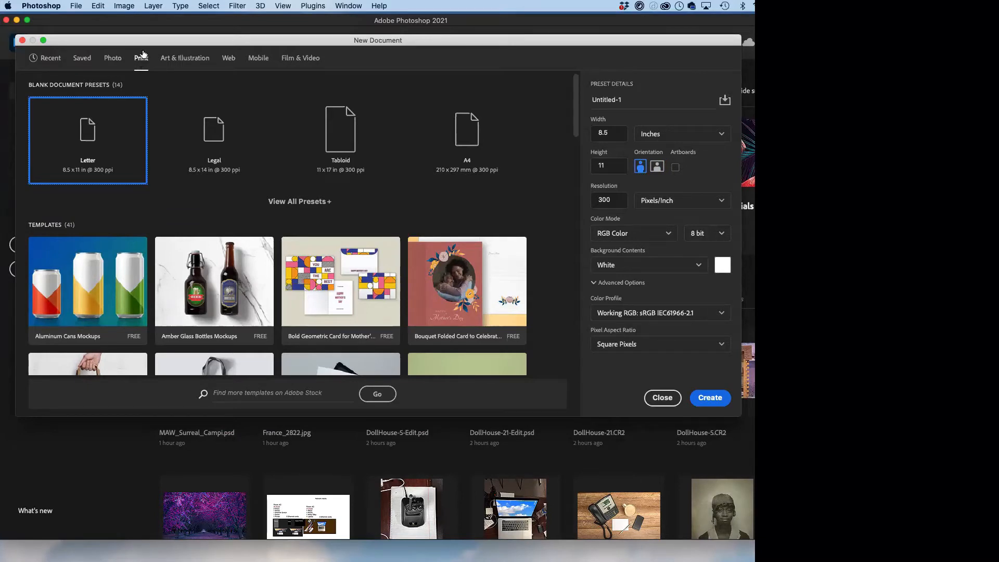
{"action": "mouse_move", "coordinate": [87, 131]}
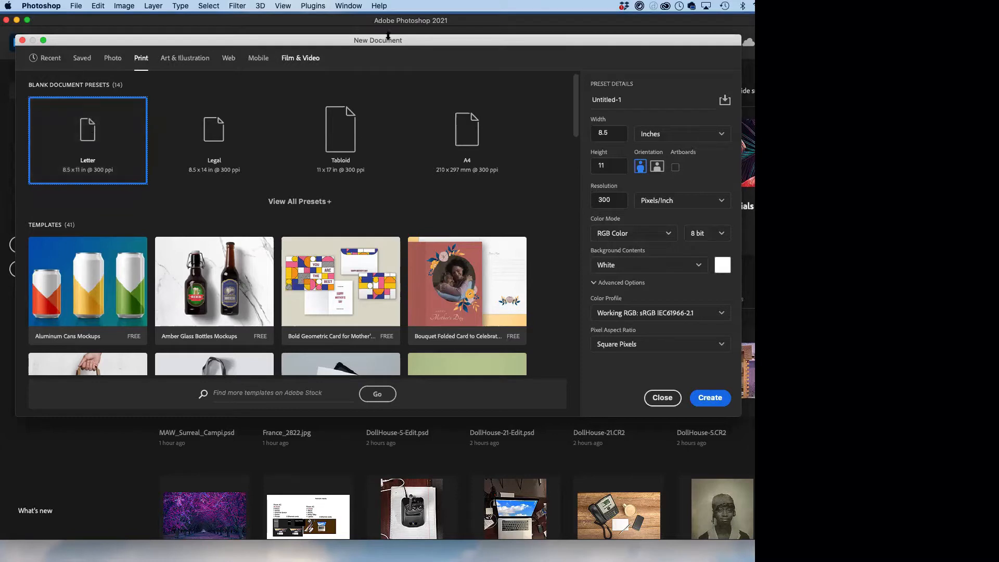
{"action": "triple_click", "coordinate": [622, 100]}
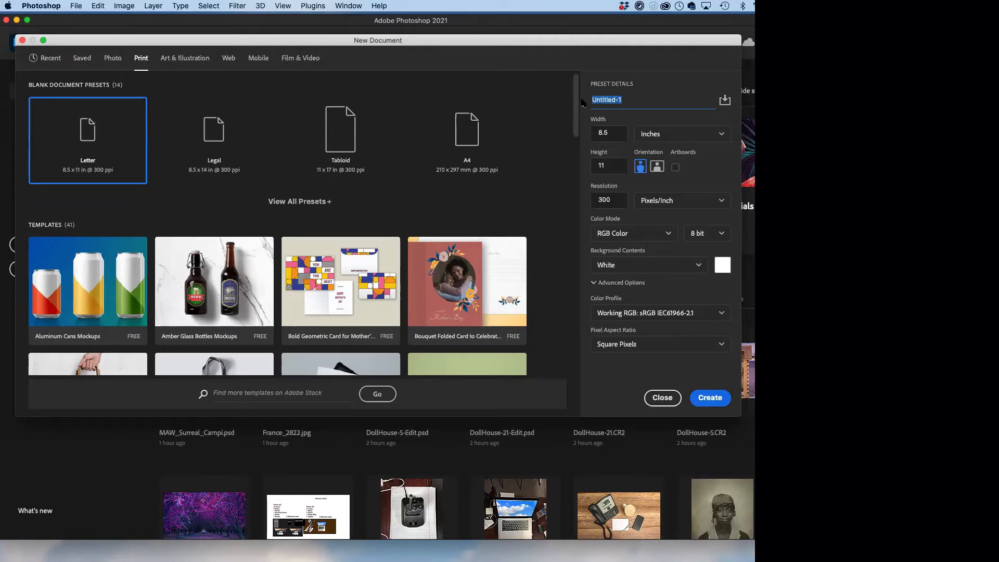
{"action": "type", "text": "DMA"}
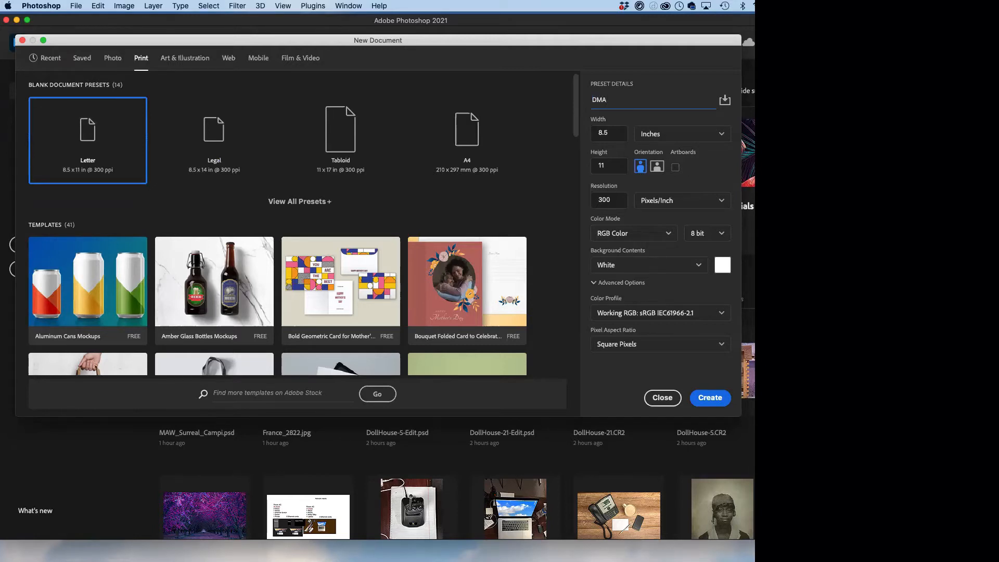
{"action": "type", "text": "1"}
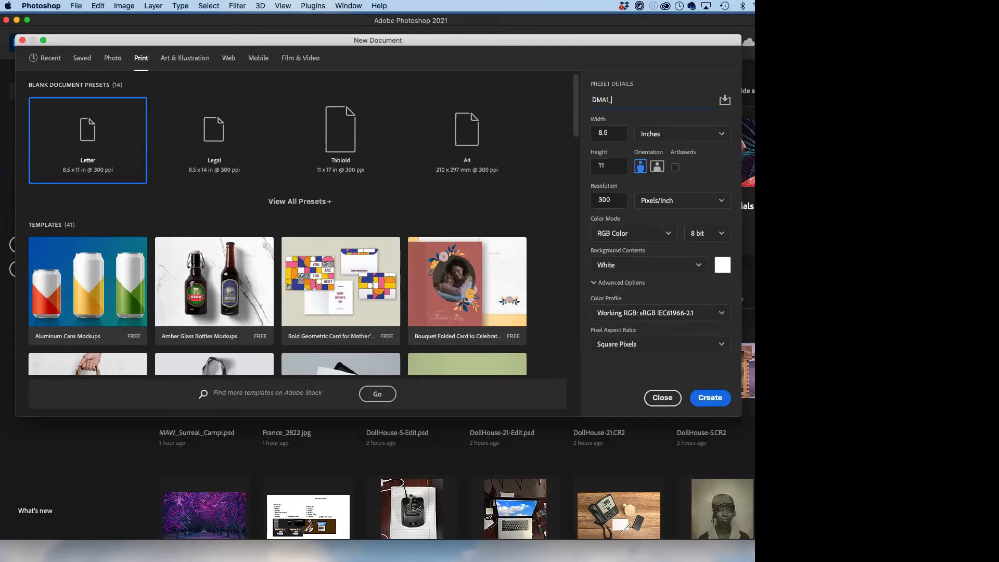
{"action": "type", "text": "_S"}
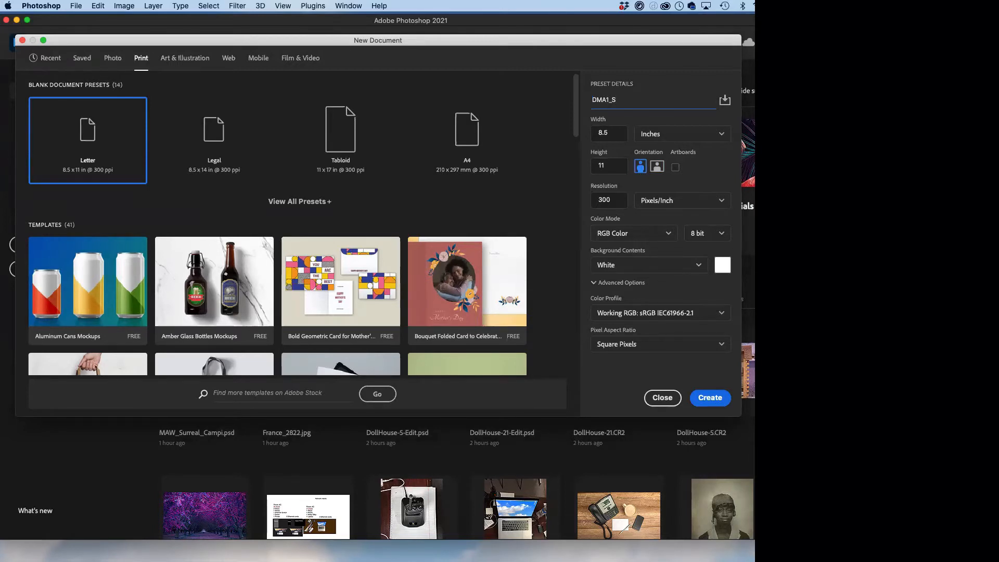
{"action": "type", "text": "D"}
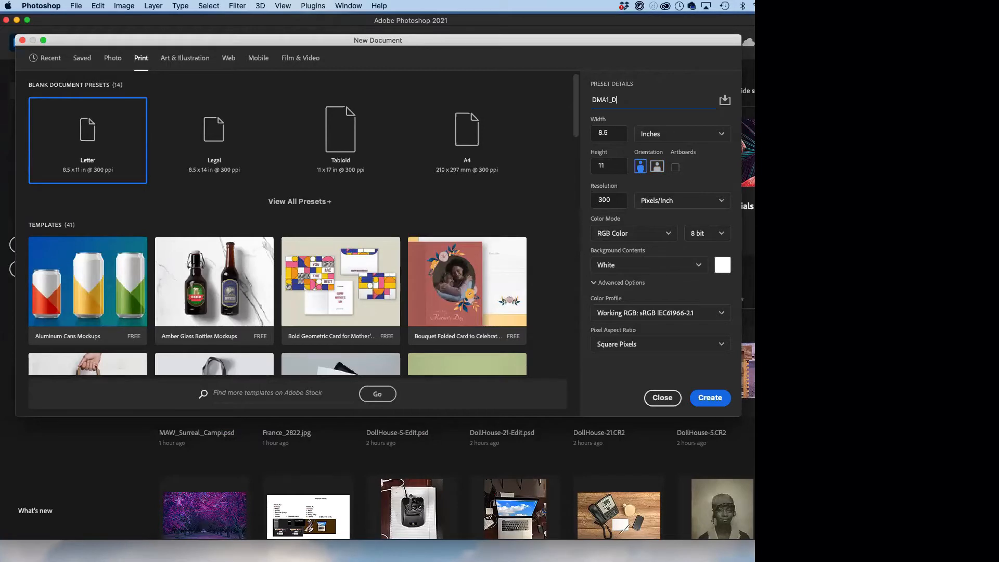
{"action": "type", "text": "5_S"}
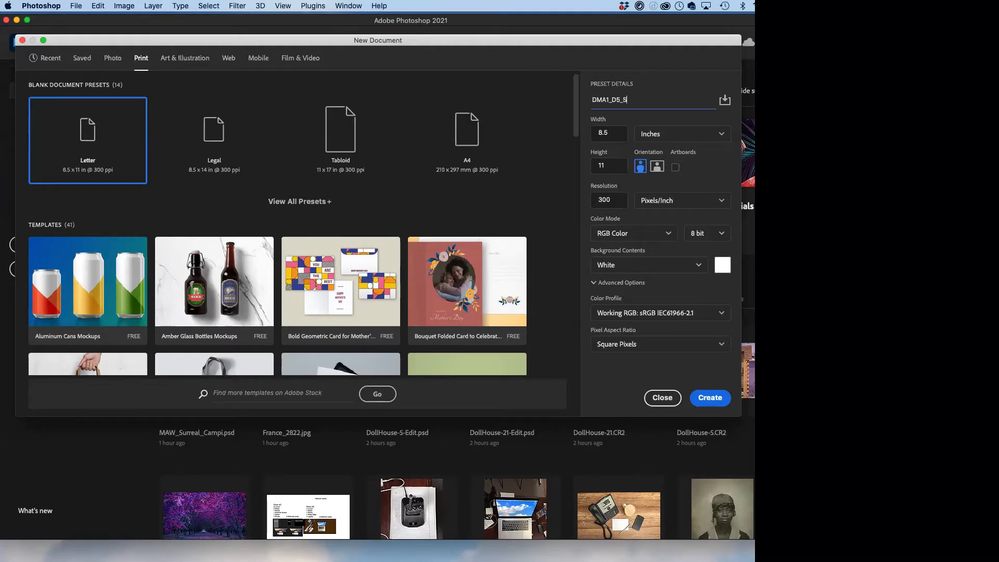
{"action": "type", "text": "cr"}
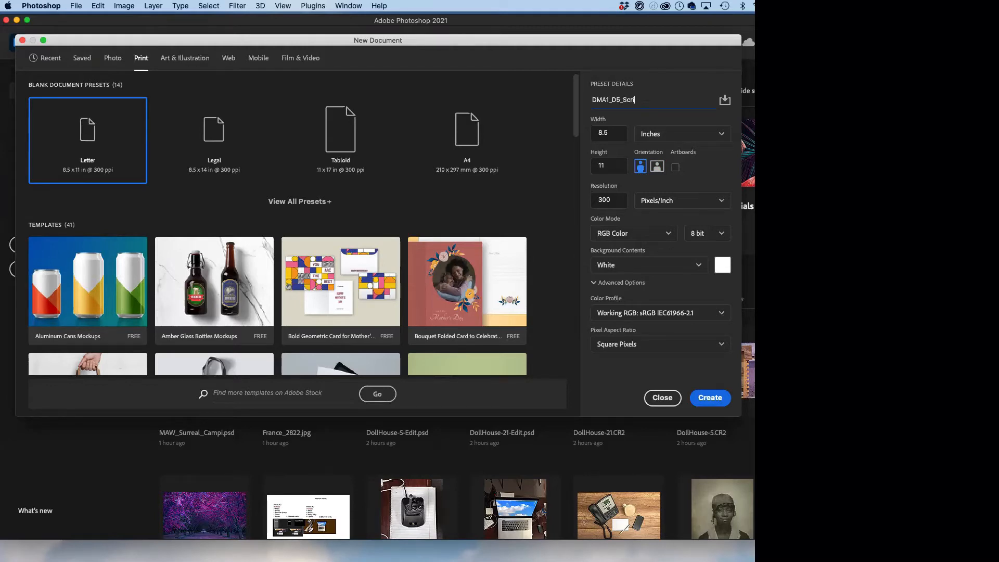
{"action": "type", "text": "ipt"}
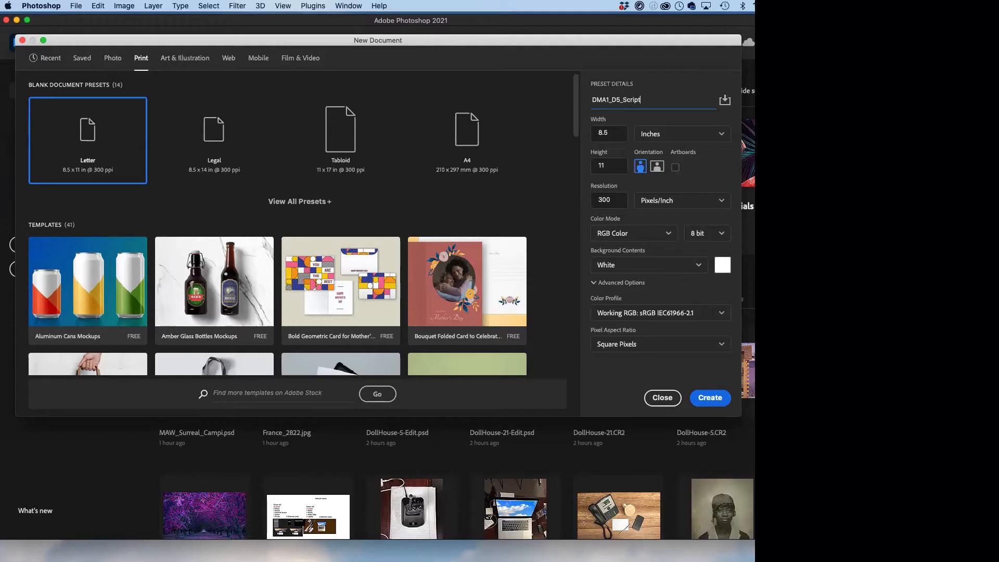
{"action": "type", "text": "_Cam"}
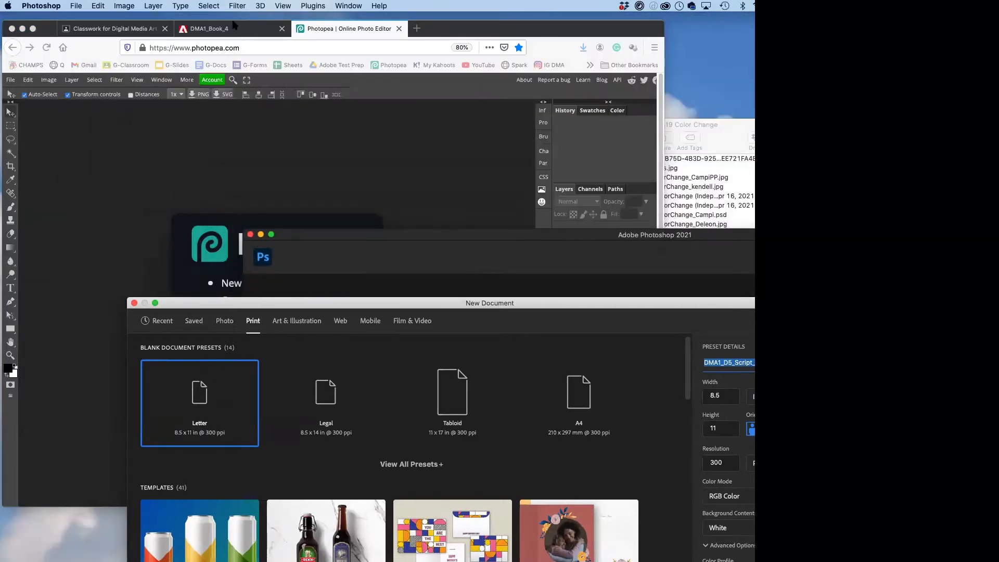
- Recheck the Script typeface steps on the DMA1_Book_4 tab, then return to Photopea
{"action": "left_click", "coordinate": [230, 28]}
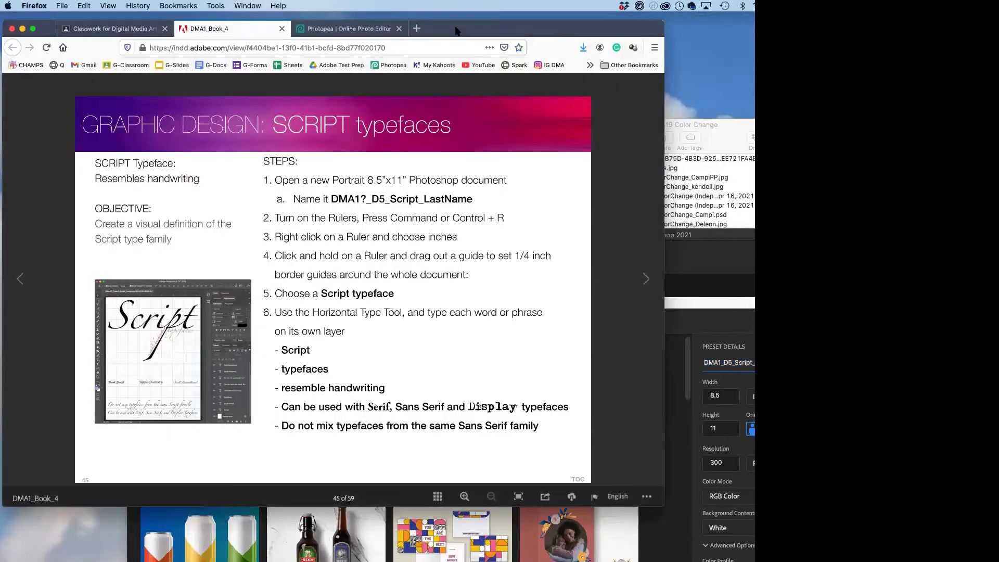
{"action": "mouse_move", "coordinate": [432, 227]}
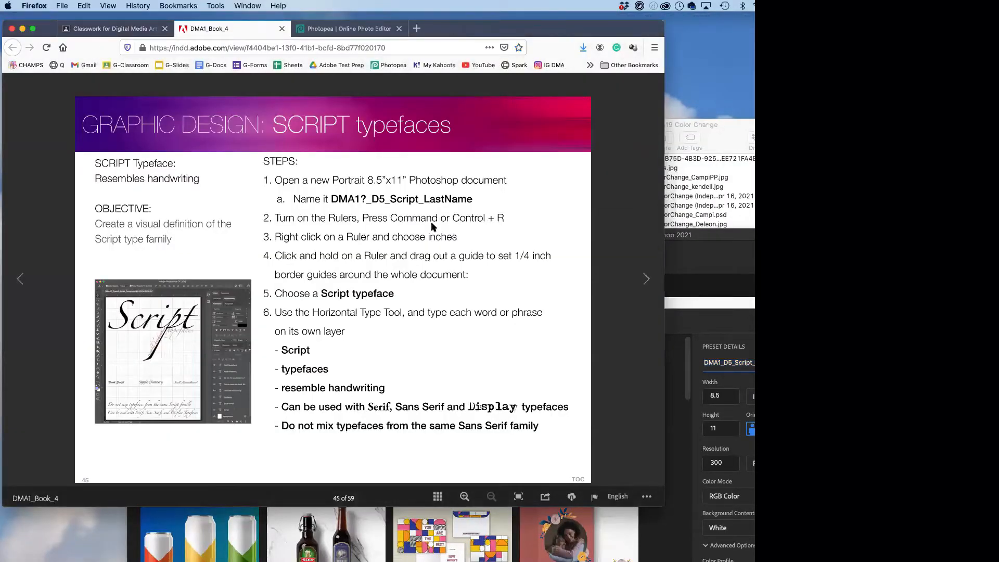
{"action": "mouse_move", "coordinate": [683, 209]}
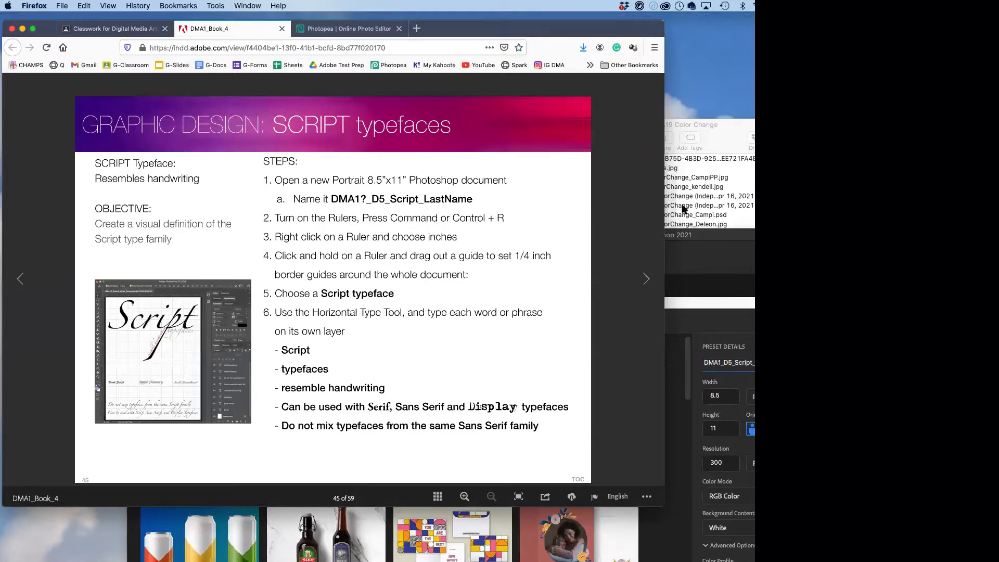
{"action": "left_click", "coordinate": [347, 28]}
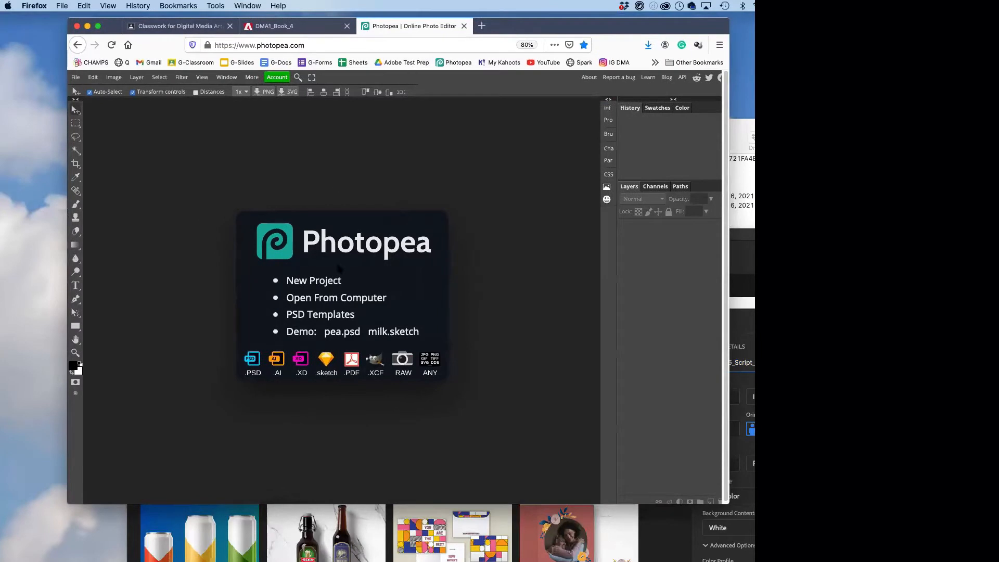
- Create a Print > Letter document (8.5 × 11 in, 300 DPI) named DMA1_D5_Script_Campi
{"action": "left_click", "coordinate": [75, 77]}
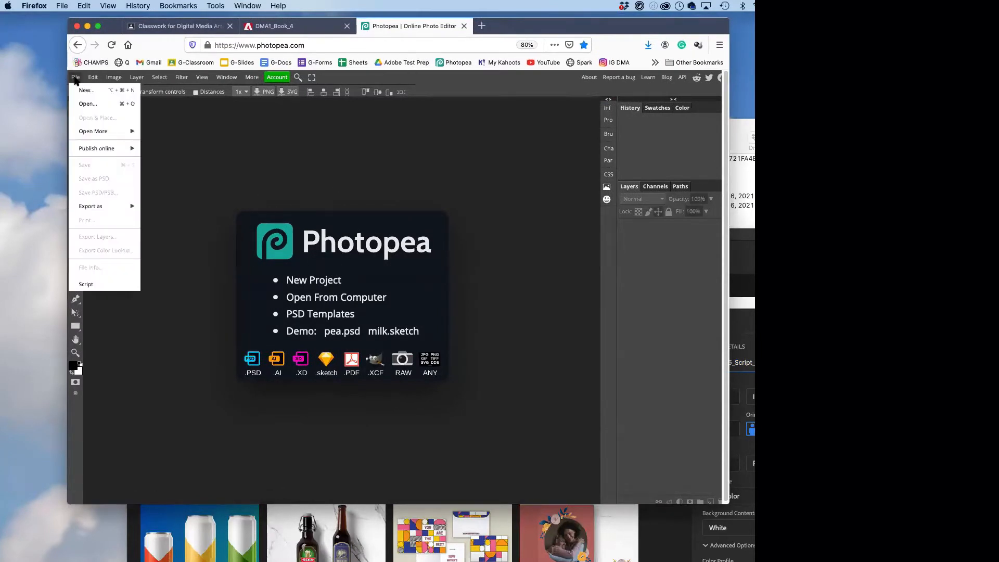
{"action": "left_click", "coordinate": [86, 90]}
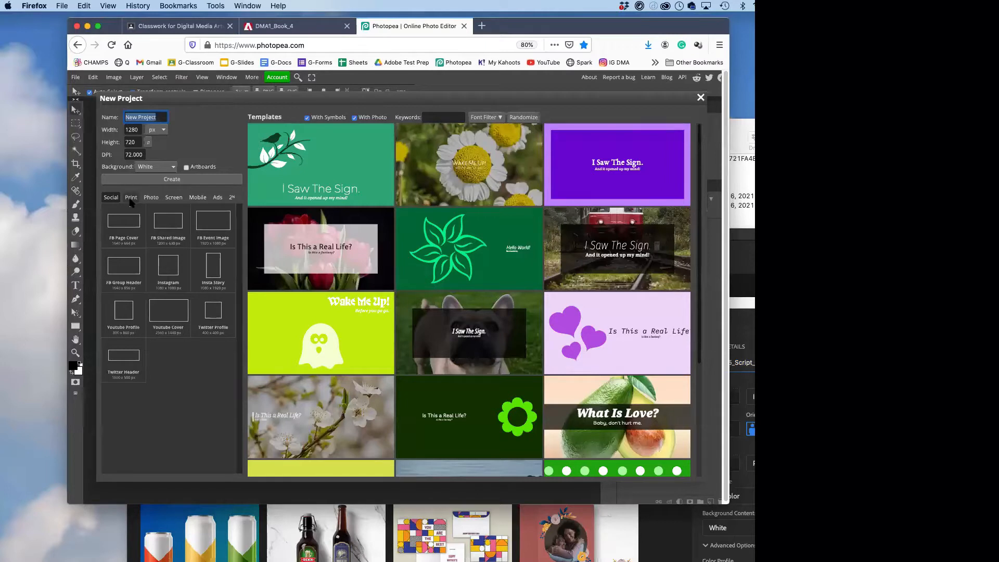
{"action": "left_click", "coordinate": [131, 197]}
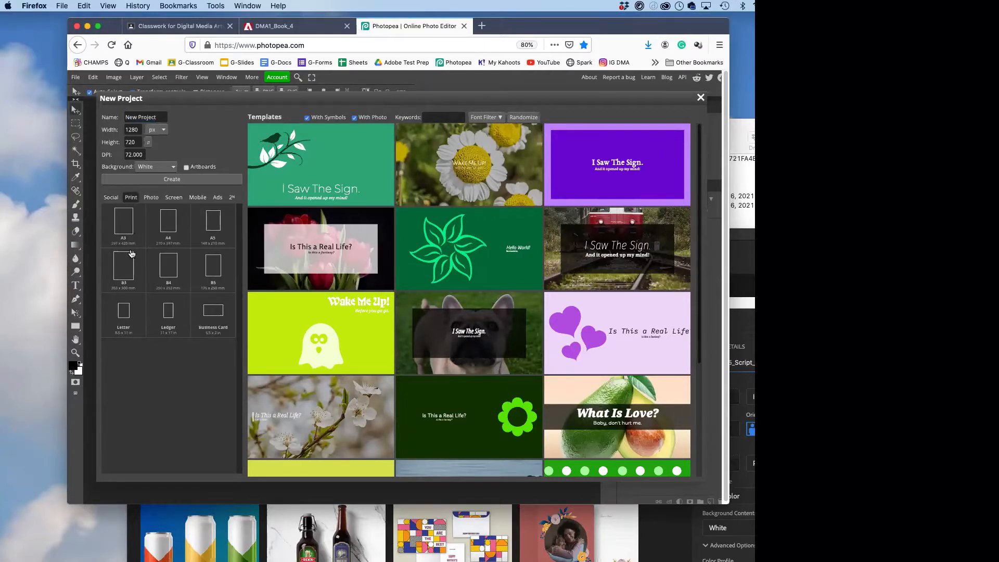
{"action": "mouse_move", "coordinate": [122, 312]}
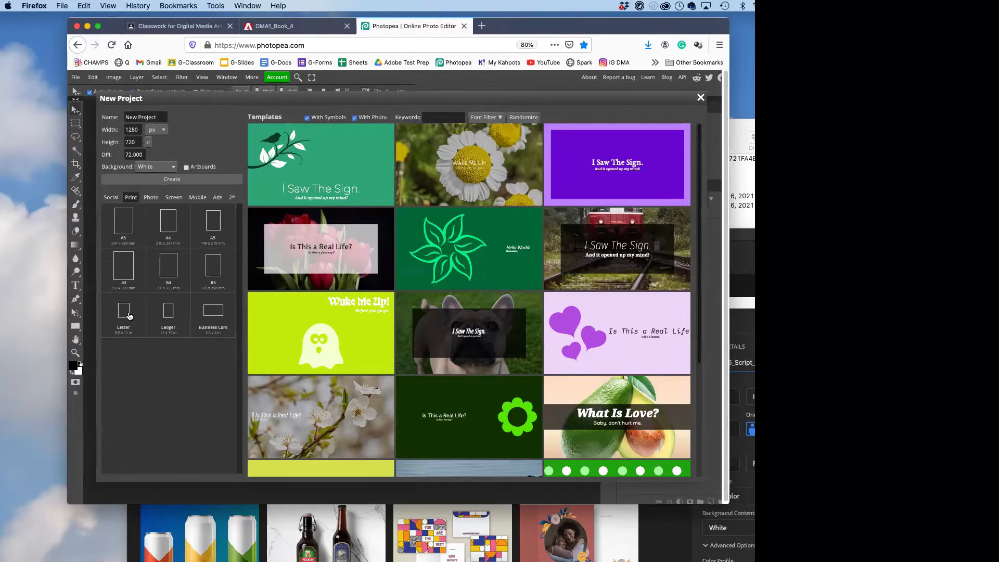
{"action": "left_click", "coordinate": [123, 309]}
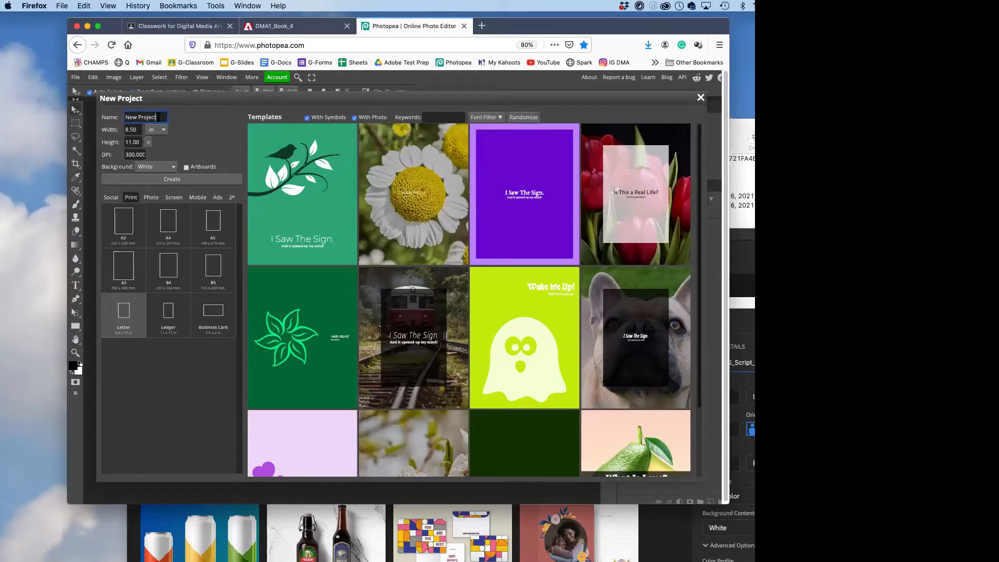
{"action": "type", "text": "05_Script_Campi"}
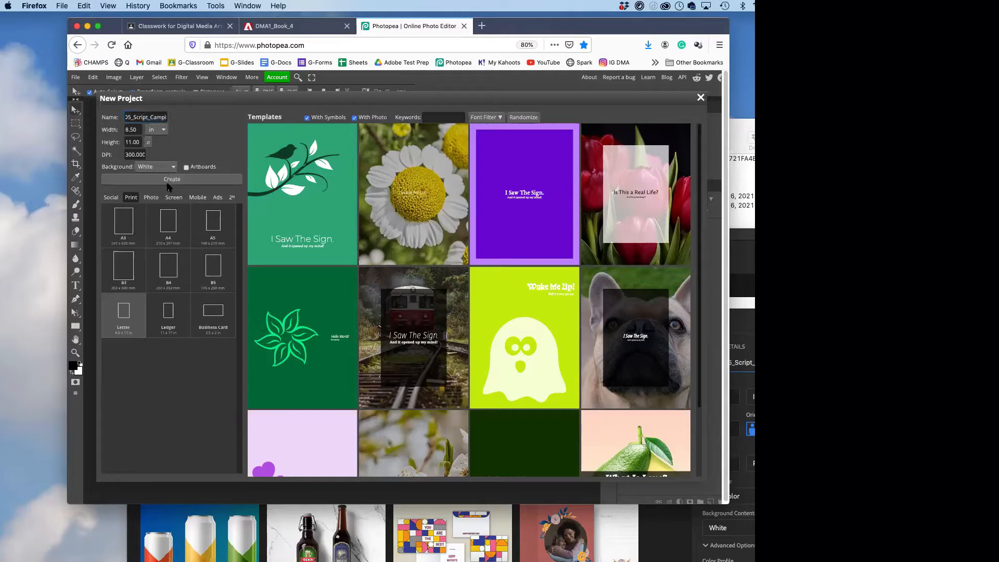
{"action": "left_click", "coordinate": [172, 179]}
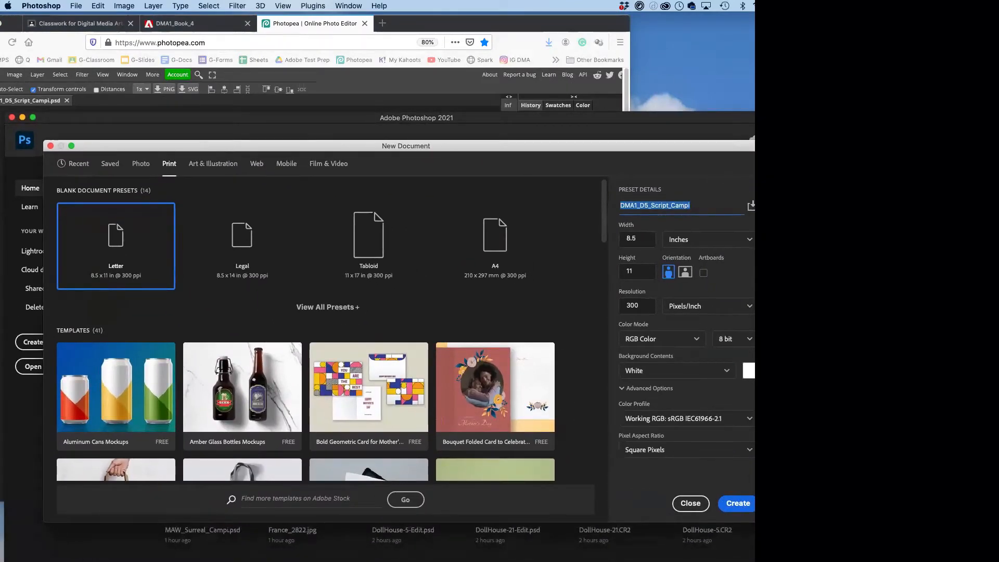
- Create the DMA1_D5_Script_Campi Letter document at 8.5 × 11 in, 300 ppi
{"action": "left_click", "coordinate": [737, 503]}
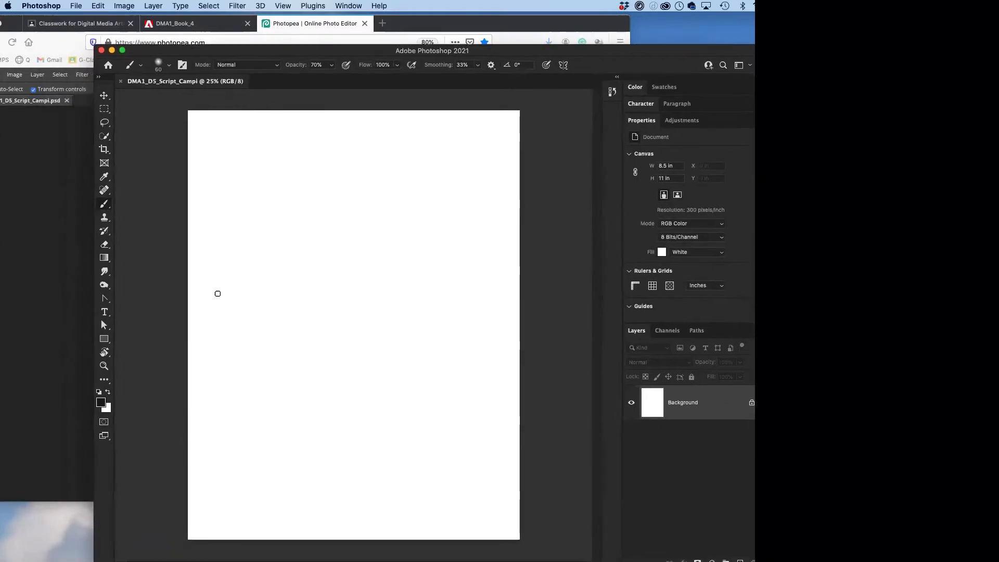
- Add a horizontal type layer left of page centre and begin typing the title
{"action": "left_click", "coordinate": [104, 312]}
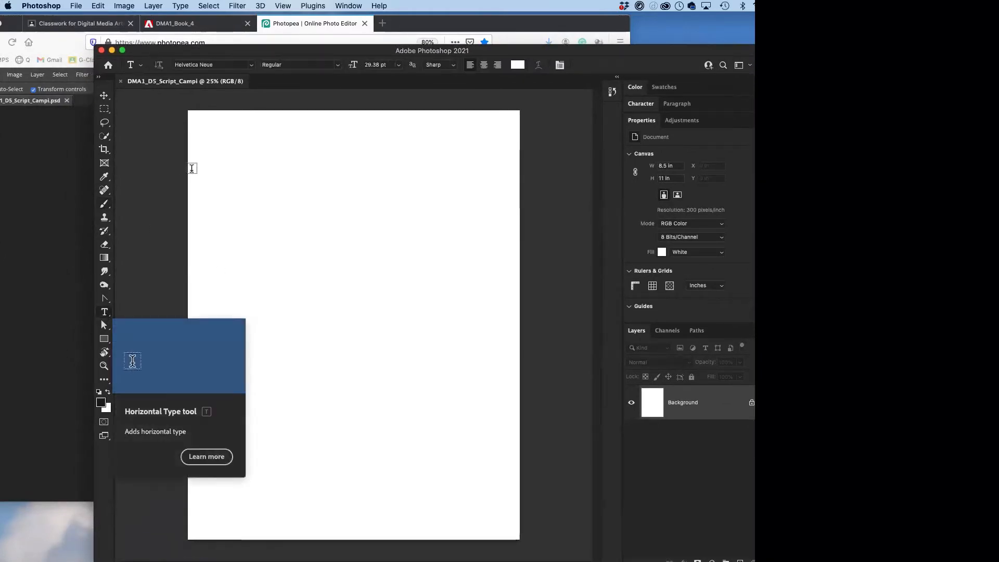
{"action": "type", "text": "Hello"}
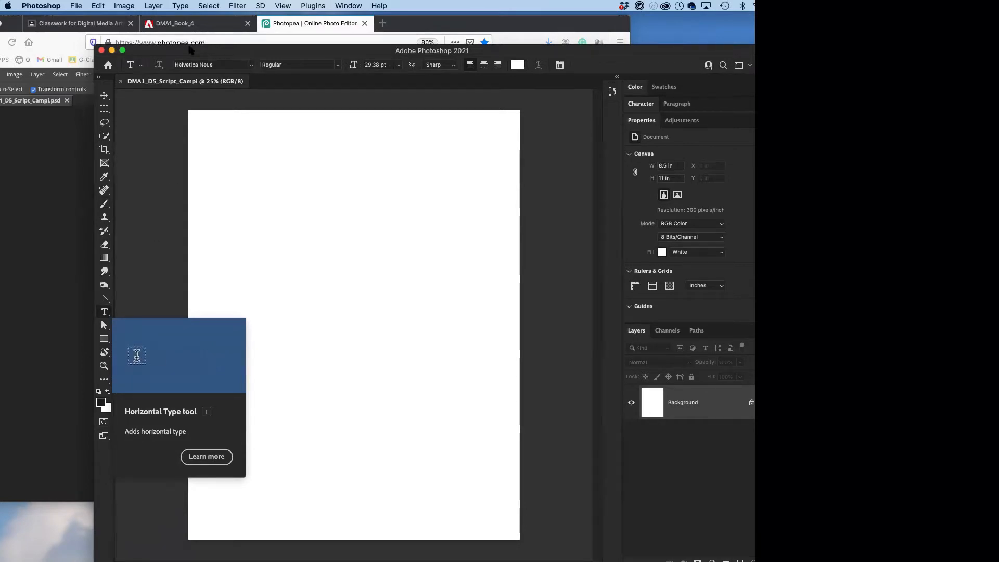
{"action": "type", "text": "Hello"}
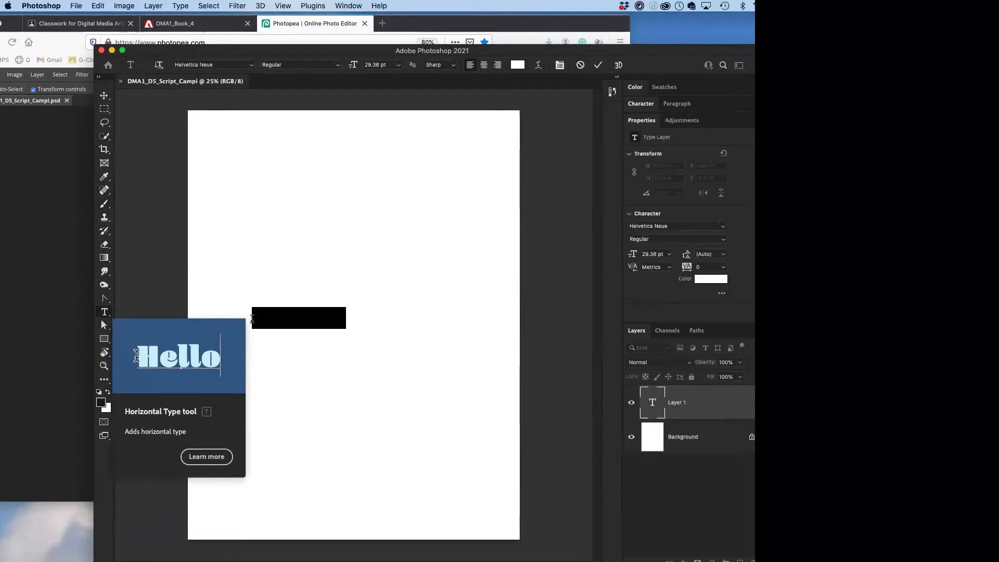
{"action": "left_click", "coordinate": [290, 318]}
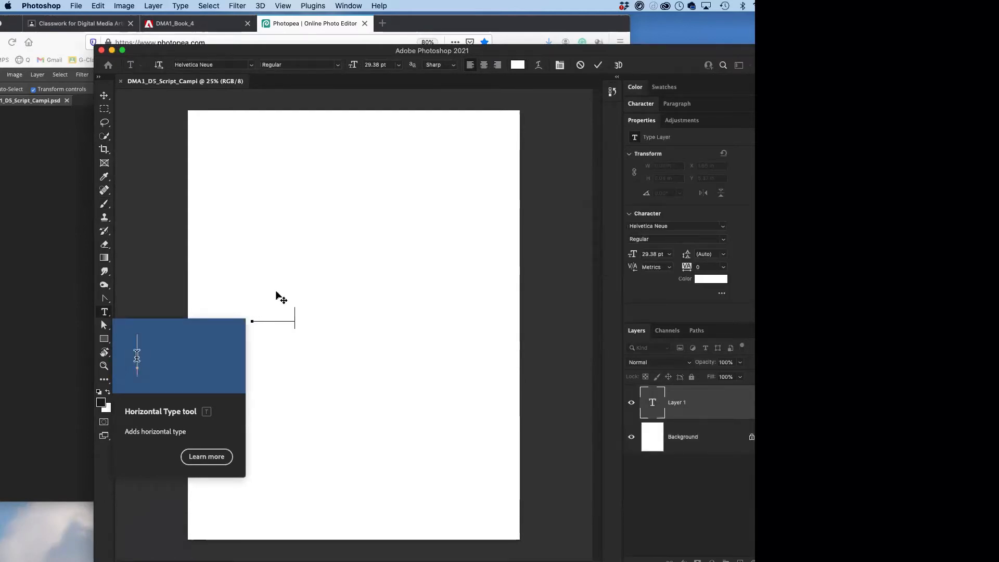
{"action": "type", "text": "Hello"}
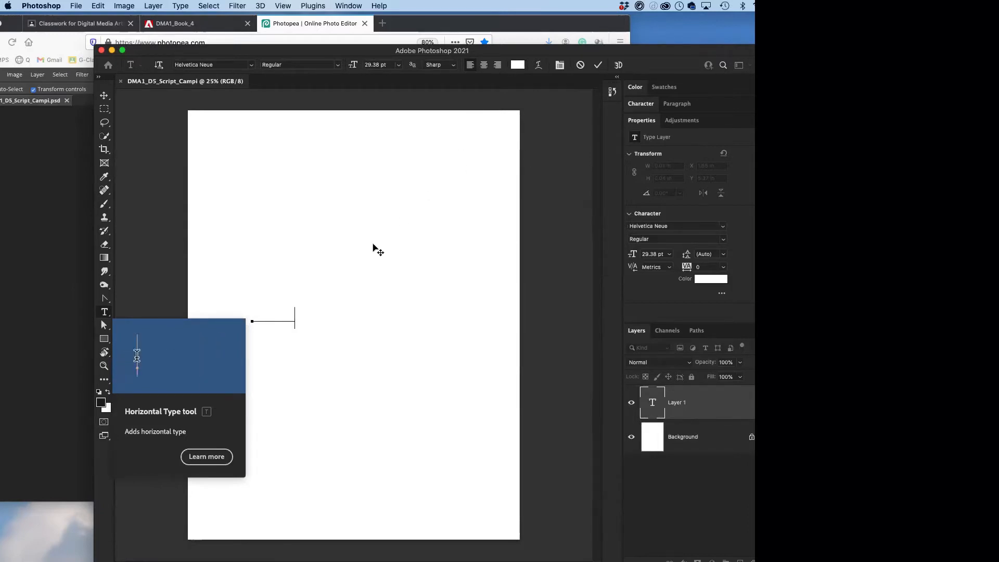
- Change the Script title's text colour to black (#000000)
{"action": "type", "text": "Hello"}
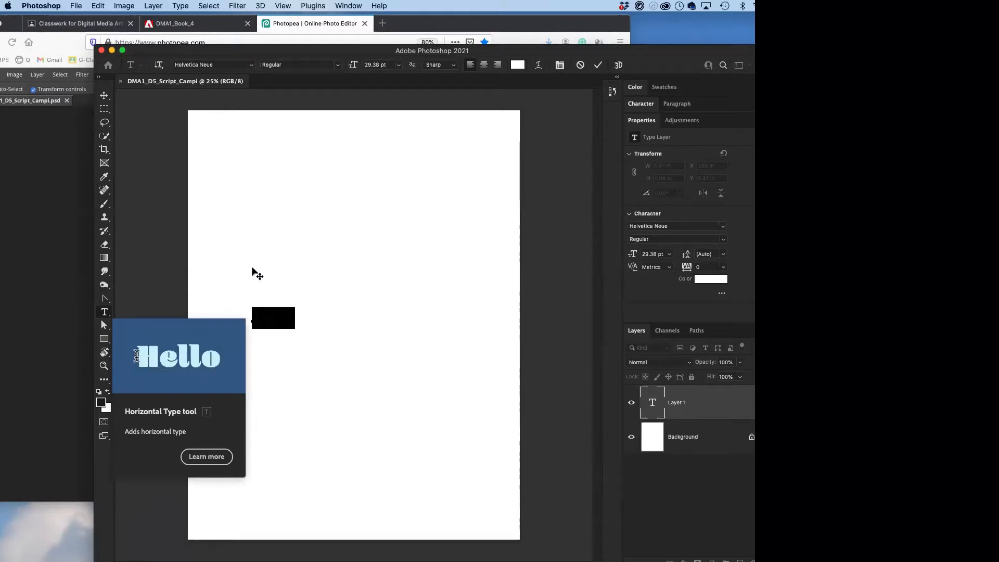
{"action": "left_click", "coordinate": [710, 278]}
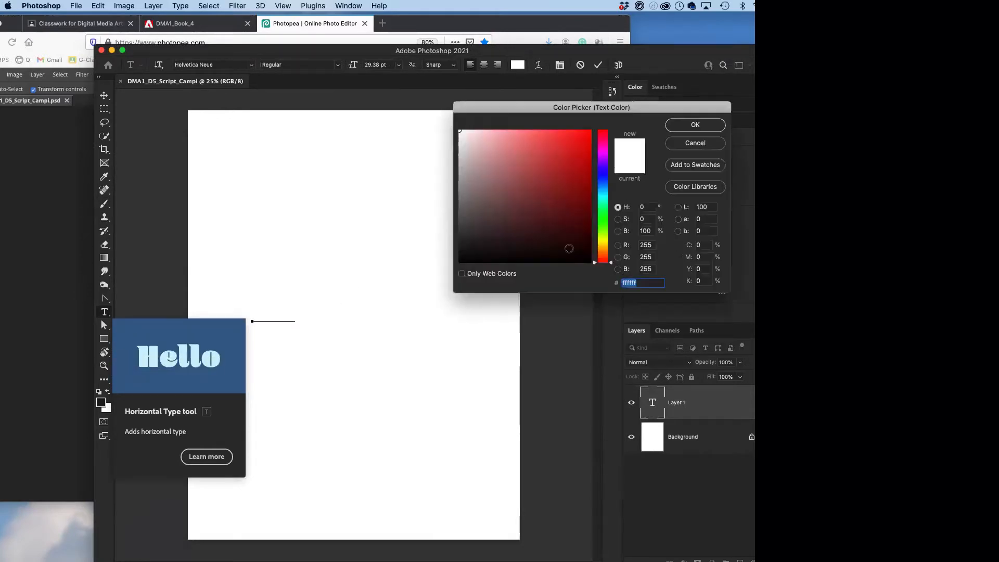
{"action": "left_click", "coordinate": [458, 261]}
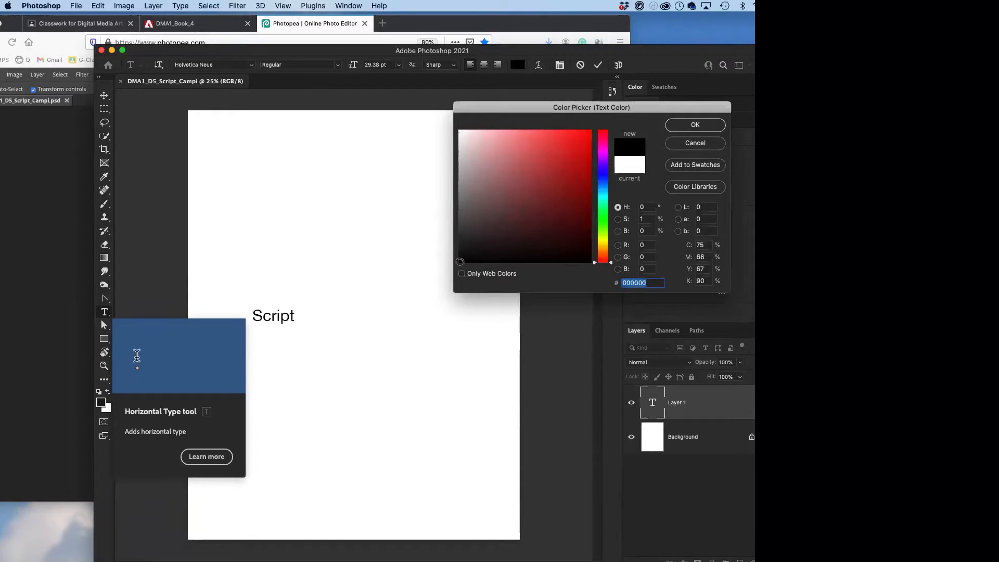
{"action": "left_click", "coordinate": [695, 124]}
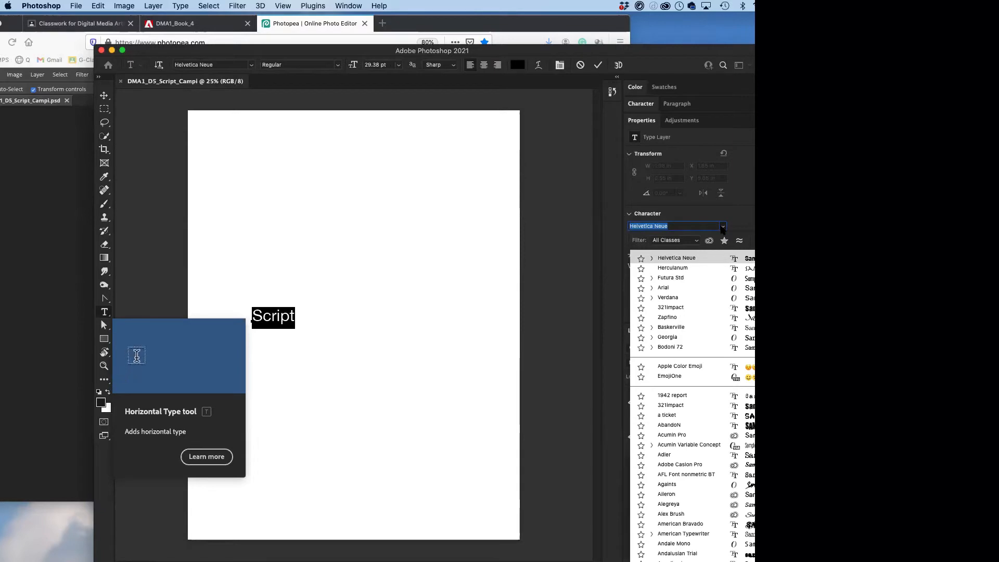
{"action": "left_click", "coordinate": [667, 318]}
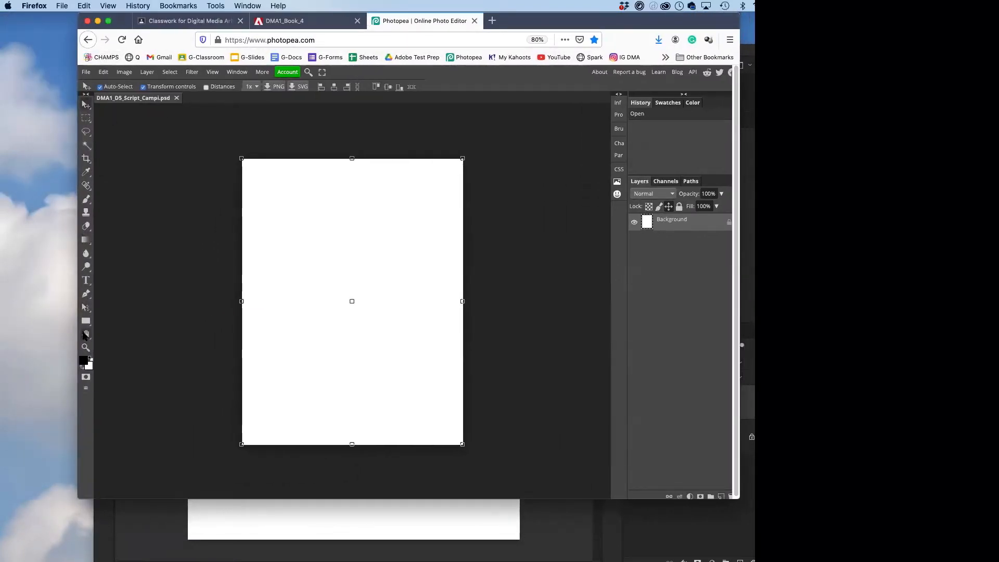
- Add a text layer reading 'Script' on the Photopea page with the Type tool
{"action": "left_click", "coordinate": [86, 280]}
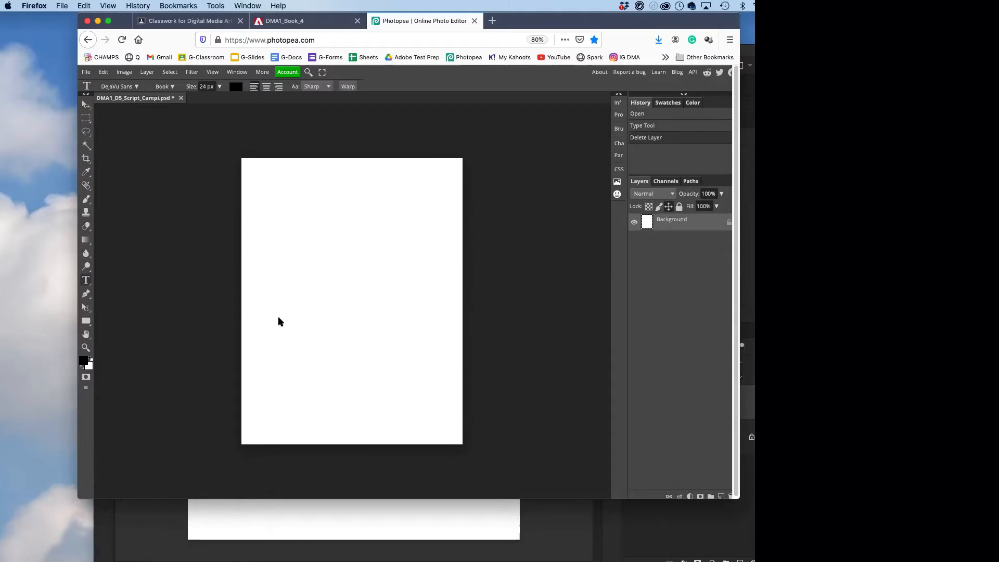
{"action": "left_click", "coordinate": [278, 319]}
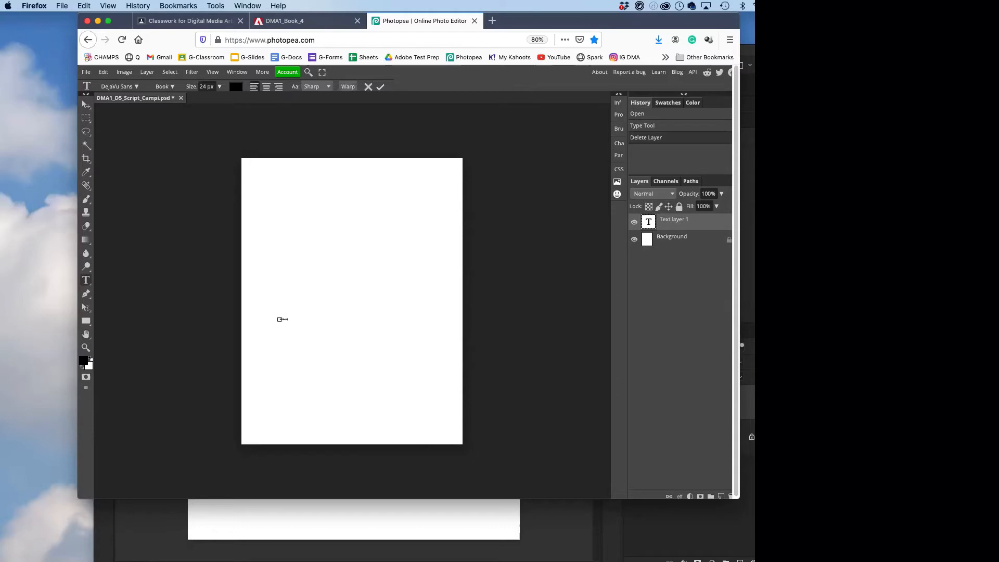
{"action": "type", "text": "Script"}
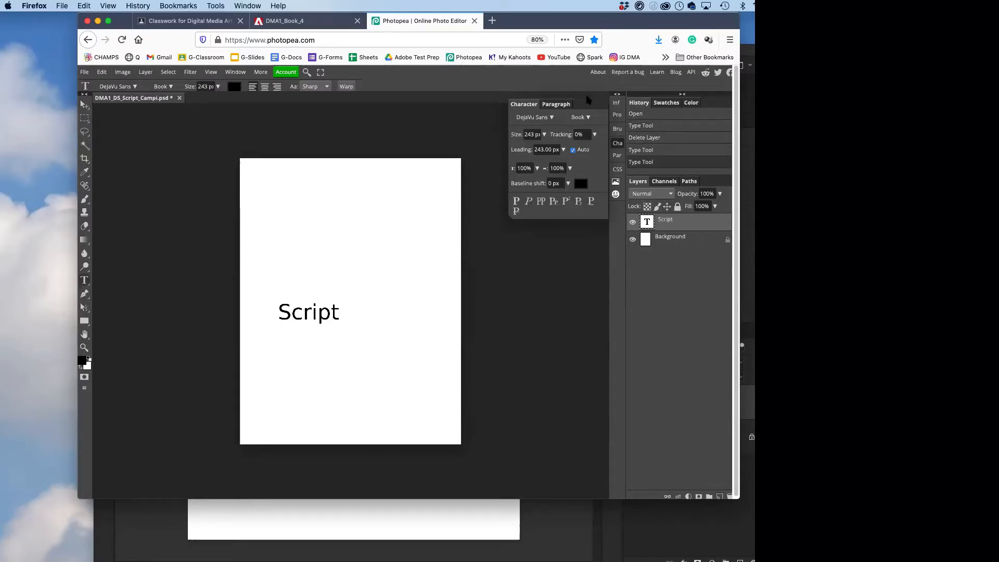
- Choose Arizonia from the font list for the 'Script' title
{"action": "left_click", "coordinate": [535, 114]}
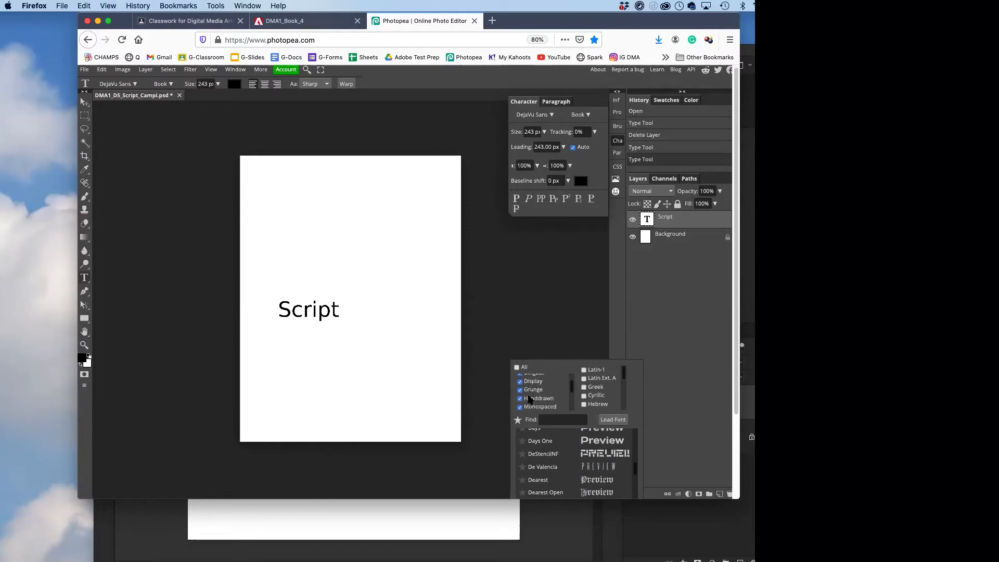
{"action": "scroll", "scroll_direction": "down", "scroll_amount": 3}
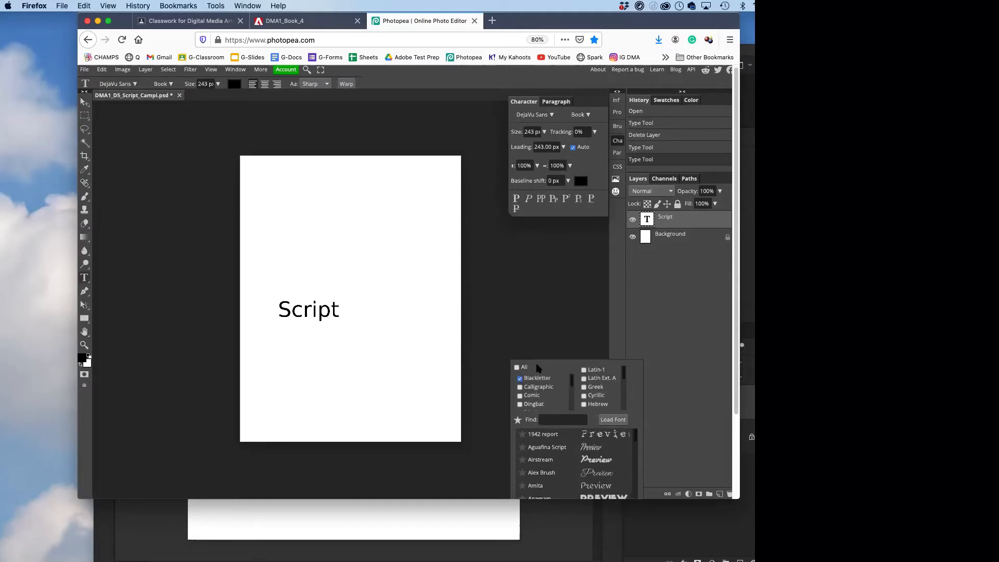
{"action": "scroll", "scroll_direction": "down", "scroll_amount": 3}
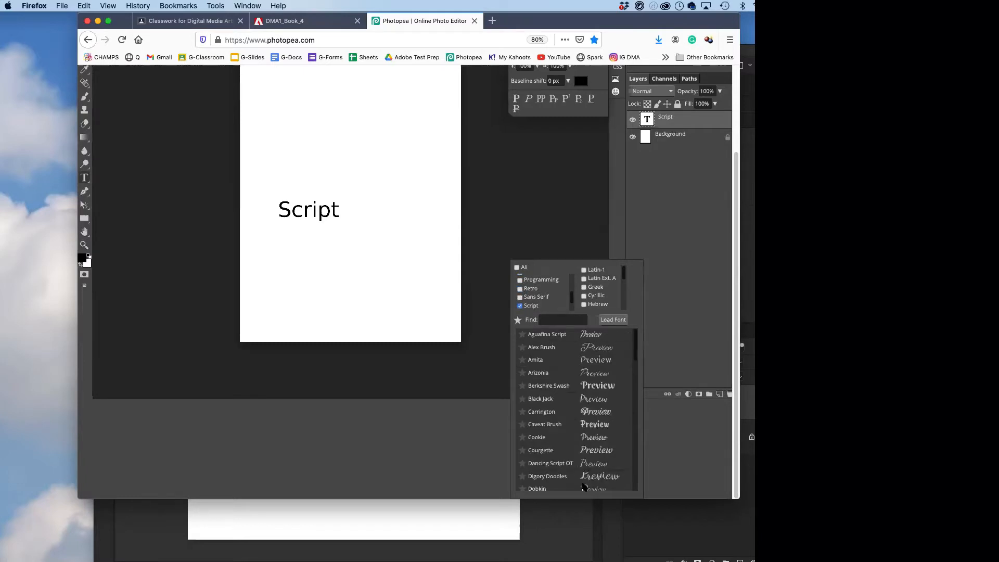
{"action": "mouse_move", "coordinate": [618, 328]}
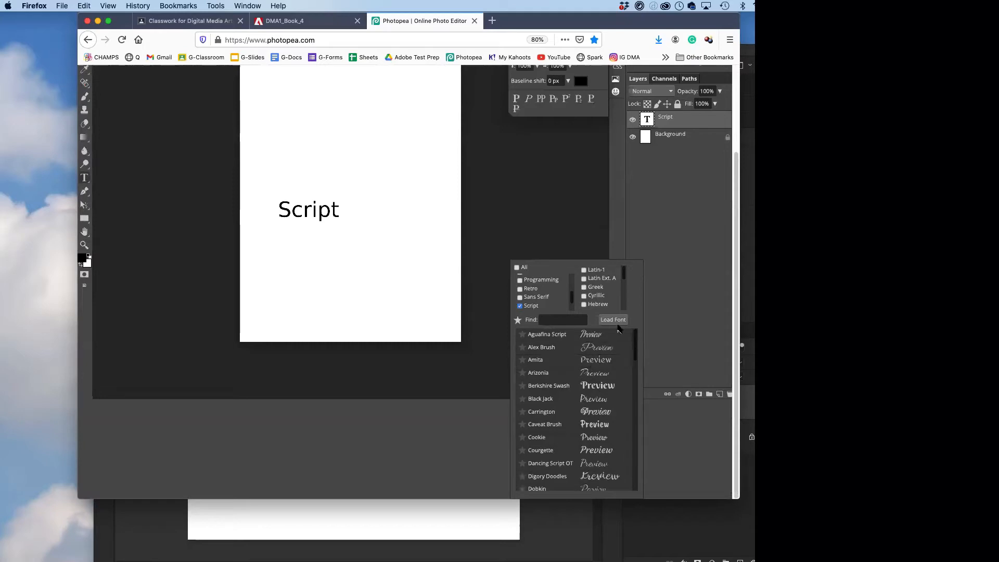
{"action": "mouse_move", "coordinate": [562, 375]}
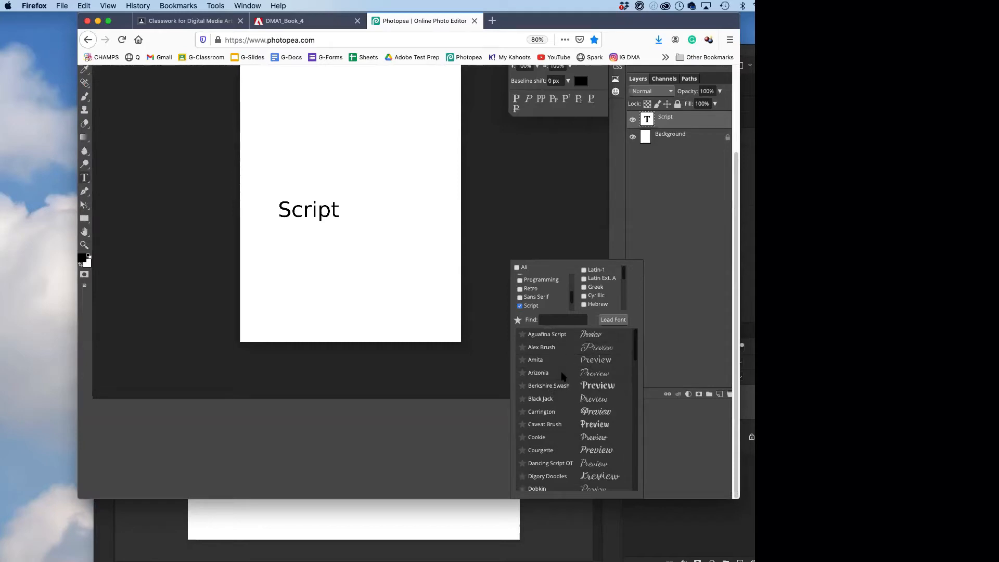
{"action": "left_click", "coordinate": [538, 372]}
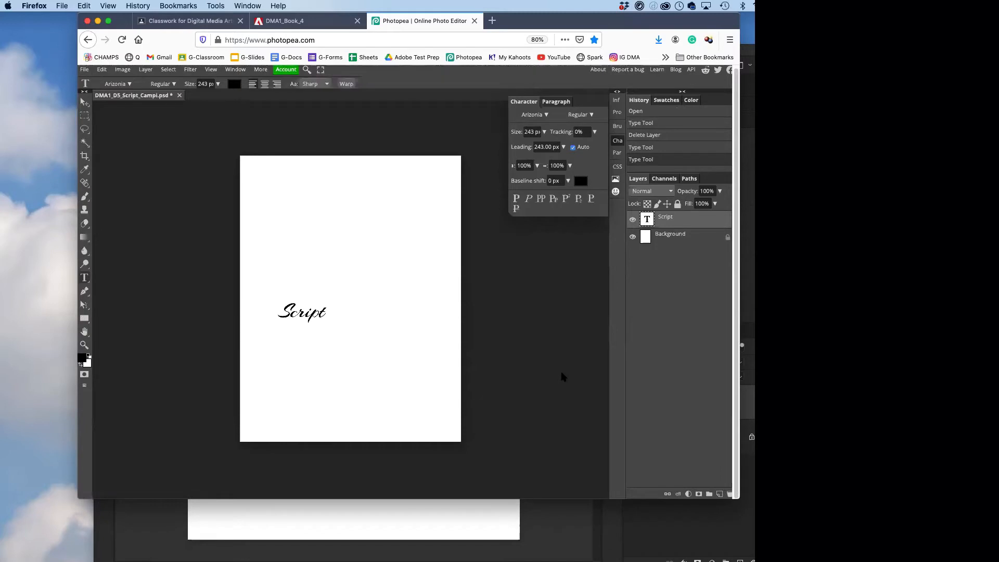
{"action": "mouse_move", "coordinate": [332, 326]}
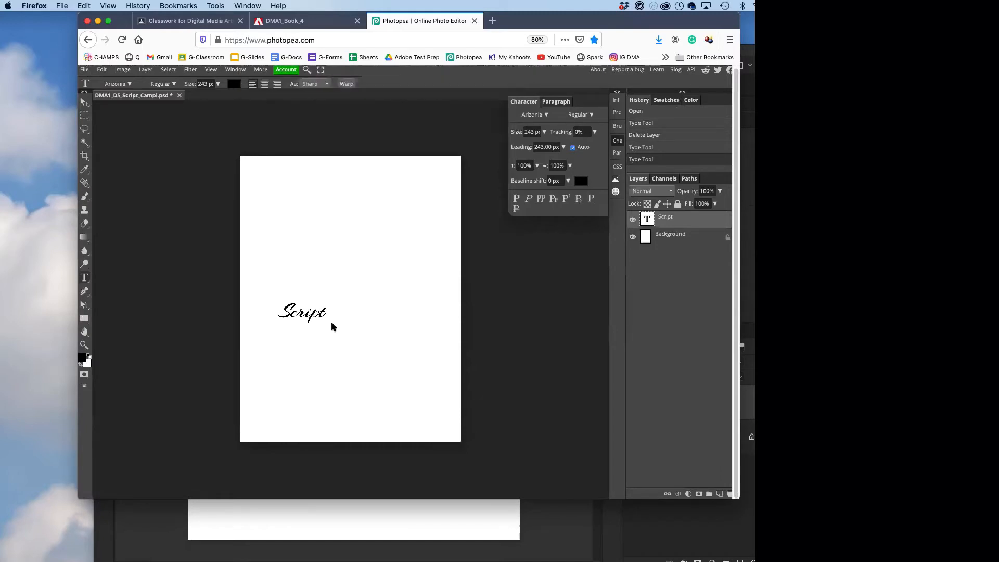
- Set the Photopea 'Script' title to England Hand DB at 274 px and commit it
{"action": "left_click", "coordinate": [534, 114]}
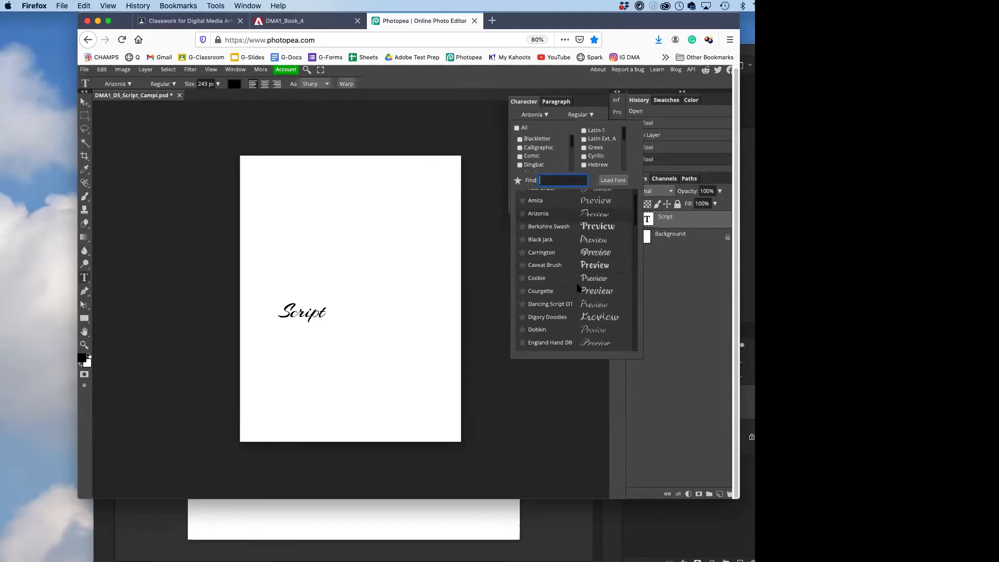
{"action": "scroll", "scroll_direction": "down", "scroll_amount": 3}
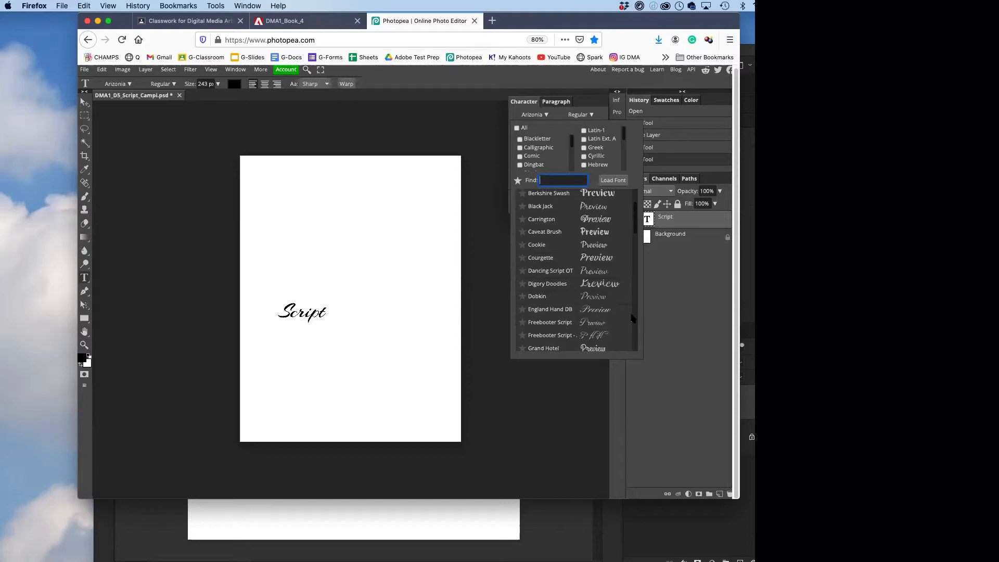
{"action": "left_click", "coordinate": [549, 309]}
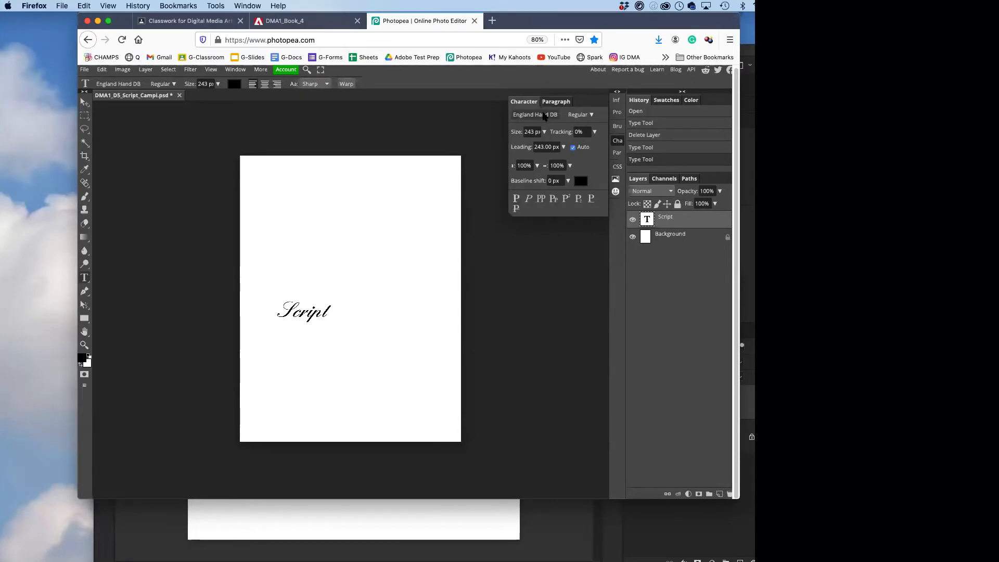
{"action": "mouse_move", "coordinate": [538, 115]}
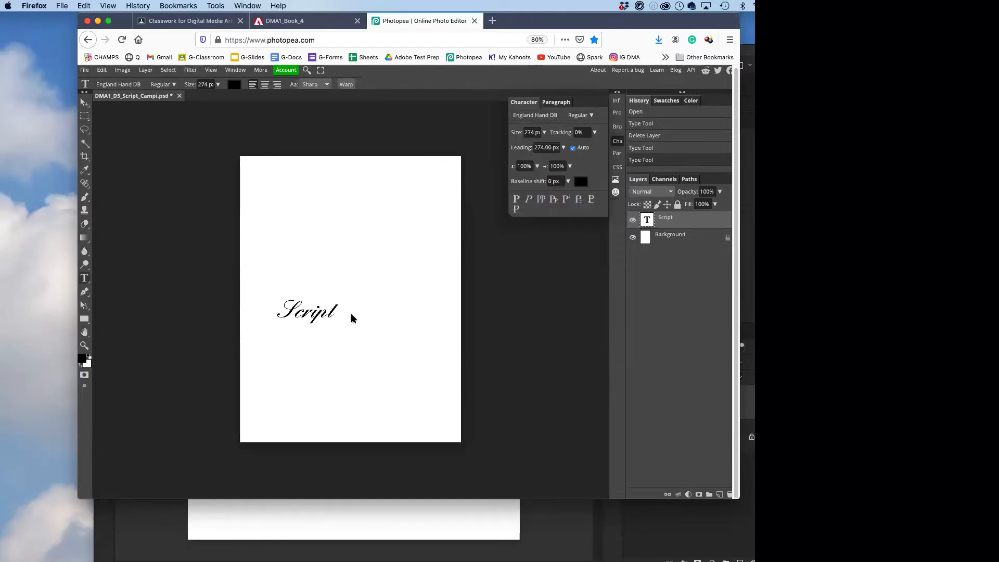
{"action": "left_click", "coordinate": [306, 310]}
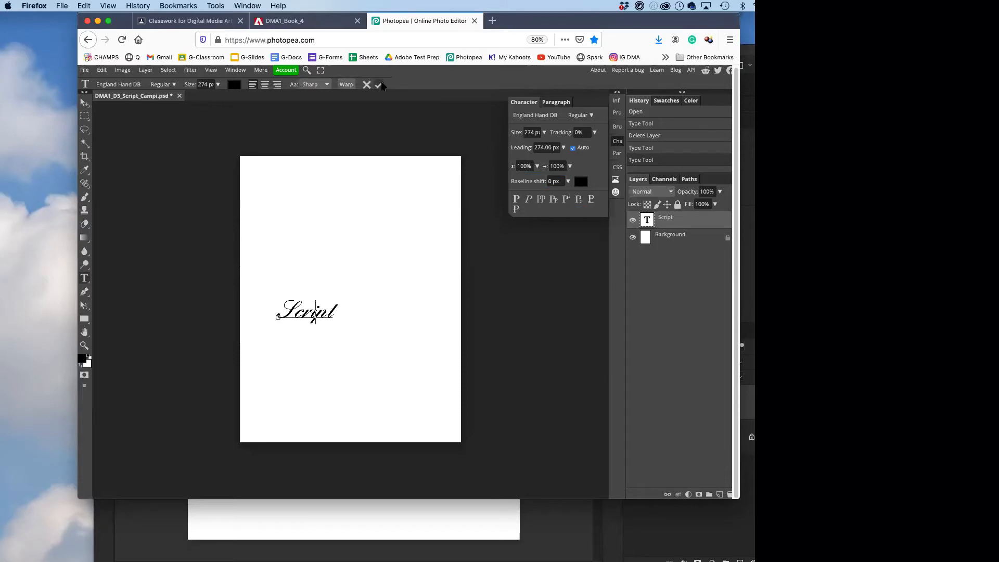
{"action": "left_click", "coordinate": [378, 84]}
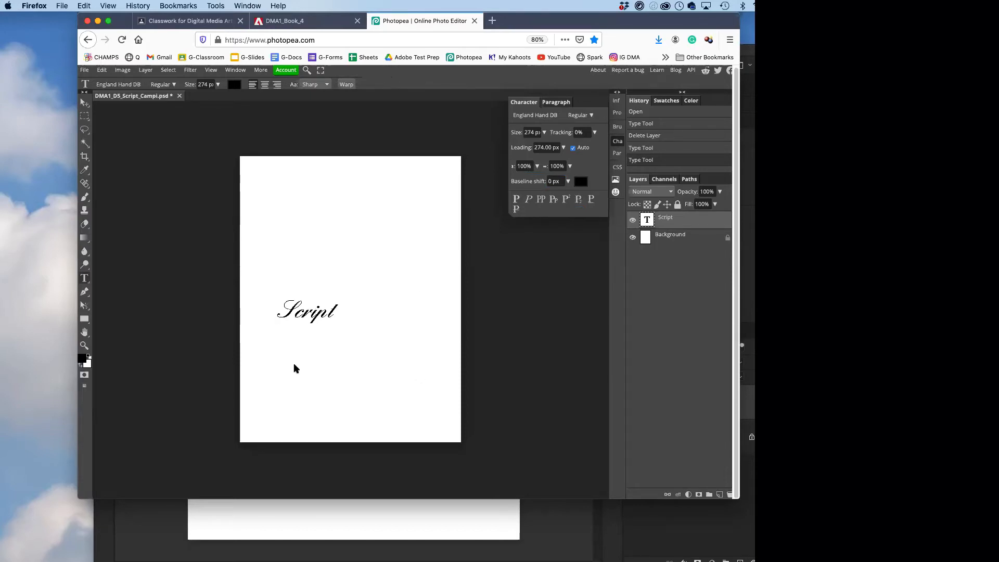
{"action": "left_click", "coordinate": [306, 20]}
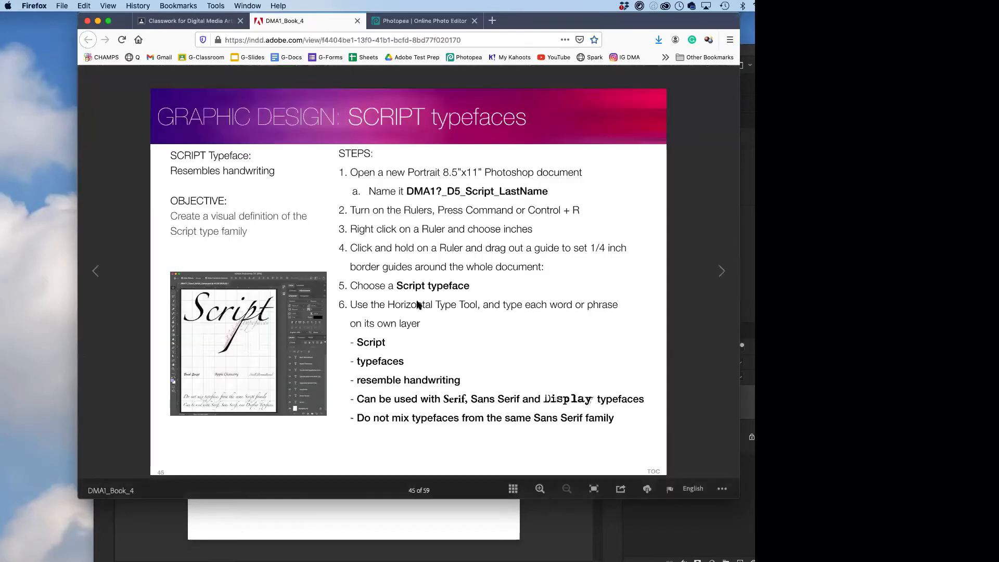
{"action": "mouse_move", "coordinate": [369, 313]}
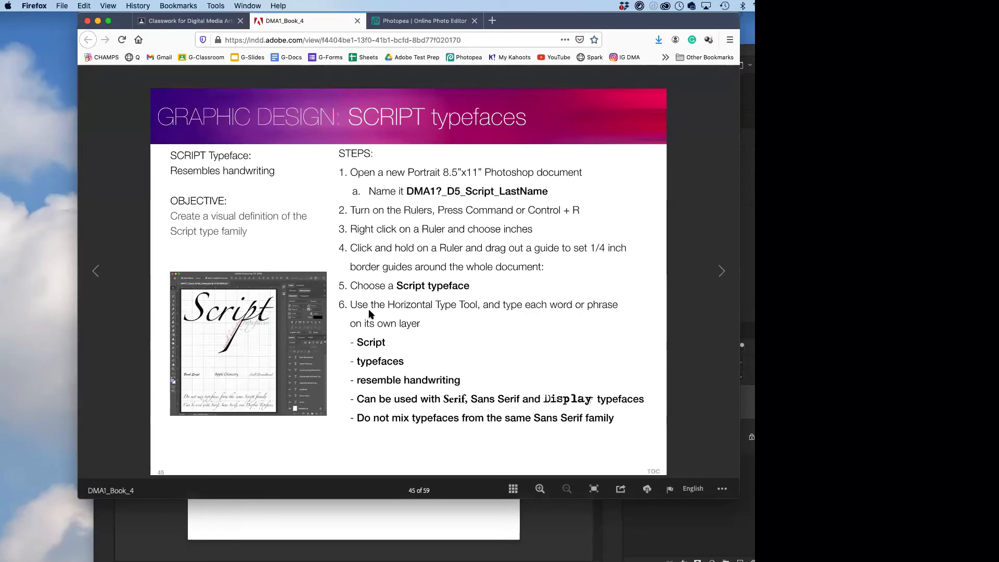
{"action": "mouse_move", "coordinate": [514, 130]}
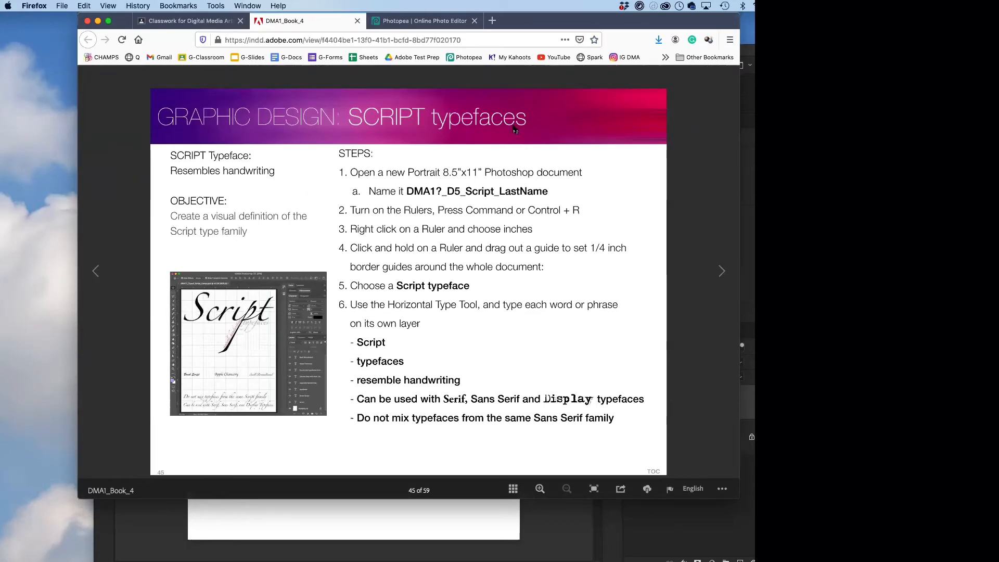
{"action": "mouse_move", "coordinate": [412, 247]}
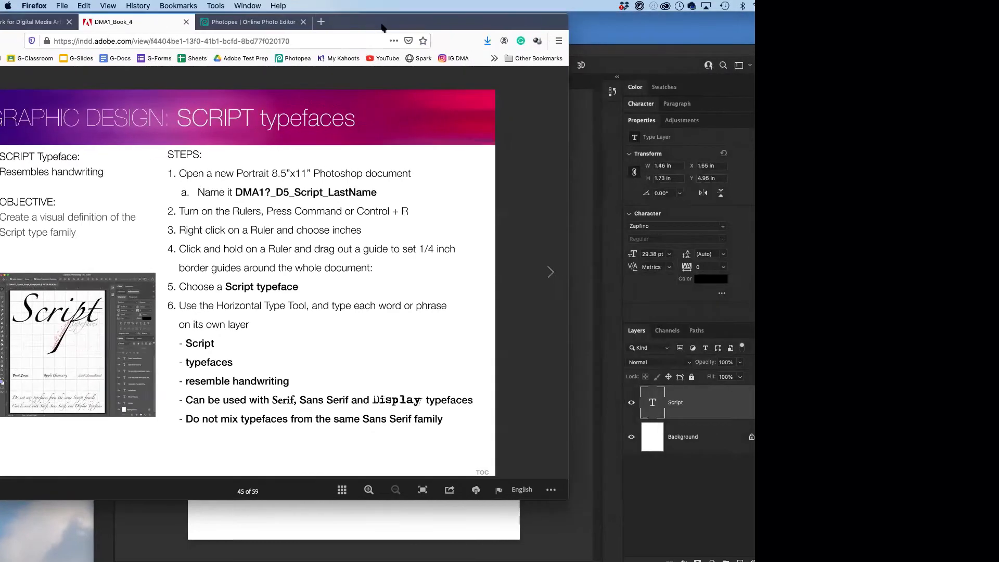
- Return to the Photopea document to add the 'typefaces' text layer
{"action": "left_click", "coordinate": [251, 21]}
{"action": "type", "text": "typefaces"}
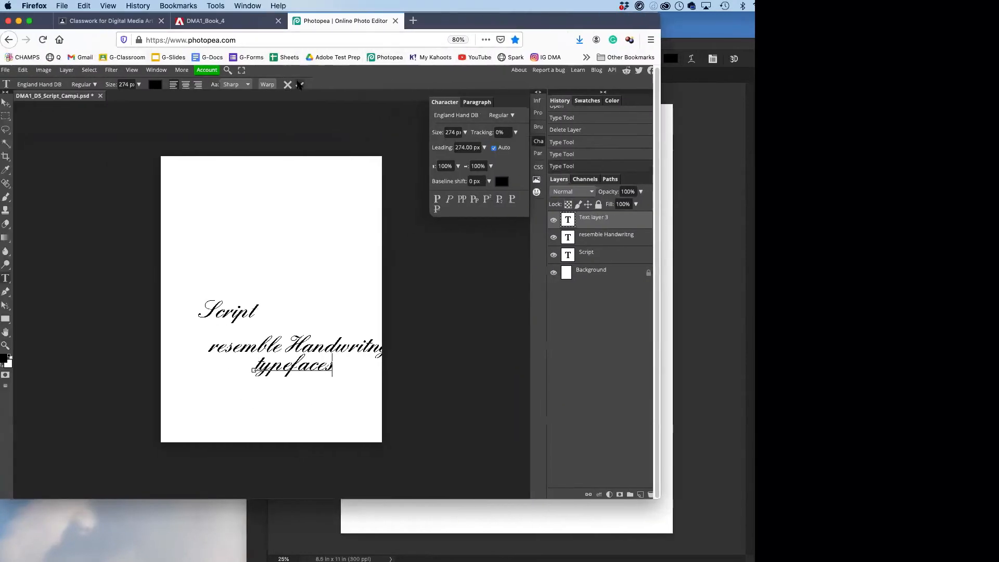
- Show the DMA1_Book_4 Script typefaces slide to review step 6
{"action": "left_click", "coordinate": [226, 20]}
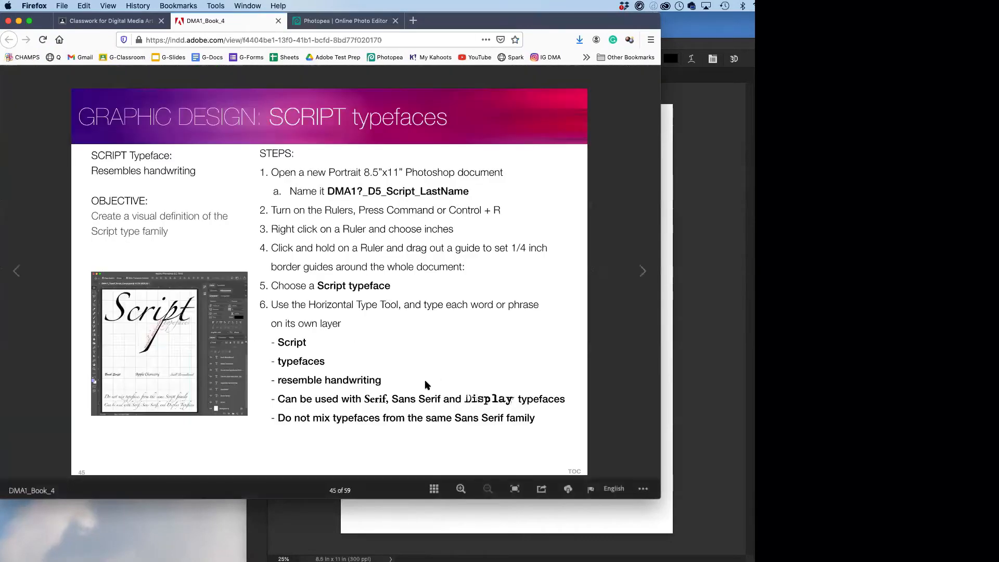
{"action": "mouse_move", "coordinate": [347, 411]}
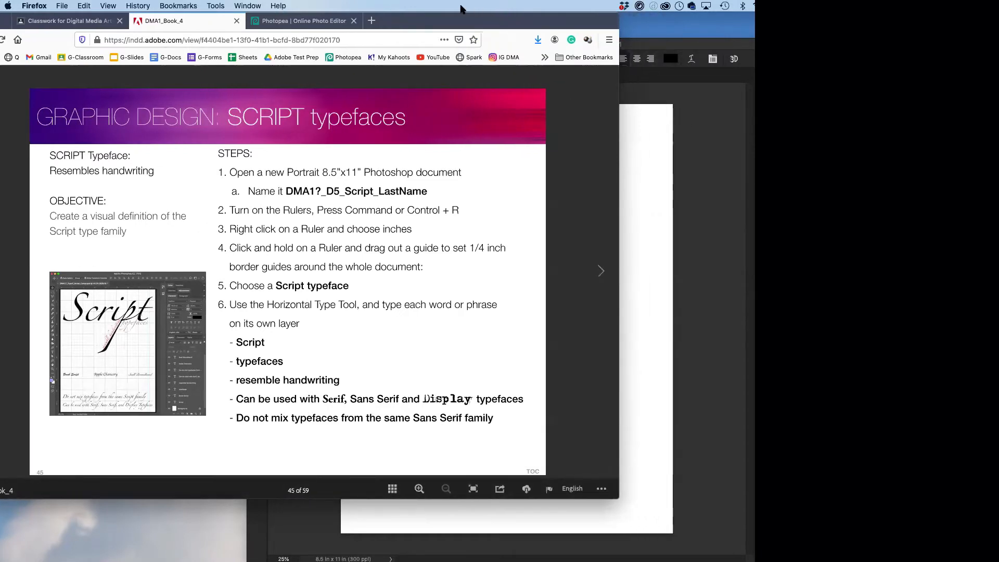
{"action": "mouse_move", "coordinate": [656, 300]}
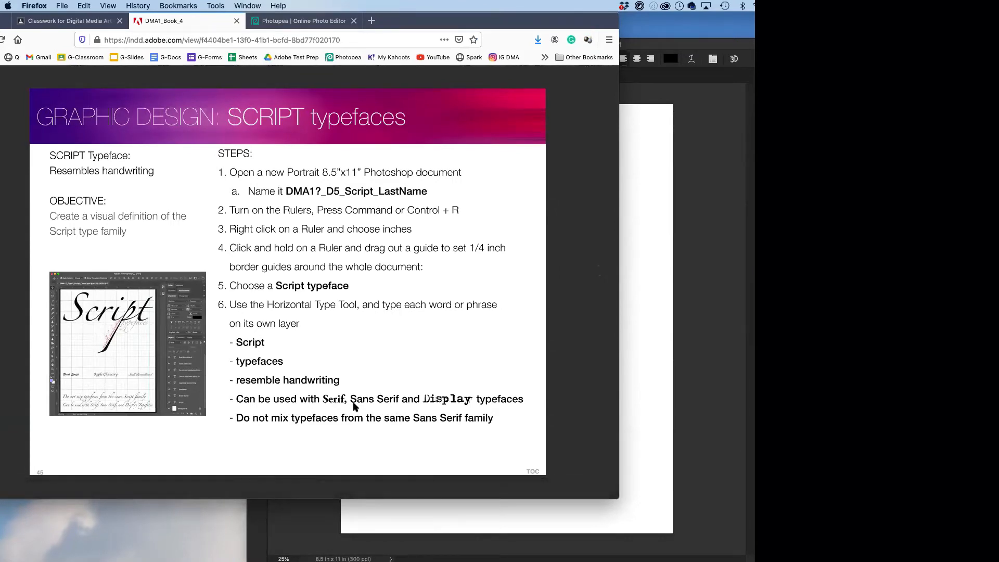
{"action": "mouse_move", "coordinate": [385, 408]}
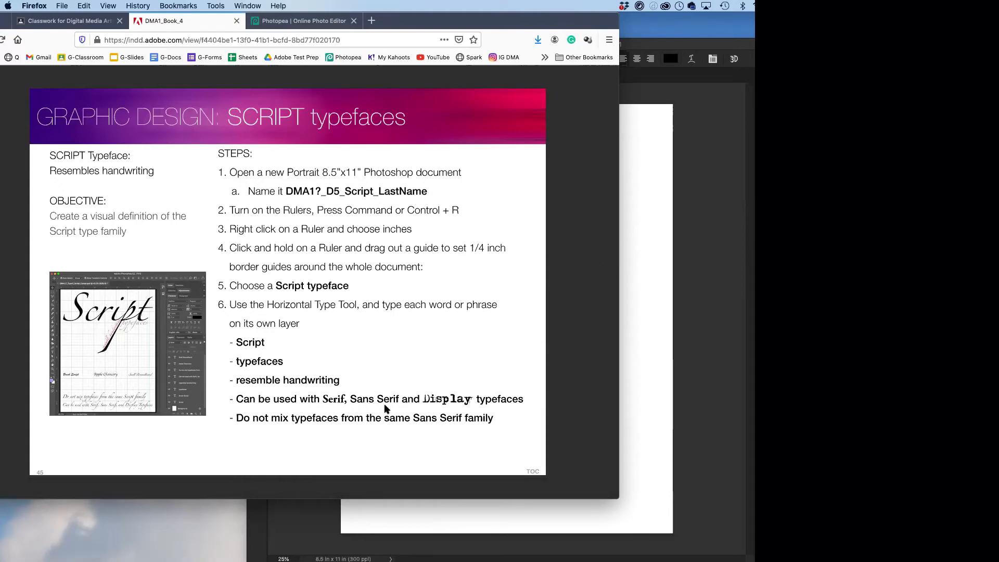
{"action": "mouse_move", "coordinate": [387, 416]}
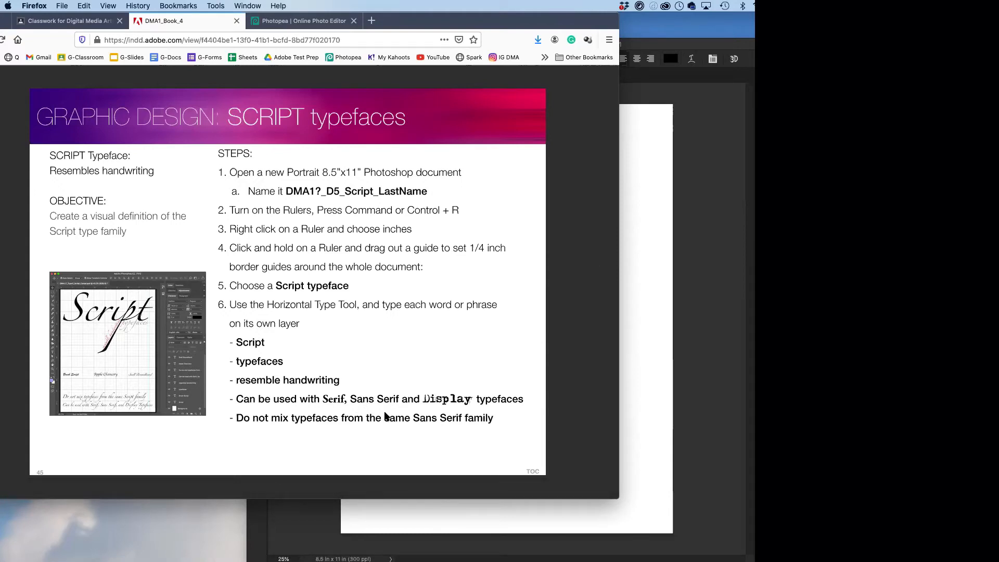
{"action": "mouse_move", "coordinate": [267, 418]}
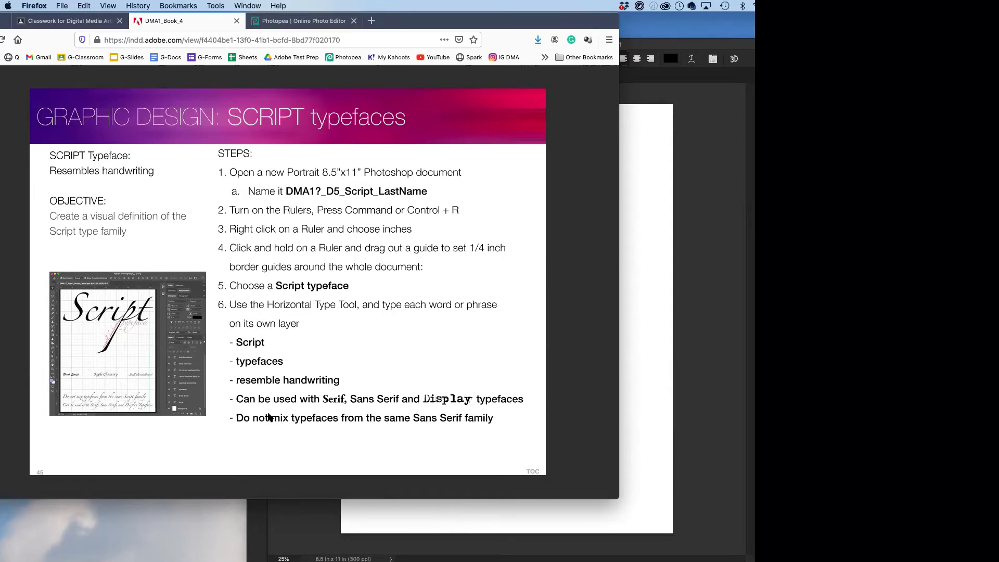
{"action": "mouse_move", "coordinate": [398, 402]}
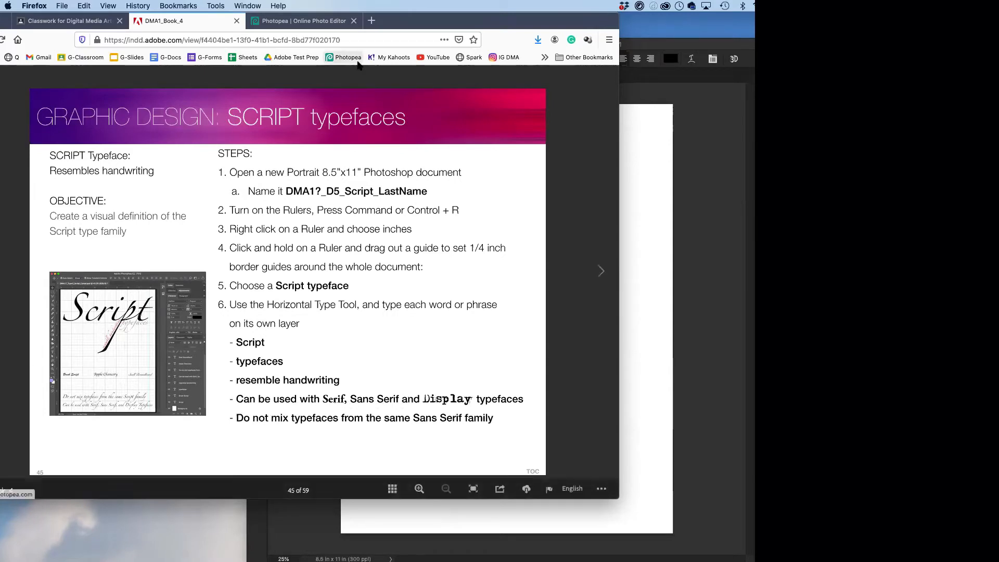
{"action": "mouse_move", "coordinate": [551, 115]}
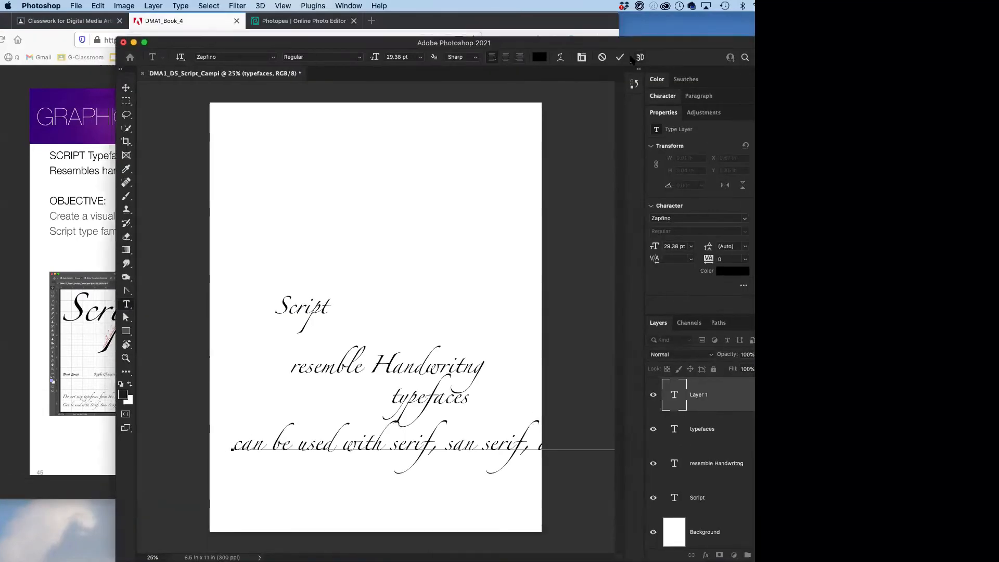
- Add the 17 pt line 'can be used with serif, san serif, and Display typefaces'
{"action": "left_click", "coordinate": [619, 57]}
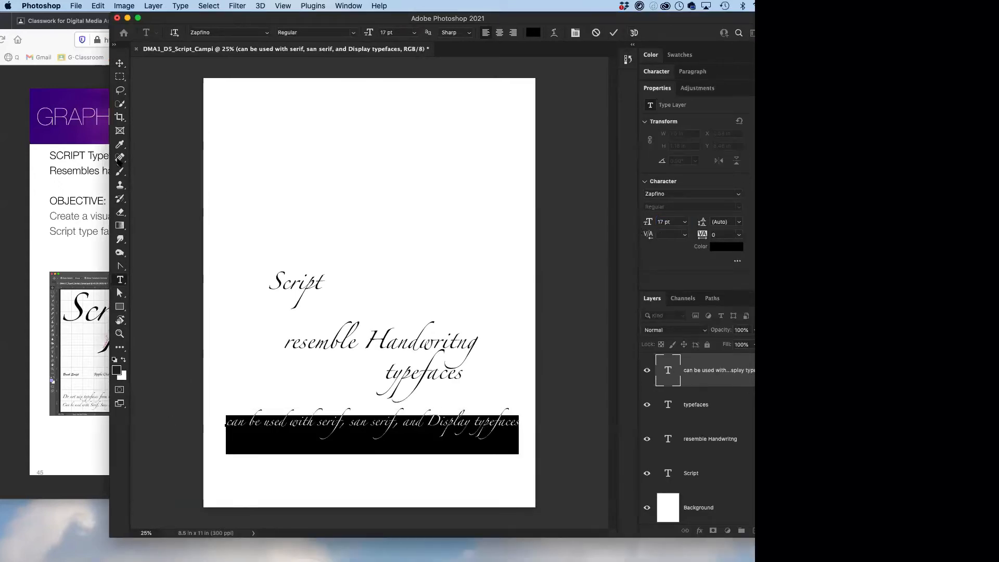
{"action": "left_click", "coordinate": [300, 21]}
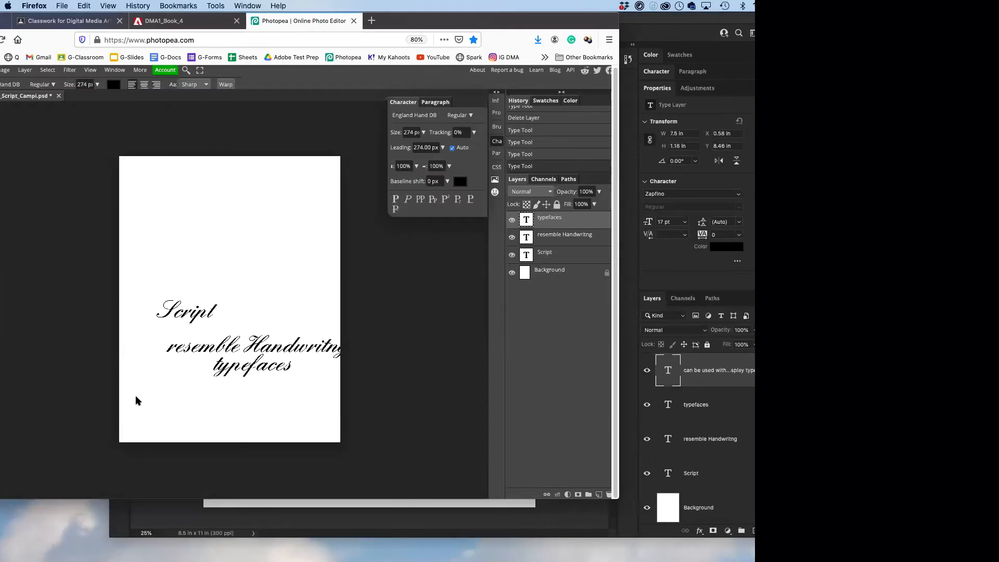
- Add the 113 px line 'can be used with serif, san serif, and Display typefaces' below 'typefaces'
{"action": "left_click", "coordinate": [136, 397]}
{"action": "type", "text": "can be used with serif, san serif, and Display typefaces"}
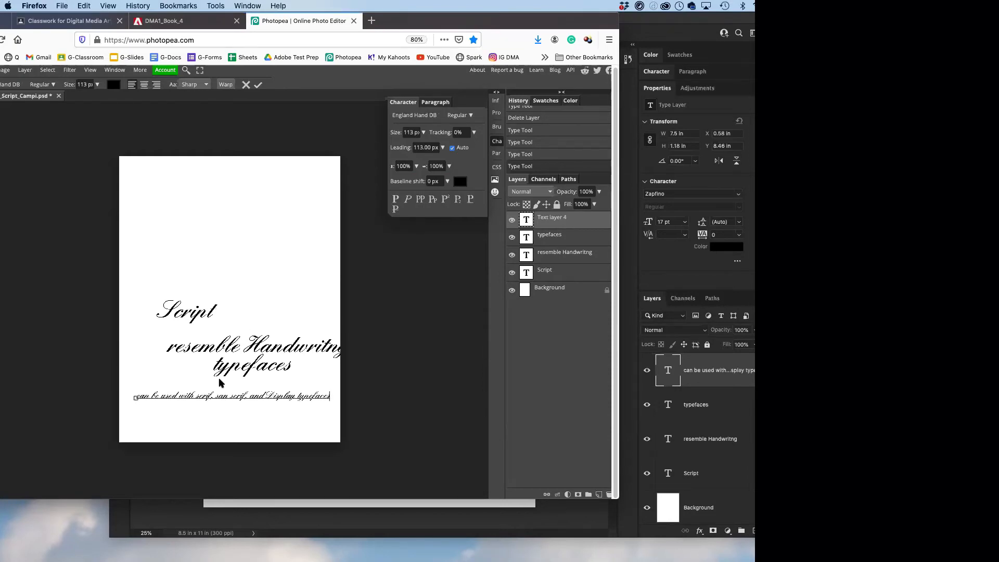
{"action": "left_click", "coordinate": [178, 35]}
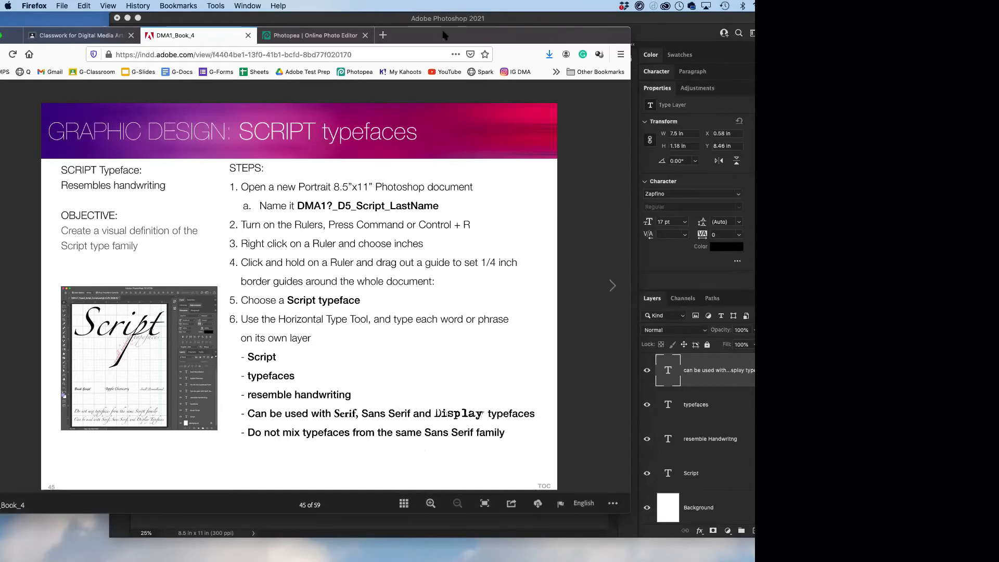
{"action": "left_click", "coordinate": [312, 35]}
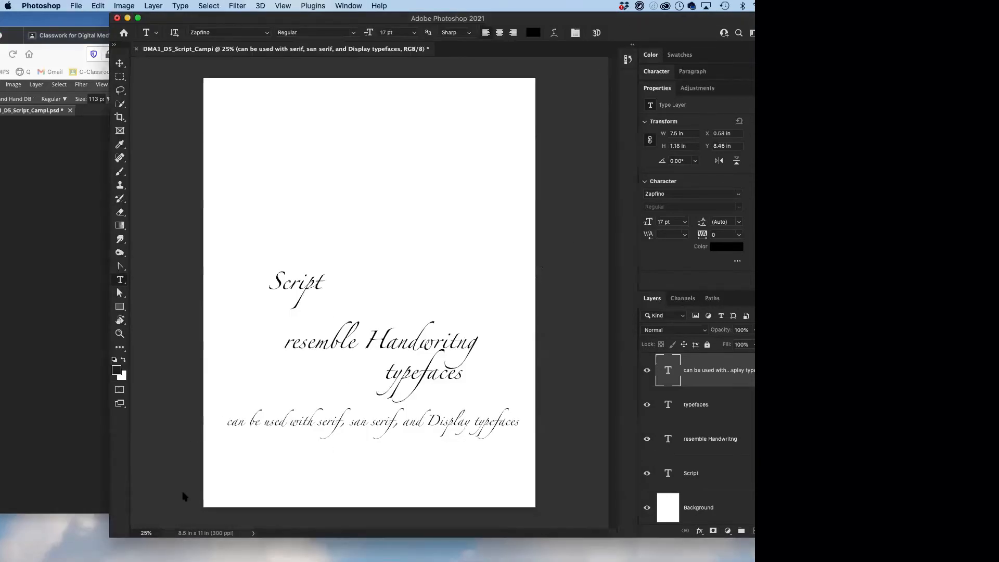
{"action": "mouse_move", "coordinate": [118, 476]}
{"action": "type", "text": "Do not mix typefaces from the same Script family"}
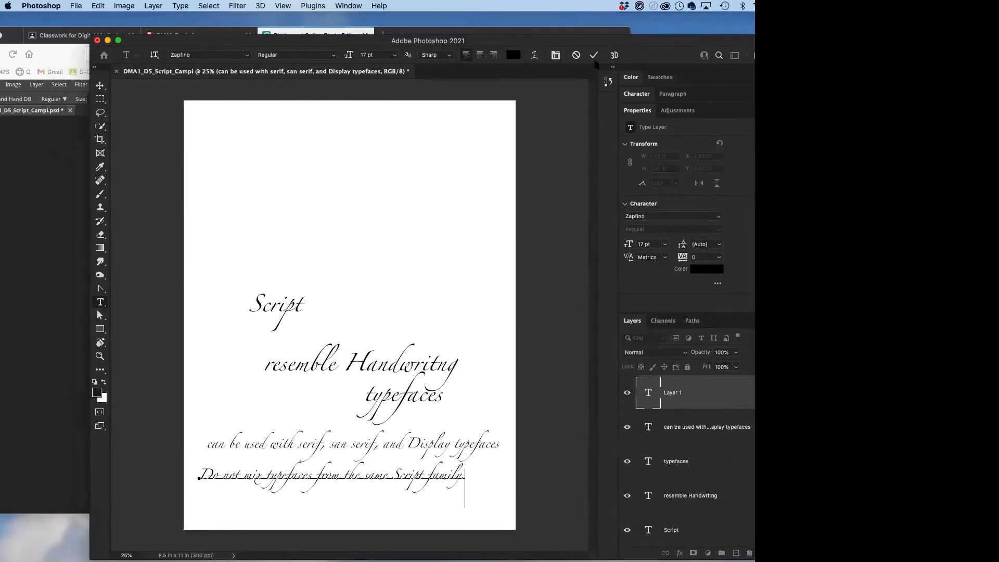
- Commit the Zapfino line 'Do not mix typefaces from the same Script family'
{"action": "left_click", "coordinate": [593, 54]}
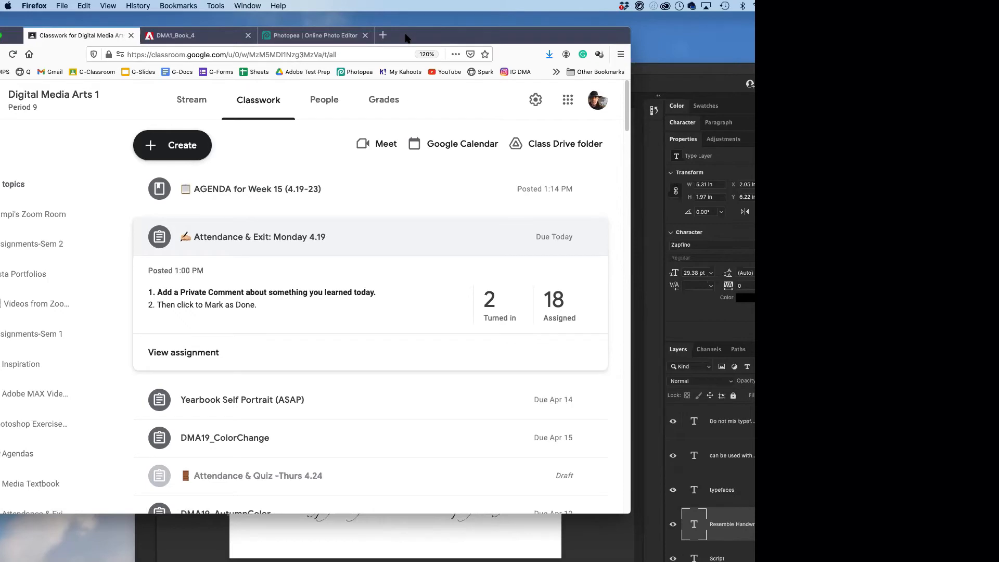
{"action": "mouse_move", "coordinate": [647, 291]}
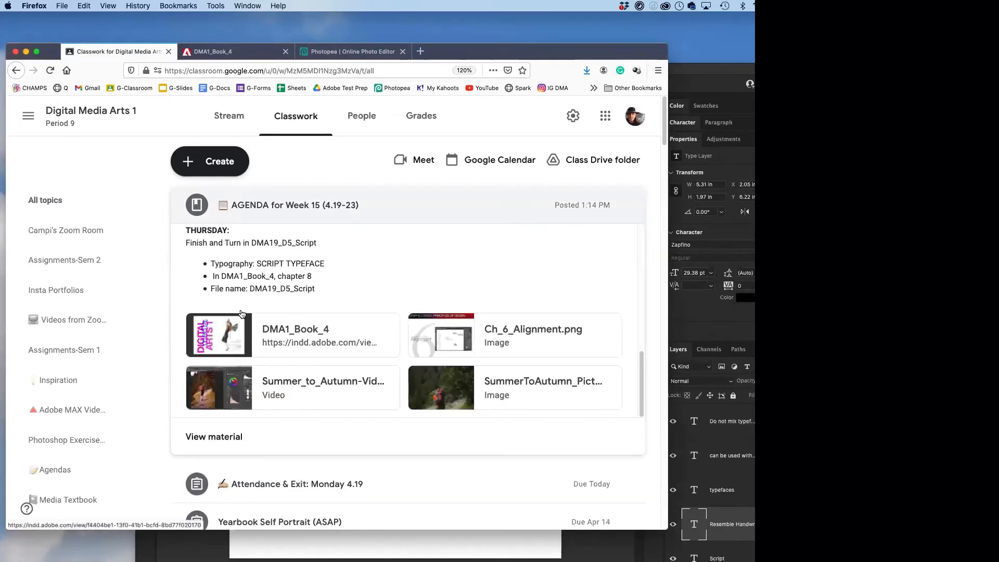
- Open DMA1_Book_4 from the Week 15 agenda and close the duplicate tab
{"action": "left_click", "coordinate": [294, 329]}
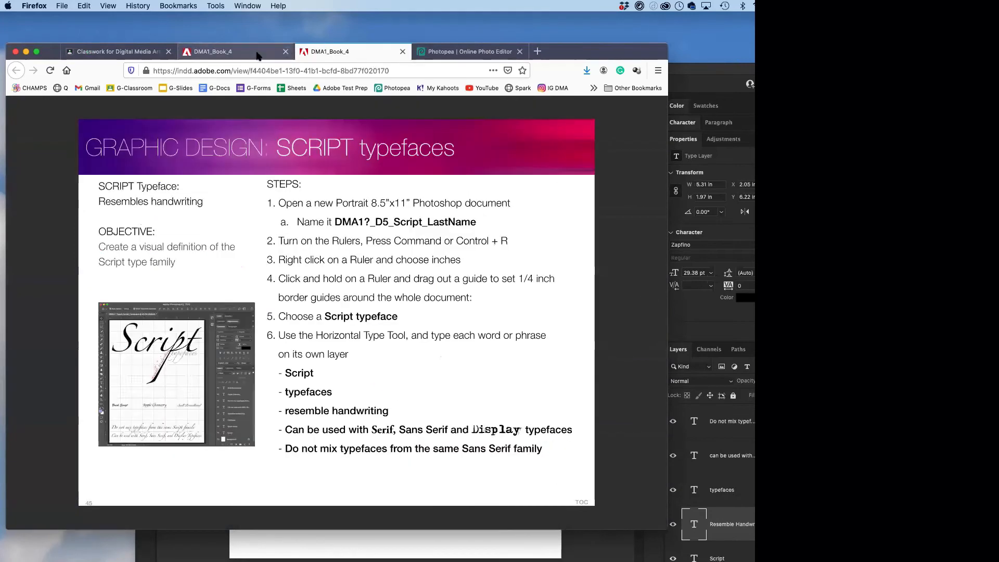
{"action": "left_click", "coordinate": [402, 51]}
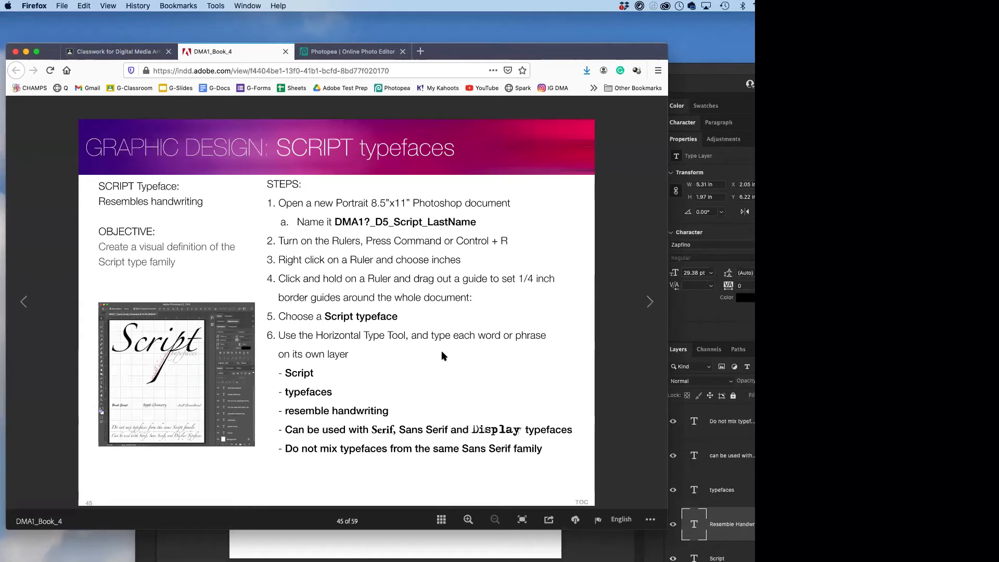
{"action": "mouse_move", "coordinate": [398, 386]}
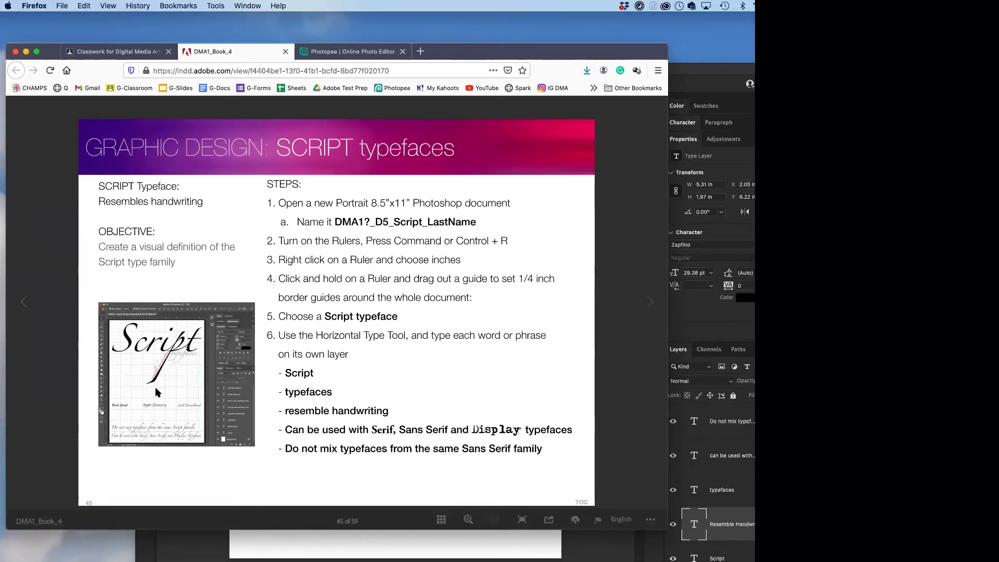
{"action": "left_click", "coordinate": [353, 51]}
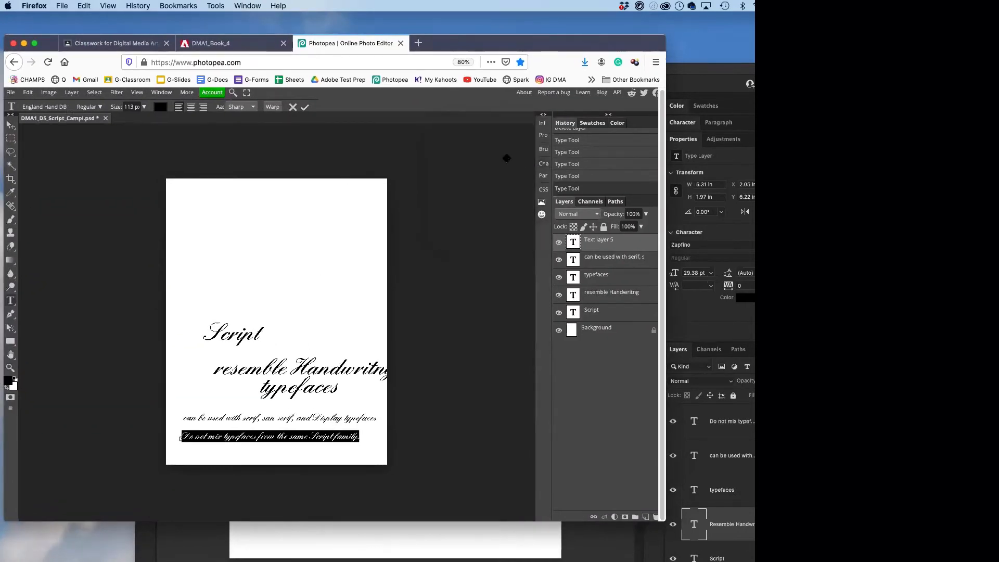
- Commit the Photopea line 'Do not mix typefaces from the same Script family.'
{"action": "left_click", "coordinate": [304, 106]}
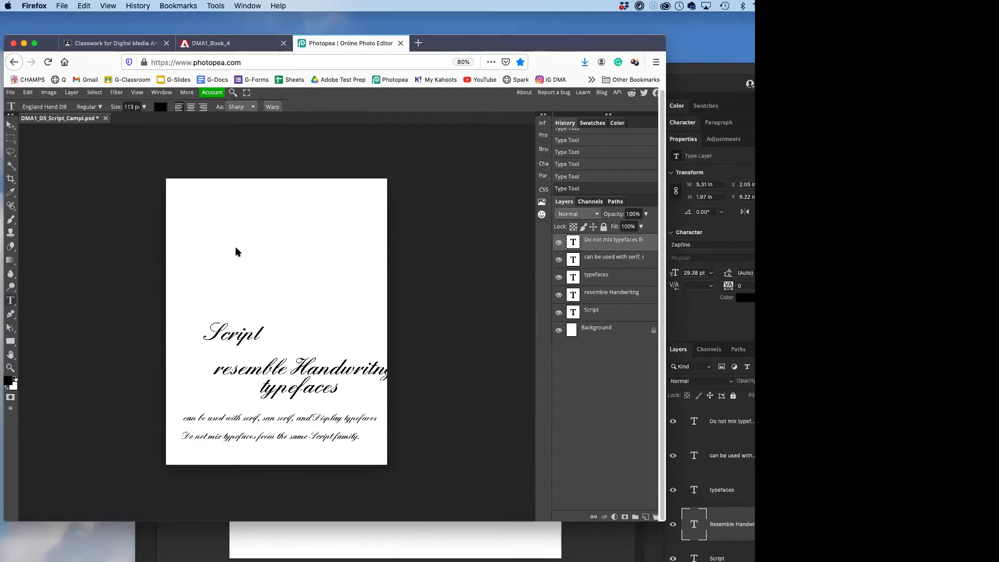
{"action": "mouse_move", "coordinate": [108, 179]}
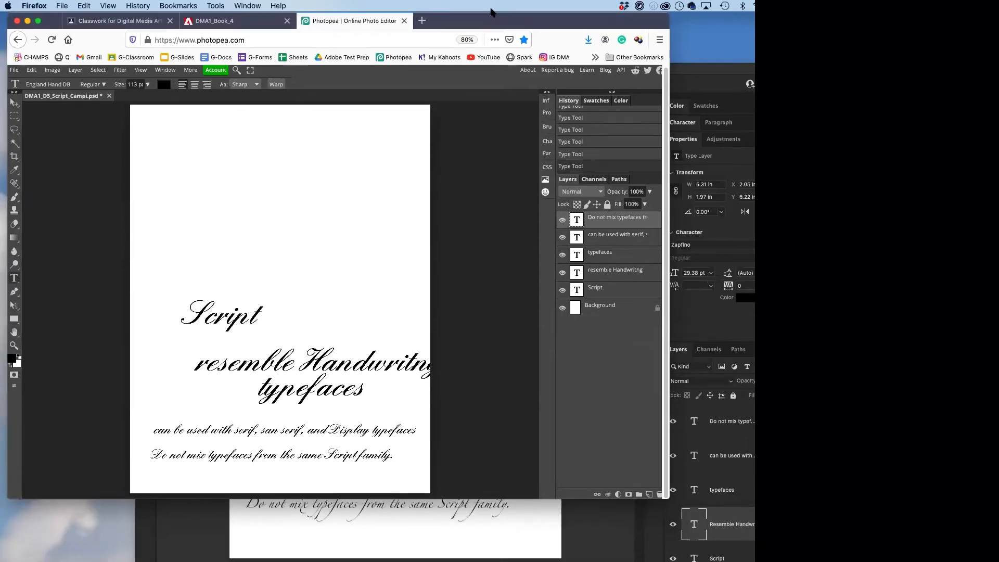
{"action": "mouse_move", "coordinate": [31, 183]}
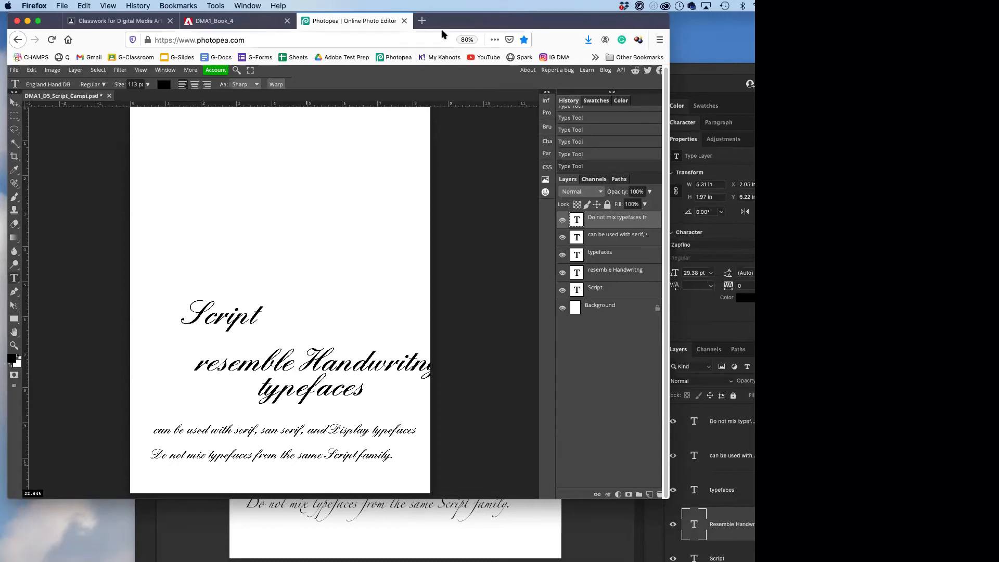
{"action": "mouse_move", "coordinate": [452, 22]}
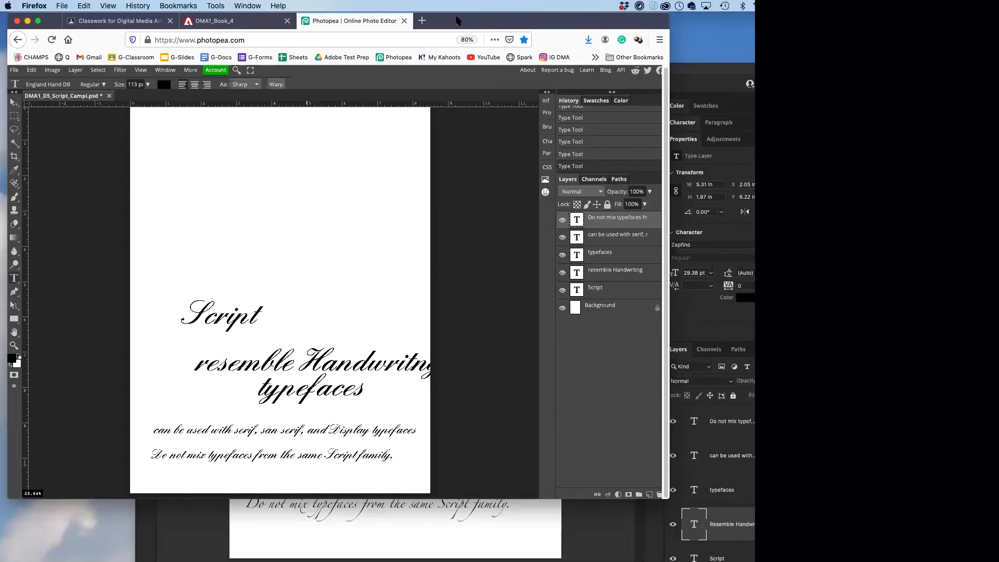
{"action": "mouse_move", "coordinate": [139, 105]}
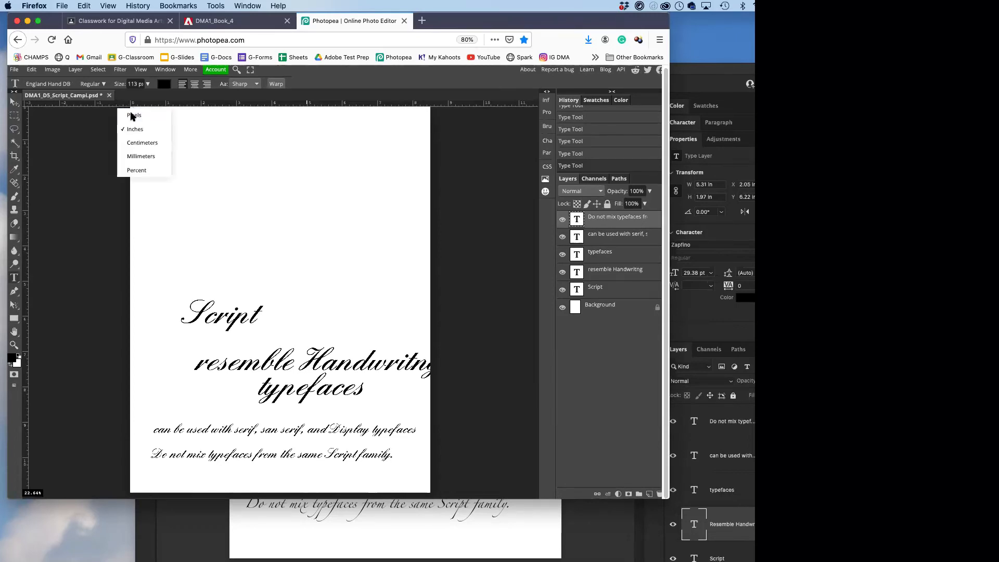
{"action": "mouse_move", "coordinate": [134, 129]}
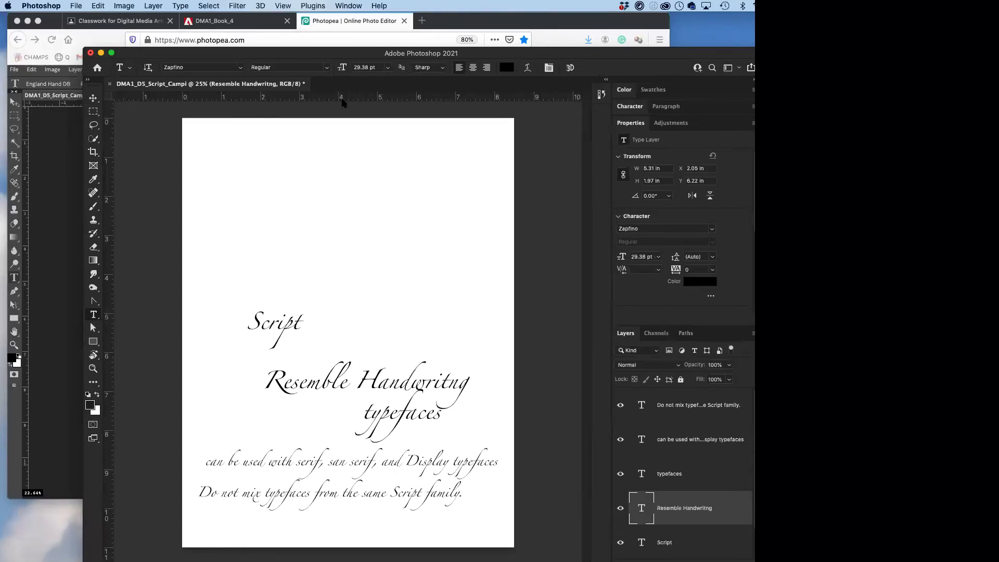
- Zoom in and drag top and left guides about a quarter inch inside the page edges
{"action": "left_click_drag", "start_coordinate": [344, 96], "coordinate": [344, 128]}
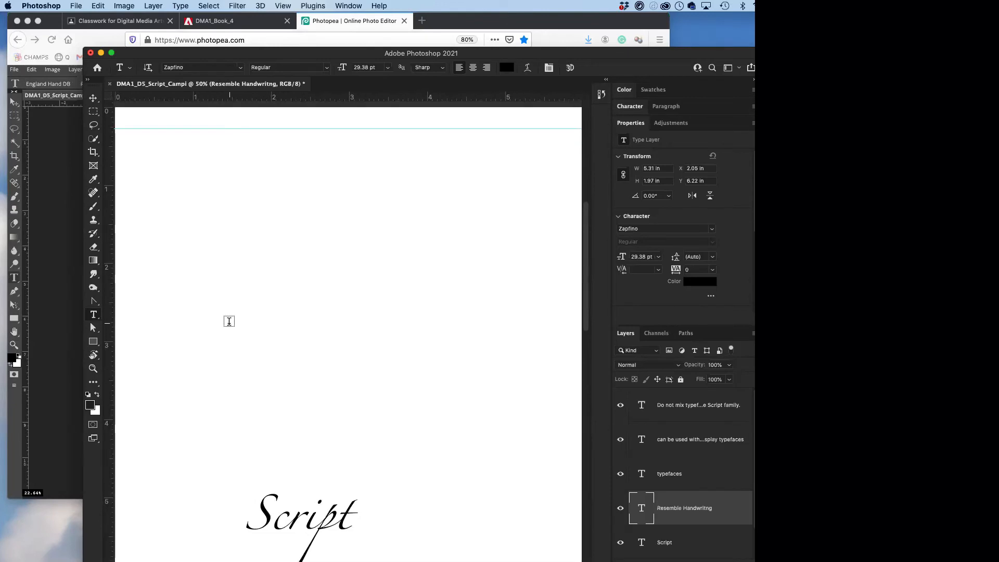
{"action": "mouse_move", "coordinate": [202, 189]}
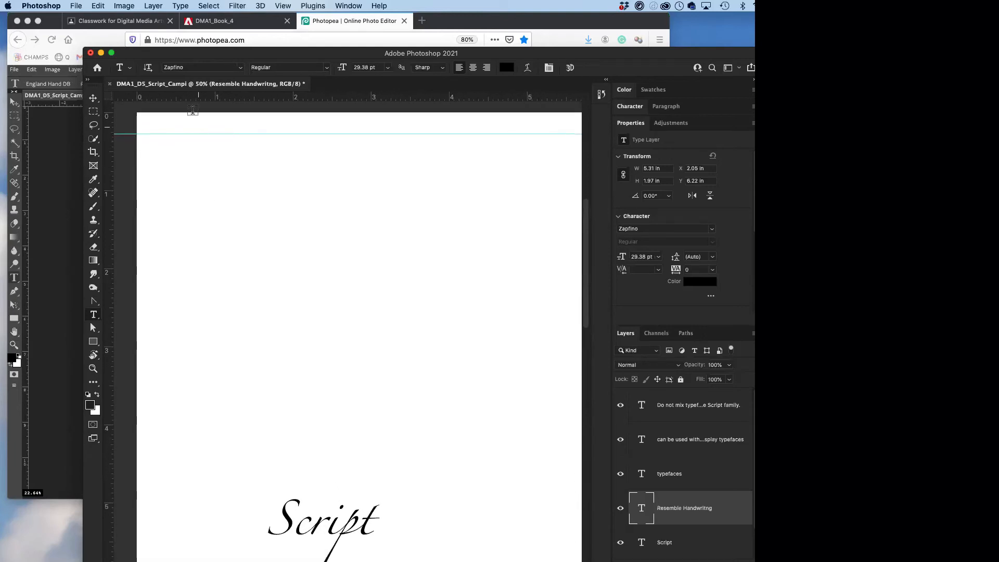
{"action": "mouse_move", "coordinate": [151, 132]}
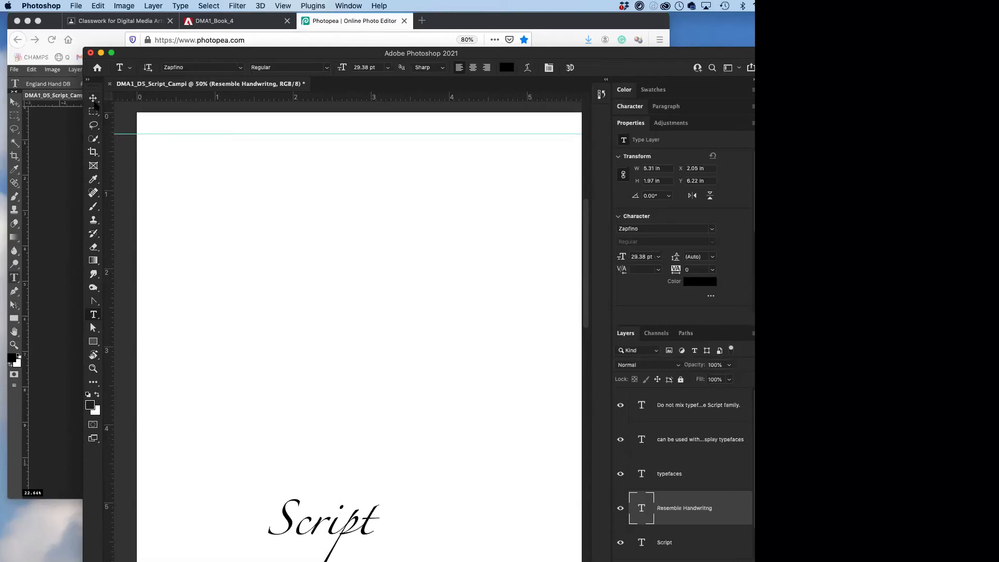
{"action": "left_click", "coordinate": [93, 97]}
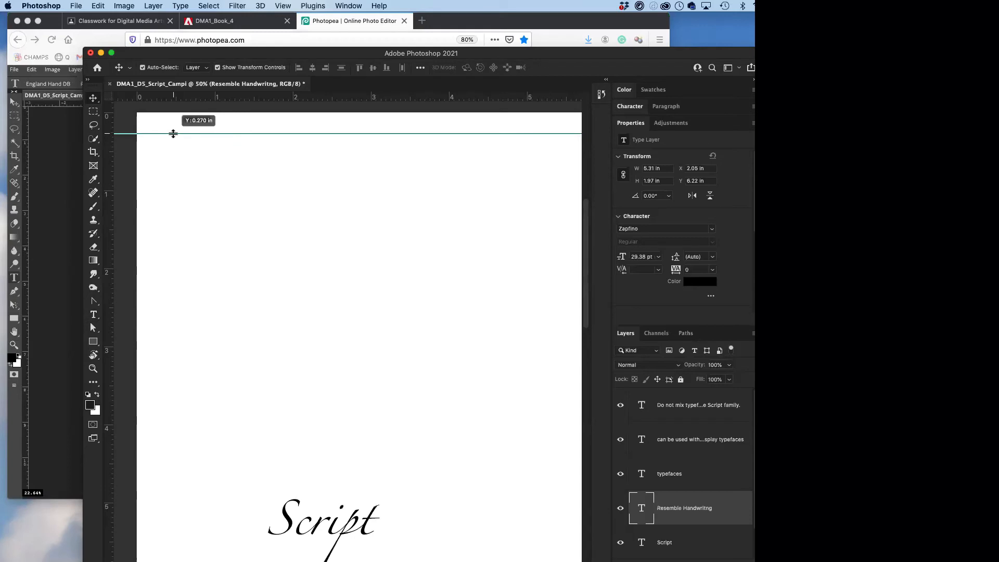
{"action": "left_click_drag", "start_coordinate": [175, 132], "coordinate": [176, 148]}
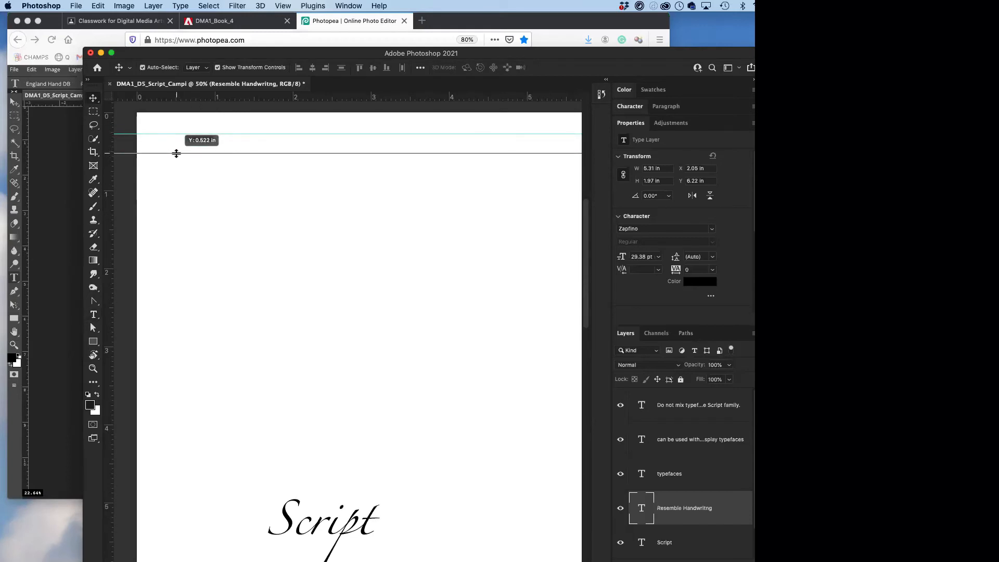
{"action": "left_click_drag", "start_coordinate": [176, 155], "coordinate": [176, 132]}
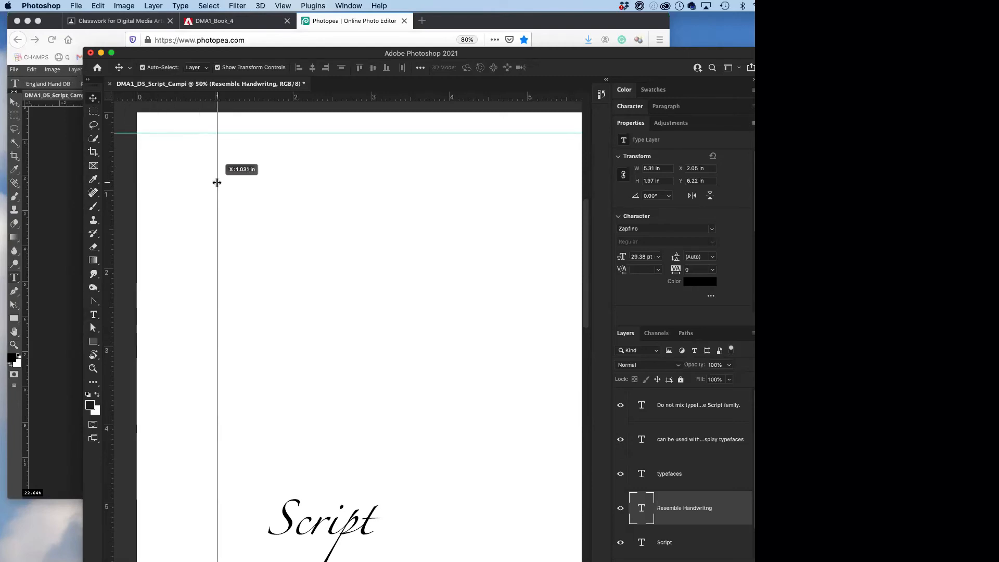
{"action": "left_click_drag", "start_coordinate": [216, 183], "coordinate": [176, 190]}
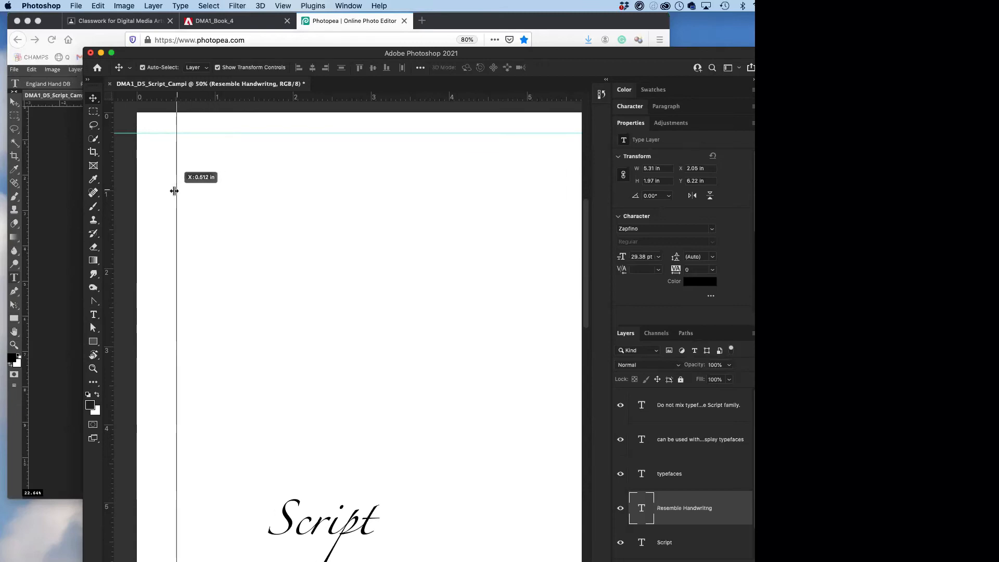
{"action": "left_click_drag", "start_coordinate": [177, 190], "coordinate": [157, 194]}
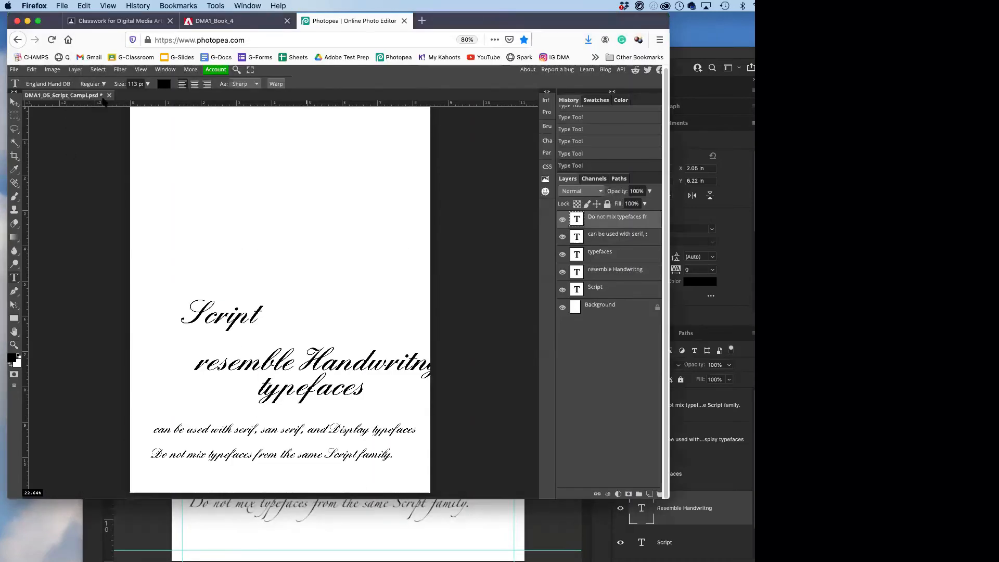
{"action": "mouse_move", "coordinate": [168, 121]}
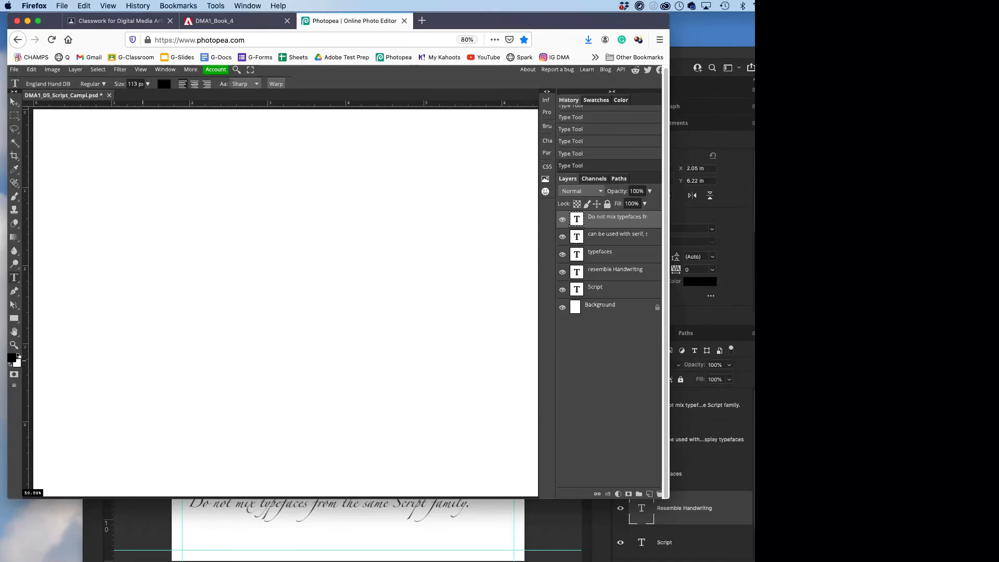
{"action": "mouse_move", "coordinate": [63, 114]}
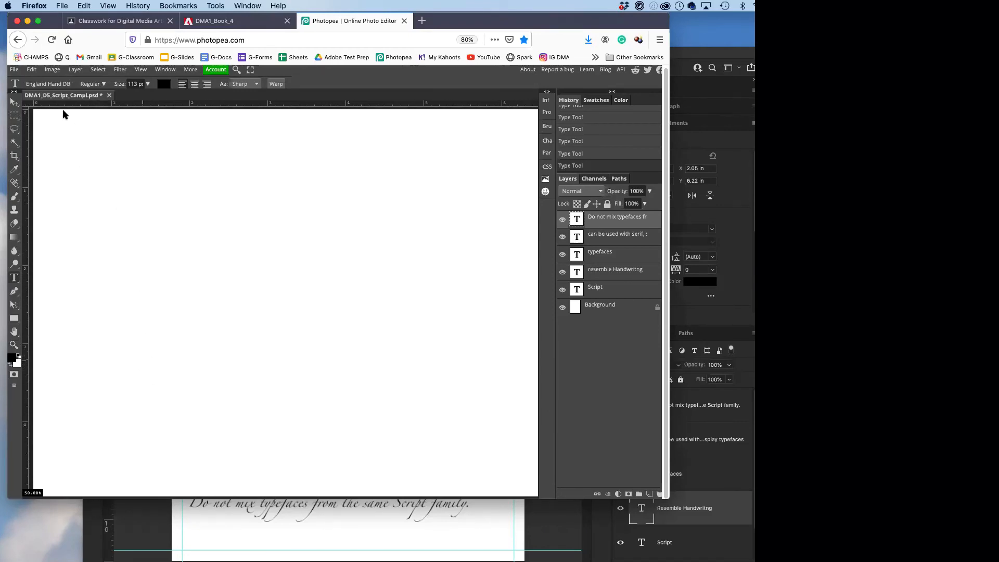
{"action": "mouse_move", "coordinate": [113, 121]}
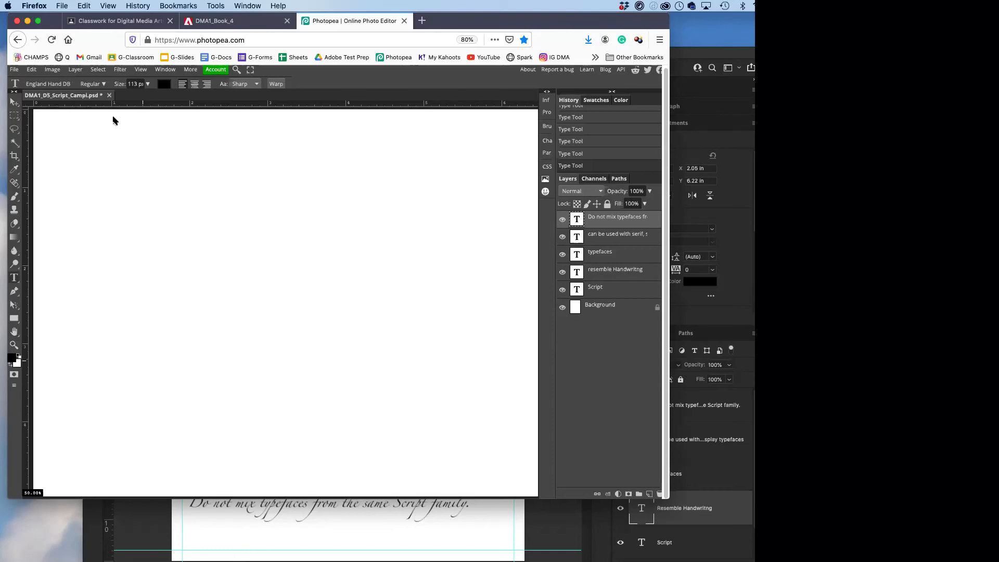
{"action": "mouse_move", "coordinate": [20, 184]}
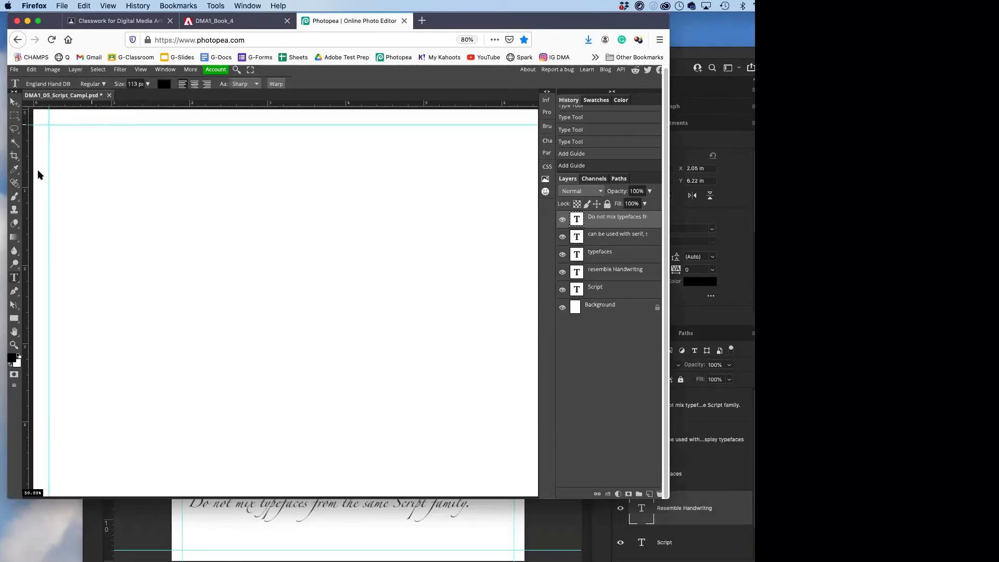
{"action": "mouse_move", "coordinate": [255, 277]}
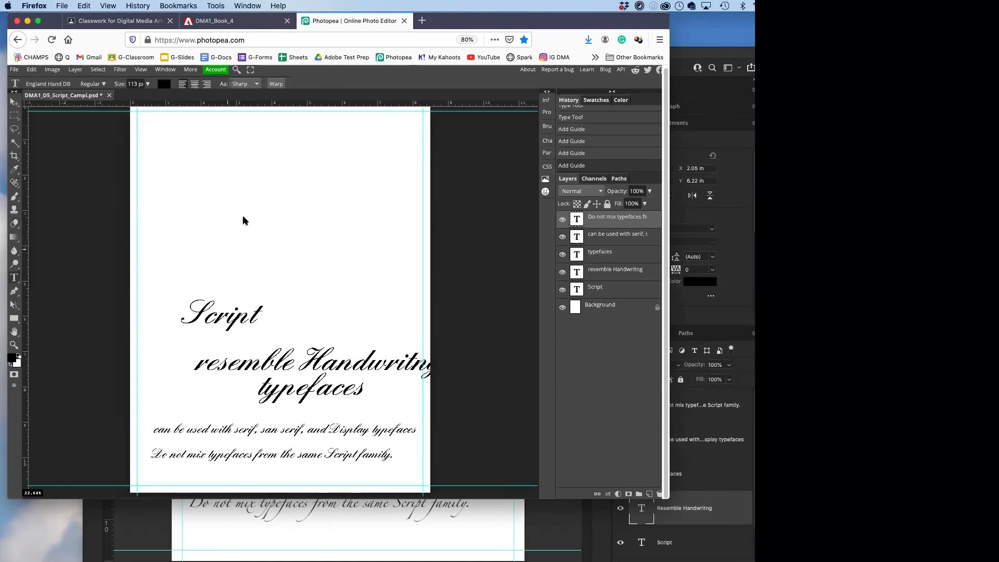
{"action": "mouse_move", "coordinate": [360, 271]}
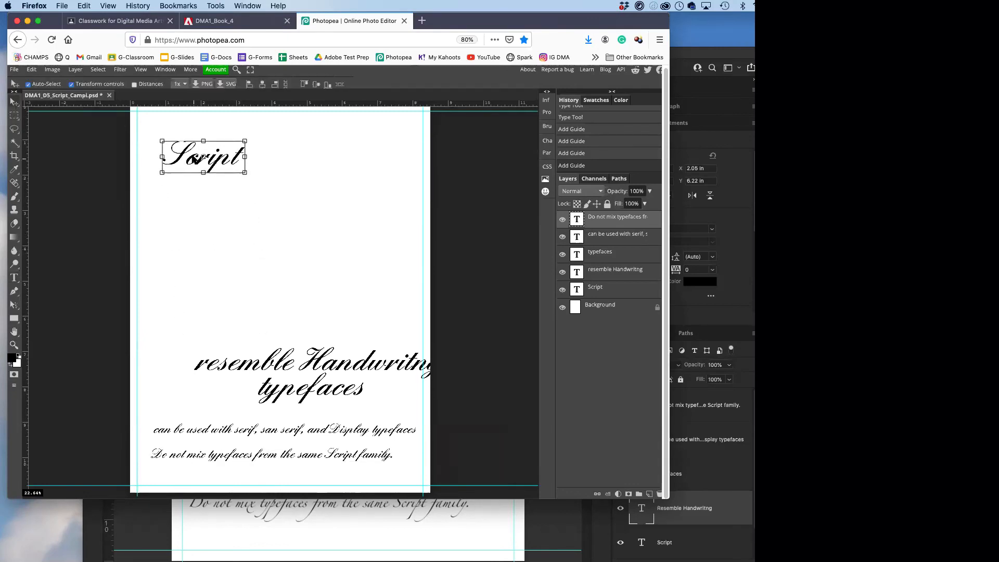
- Move the Script title to the top-left guides and scale it to about 8 by 3 inches
{"action": "left_click_drag", "start_coordinate": [203, 156], "coordinate": [178, 125]}
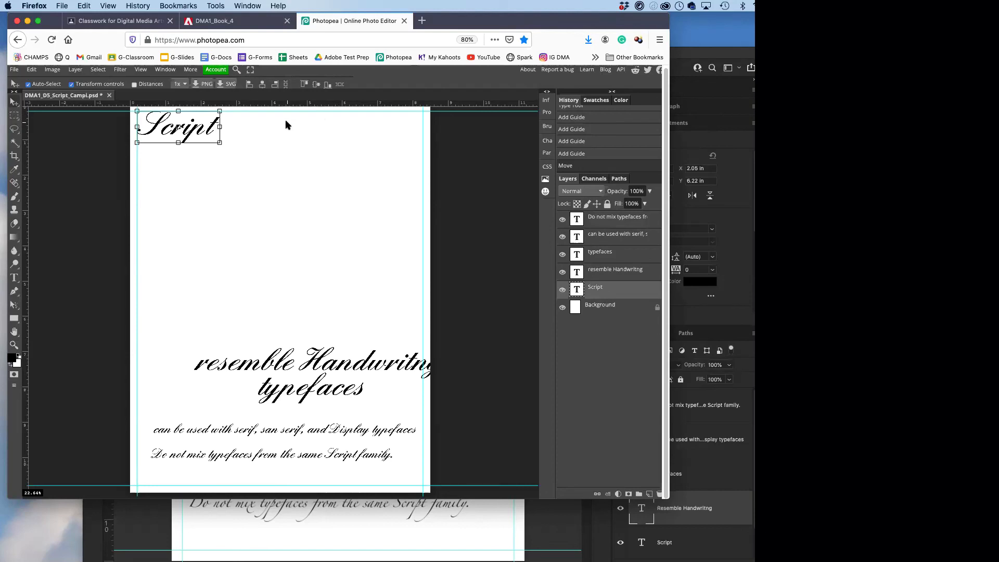
{"action": "mouse_move", "coordinate": [265, 168]}
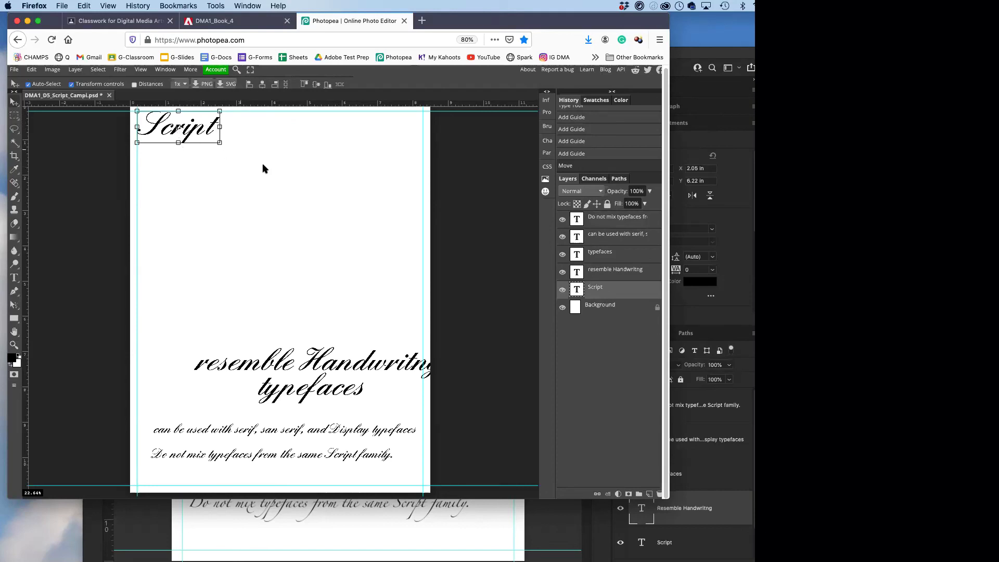
{"action": "mouse_move", "coordinate": [221, 145]}
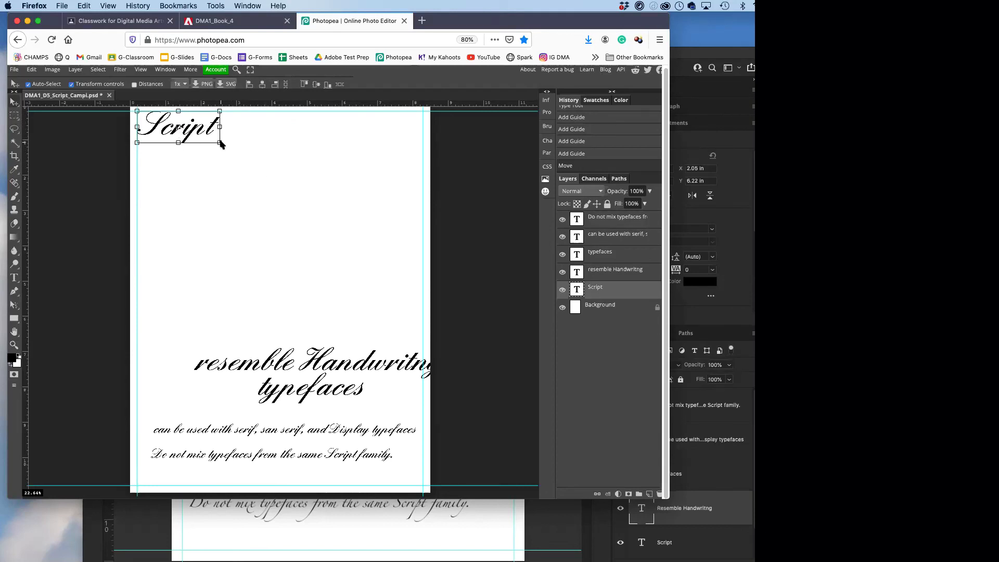
{"action": "left_click_drag", "start_coordinate": [220, 144], "coordinate": [258, 156]}
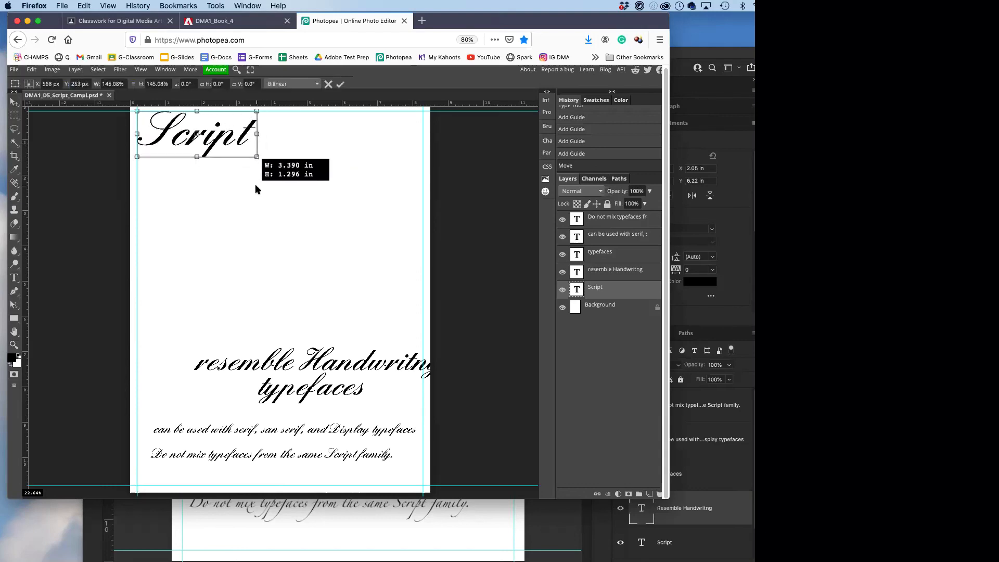
{"action": "left_click_drag", "start_coordinate": [256, 156], "coordinate": [436, 224]}
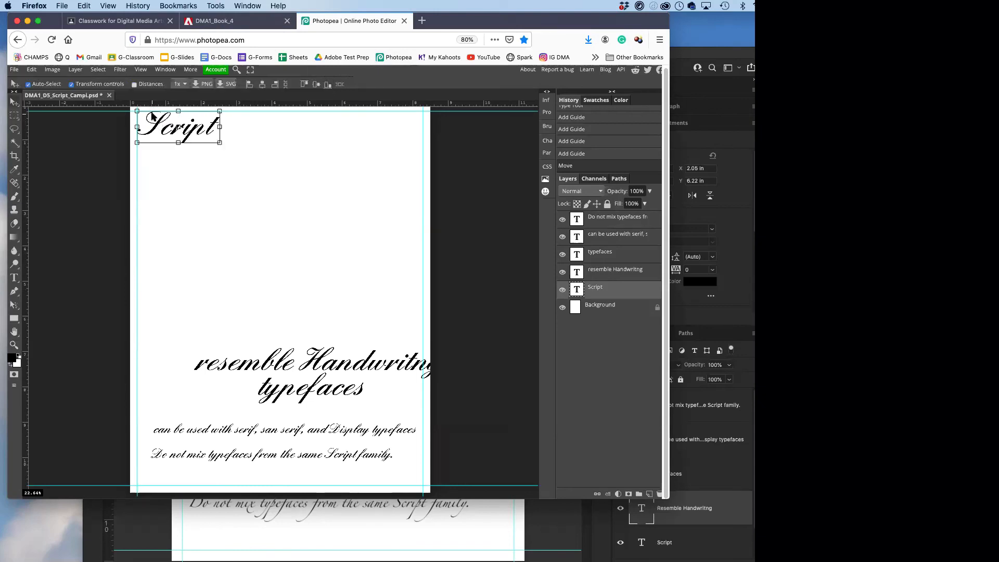
{"action": "mouse_move", "coordinate": [133, 139]}
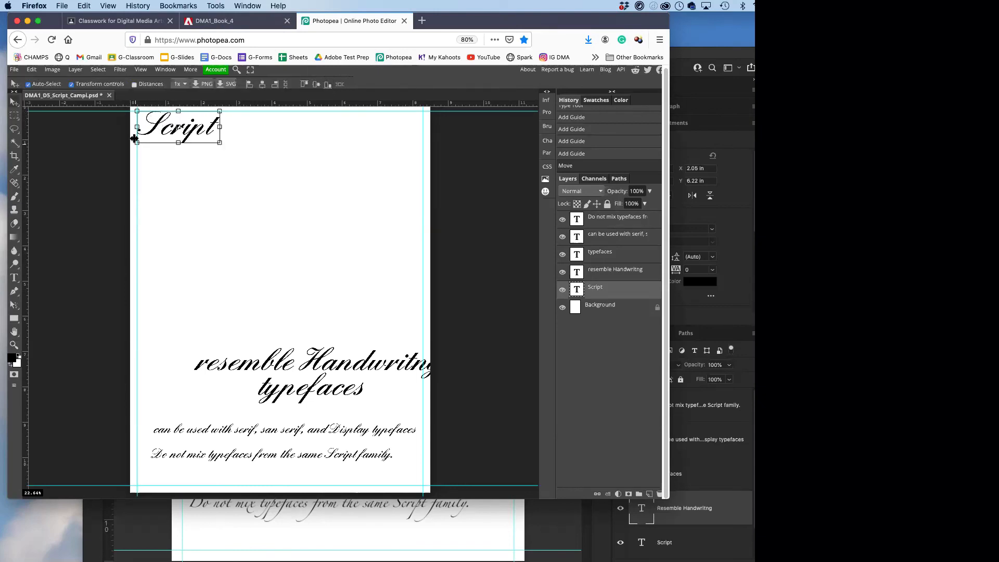
{"action": "mouse_move", "coordinate": [219, 143]}
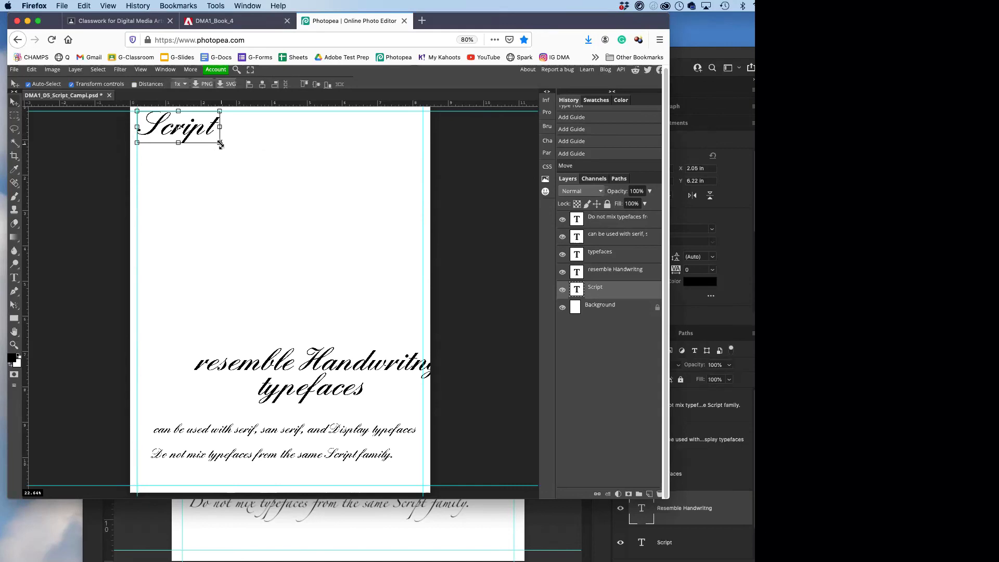
{"action": "left_click_drag", "start_coordinate": [220, 142], "coordinate": [287, 168]}
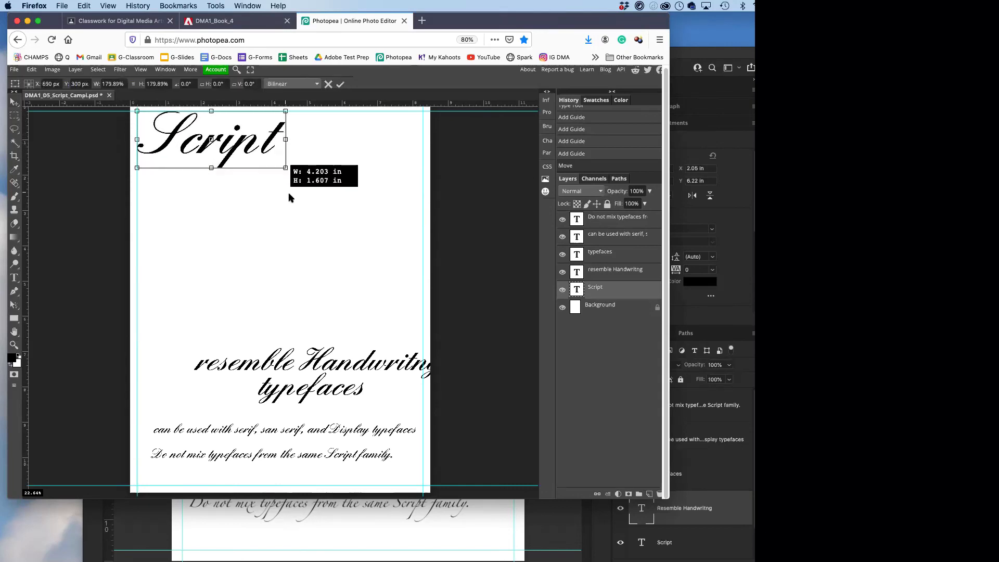
{"action": "left_click_drag", "start_coordinate": [286, 167], "coordinate": [422, 219]}
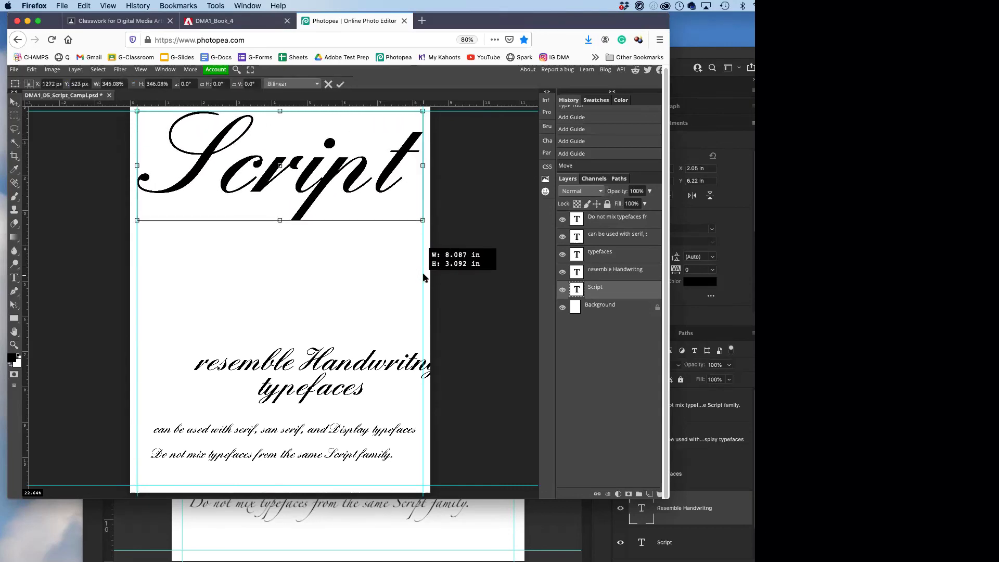
{"action": "mouse_move", "coordinate": [420, 141]}
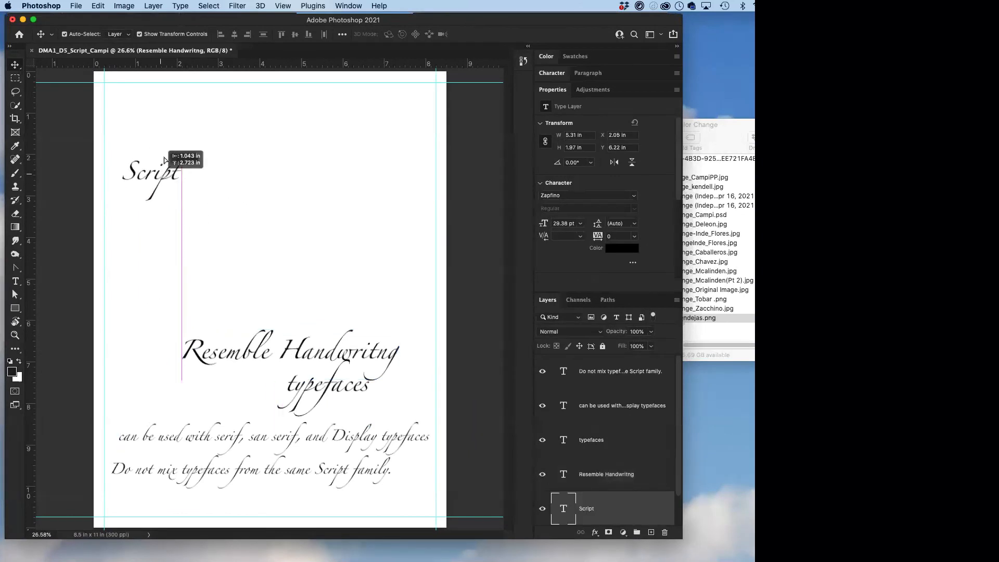
- Drag the Script title to the top-left corner inside the margin guides
{"action": "left_click_drag", "start_coordinate": [150, 172], "coordinate": [132, 96]}
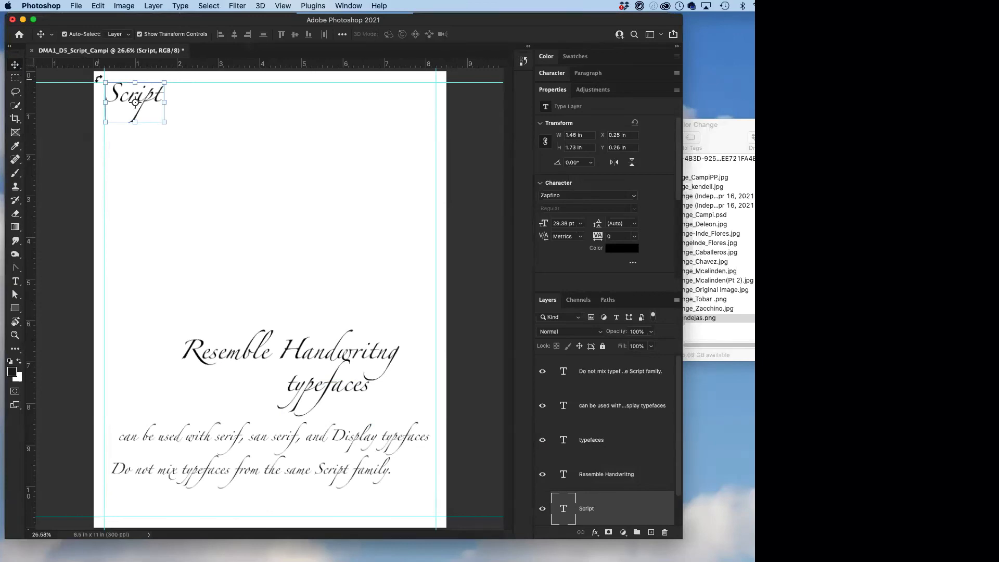
{"action": "mouse_move", "coordinate": [170, 116]}
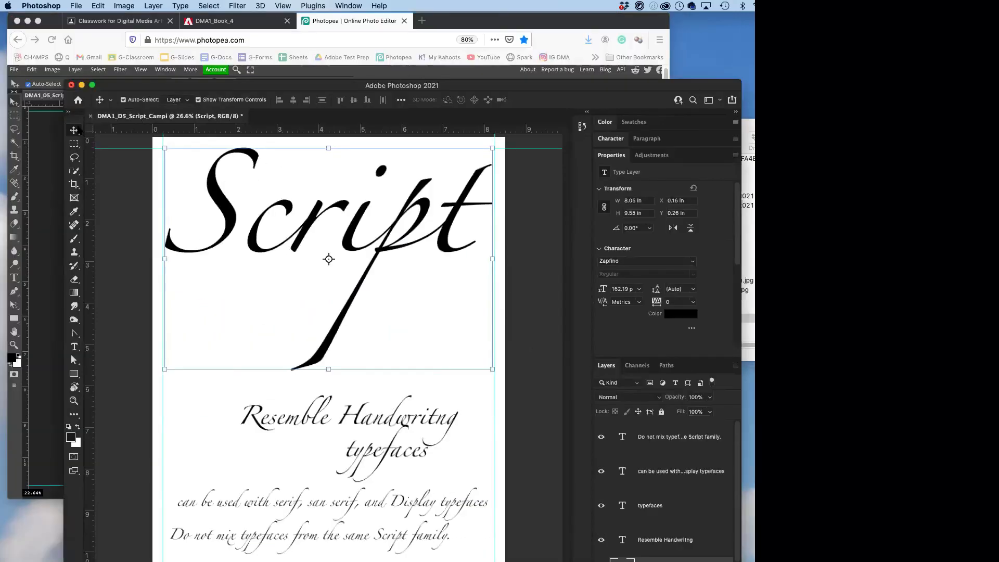
{"action": "mouse_move", "coordinate": [74, 131]}
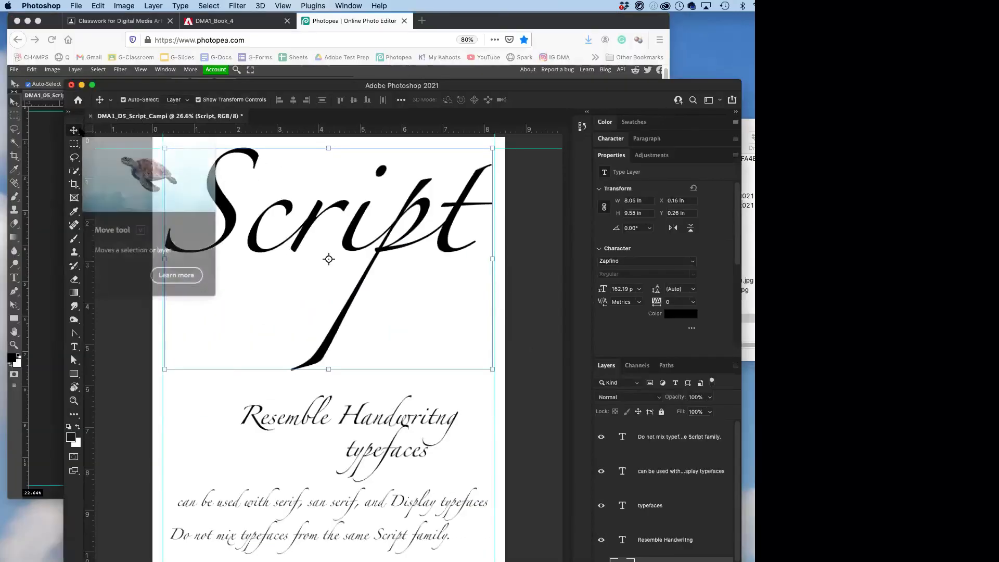